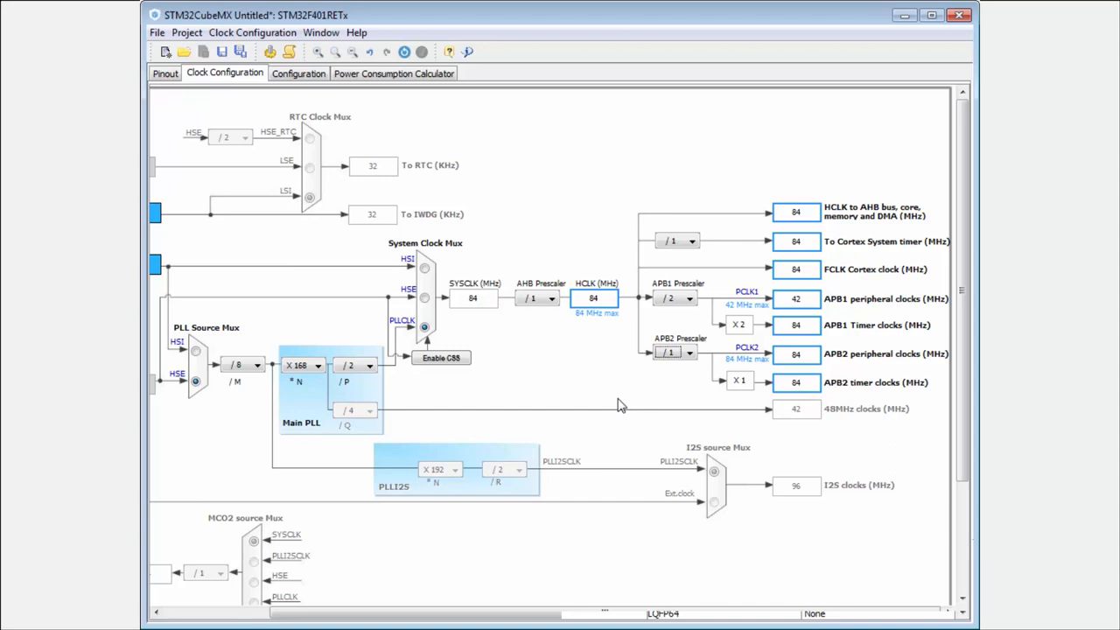
mouse_move(714, 324)
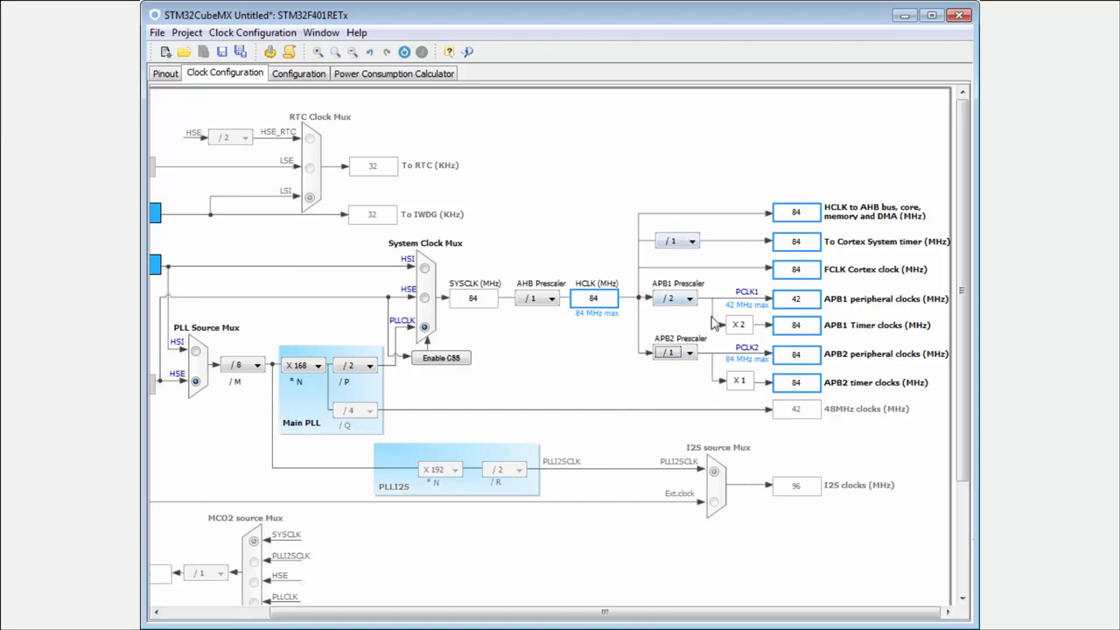
mouse_move(668, 353)
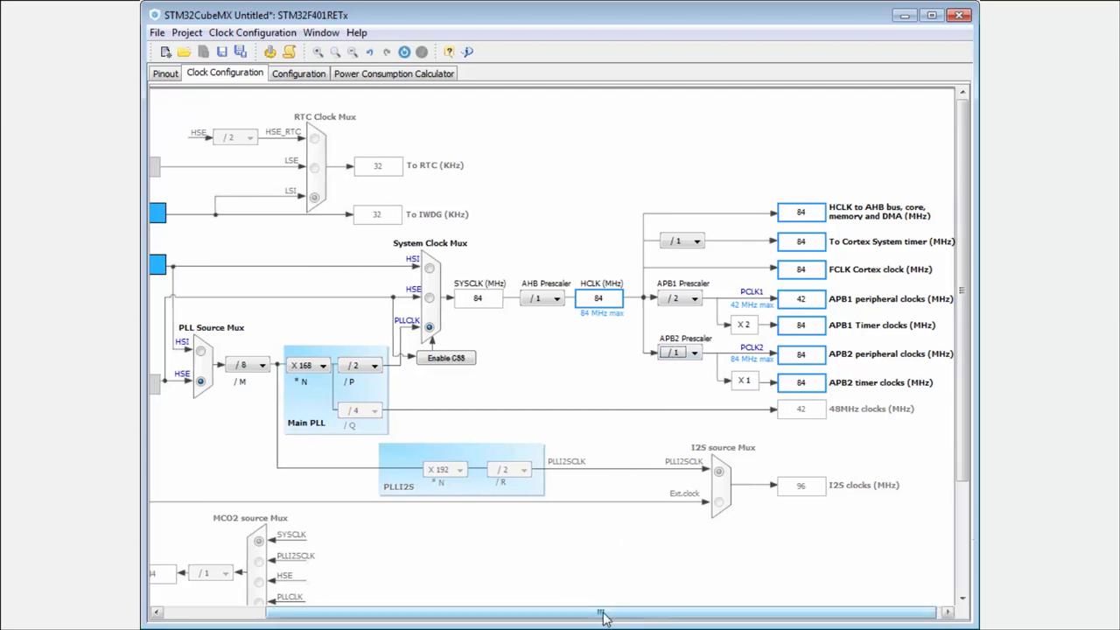
Reset the clock configuration to defaults so HCLK returns to 16 MHz from HSI.
scroll("left", 3)
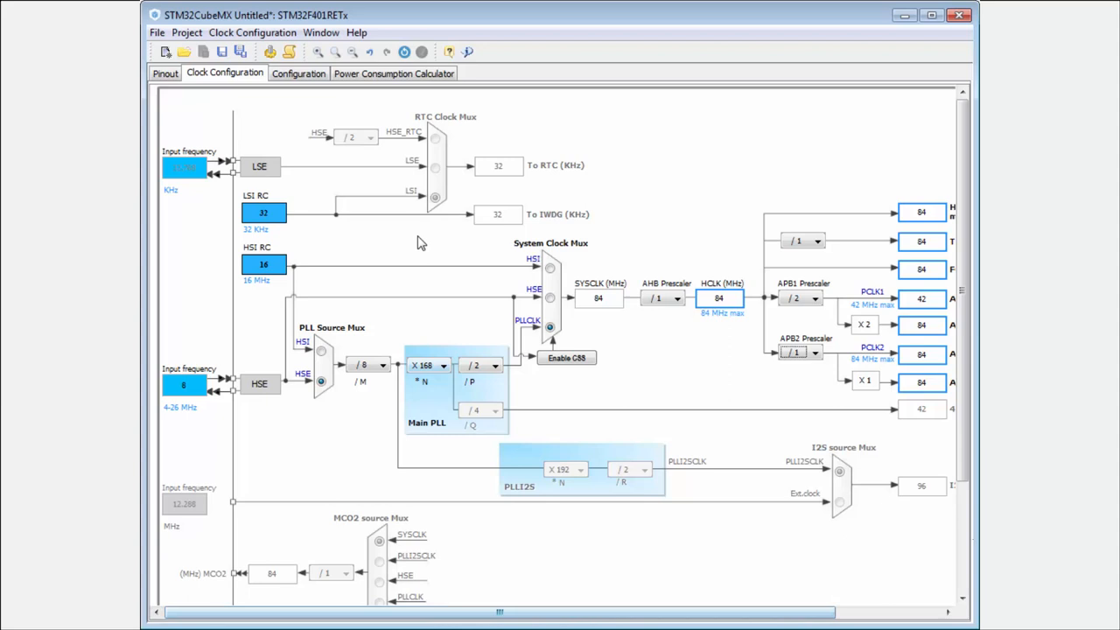
mouse_move(404, 52)
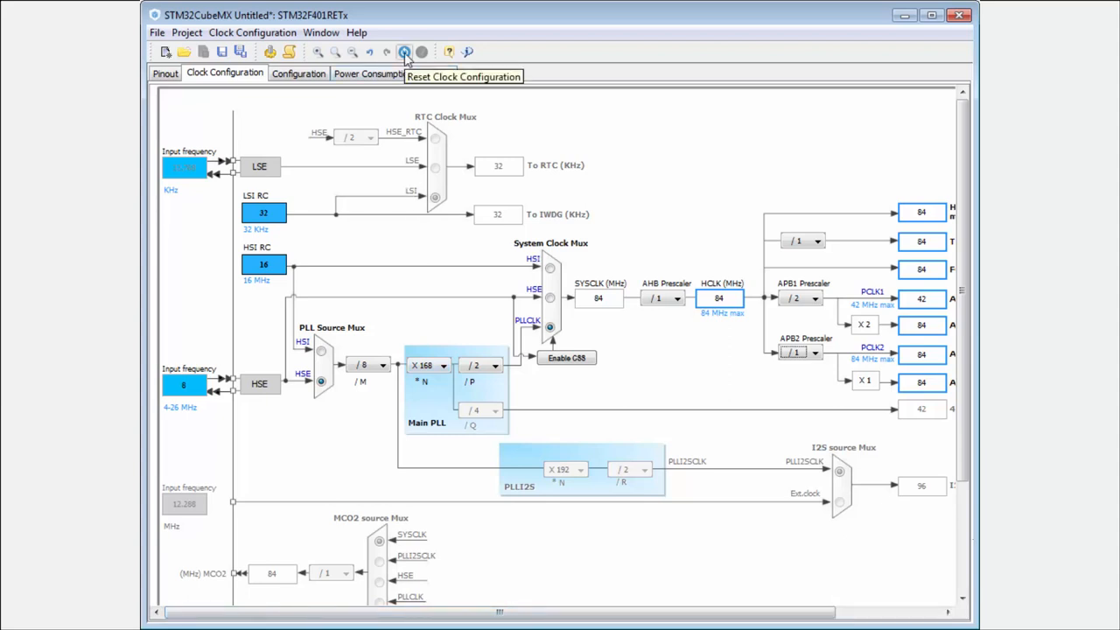
left_click(405, 52)
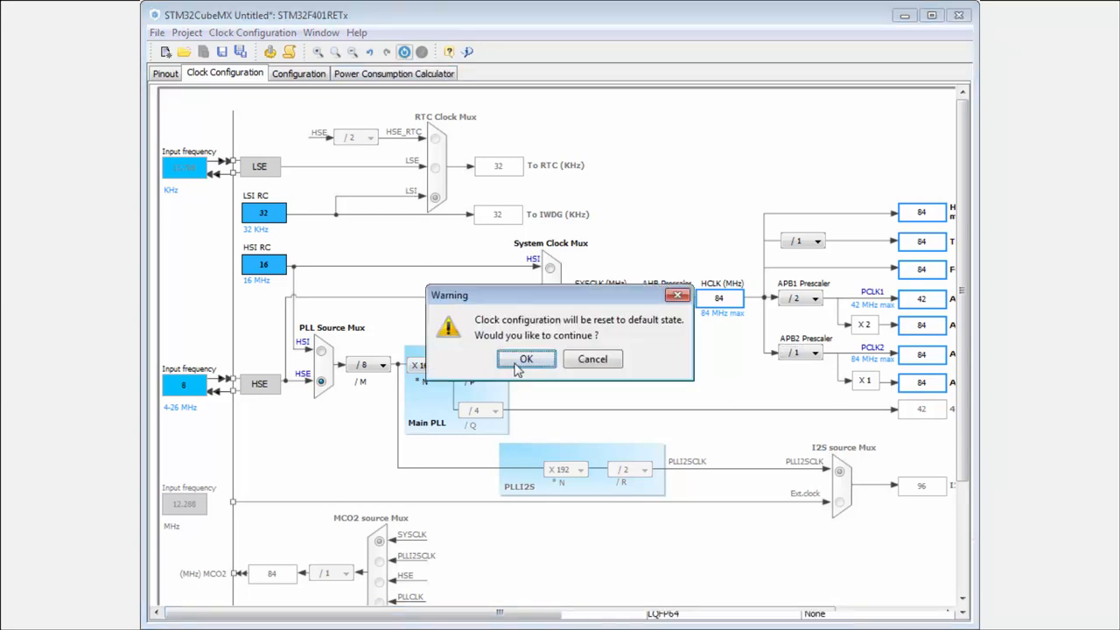
left_click(525, 359)
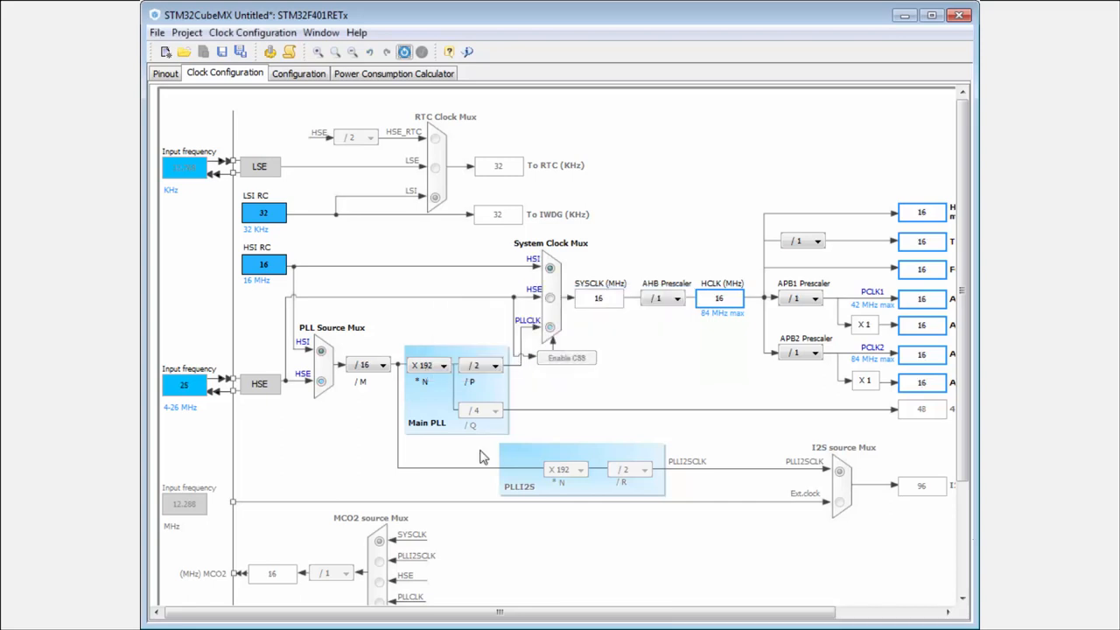
mouse_move(693, 381)
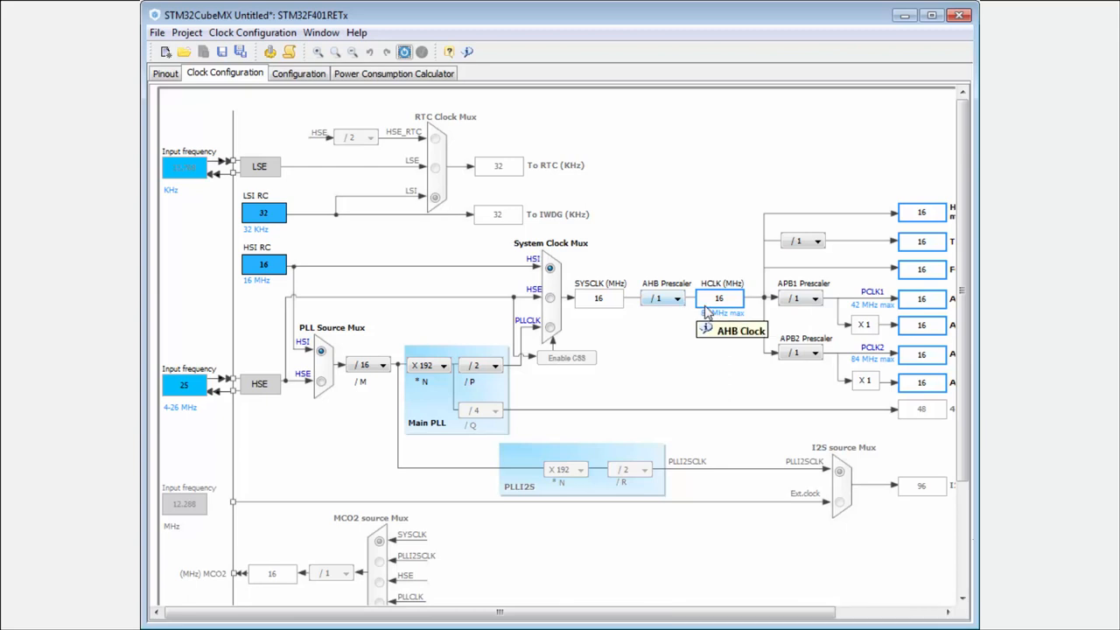
mouse_move(697, 387)
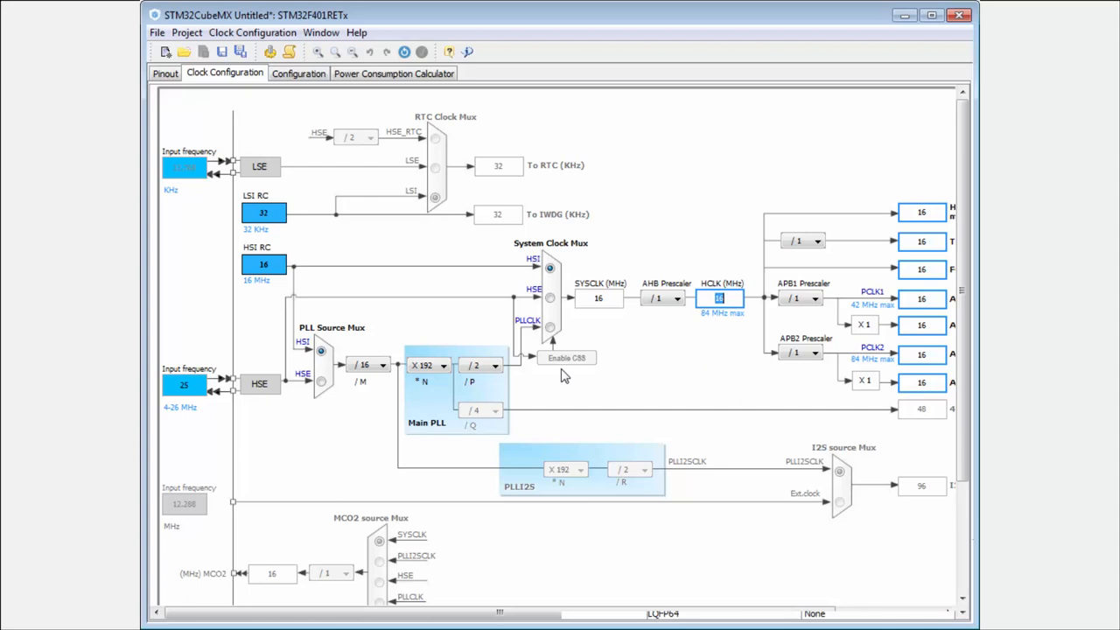
mouse_move(772, 308)
type("84")
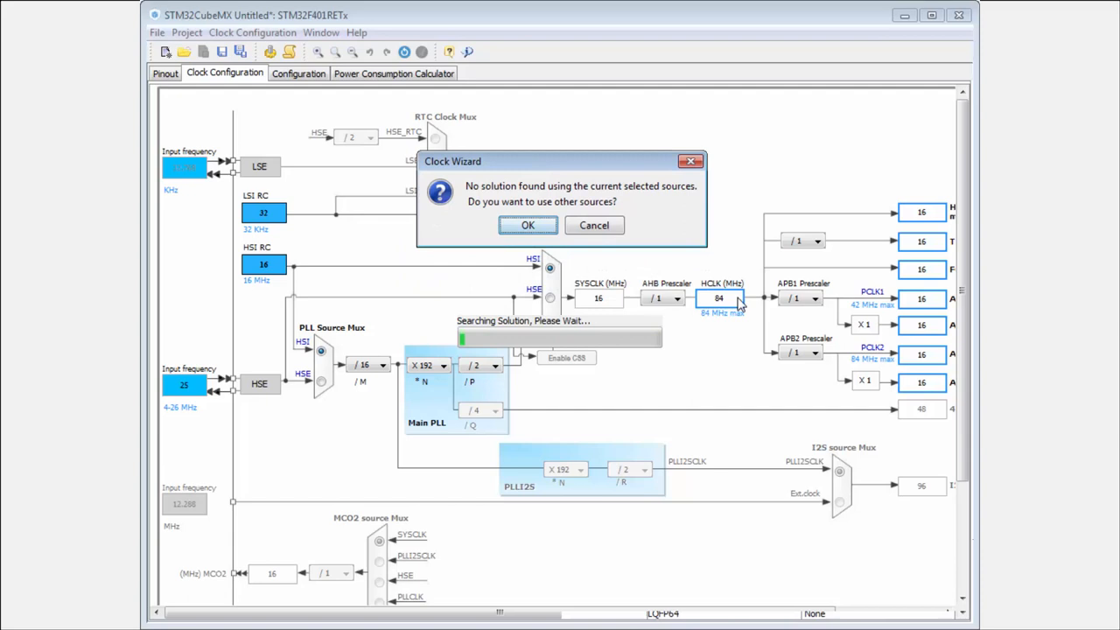
mouse_move(560, 280)
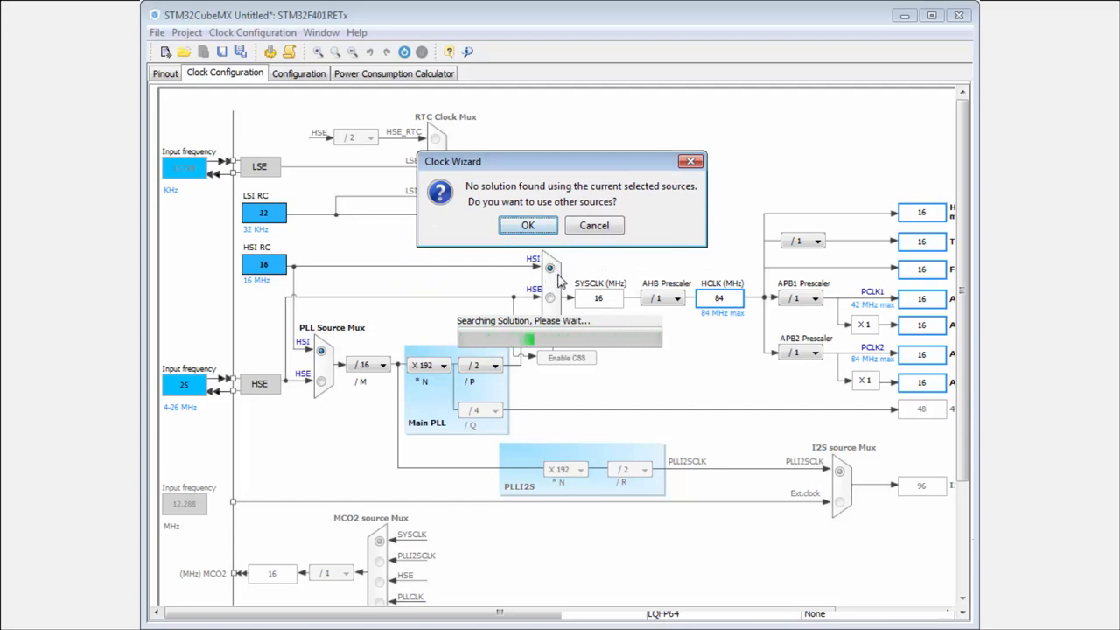
mouse_move(532, 247)
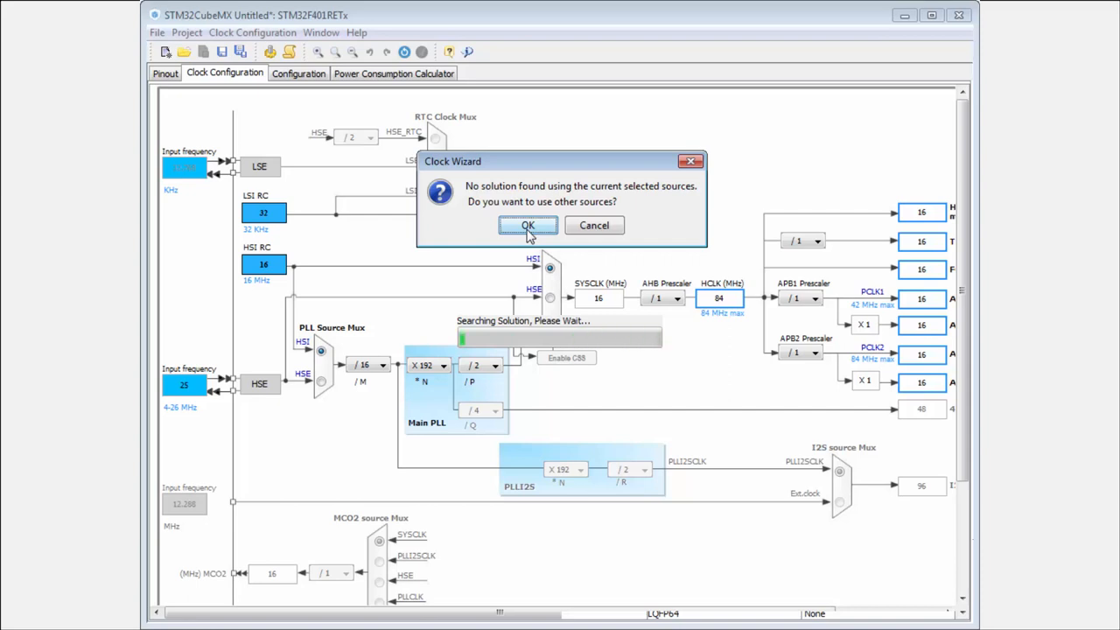
Let the Clock Wizard use other sources to reach the 84 MHz HCLK via the main PLL.
left_click(527, 224)
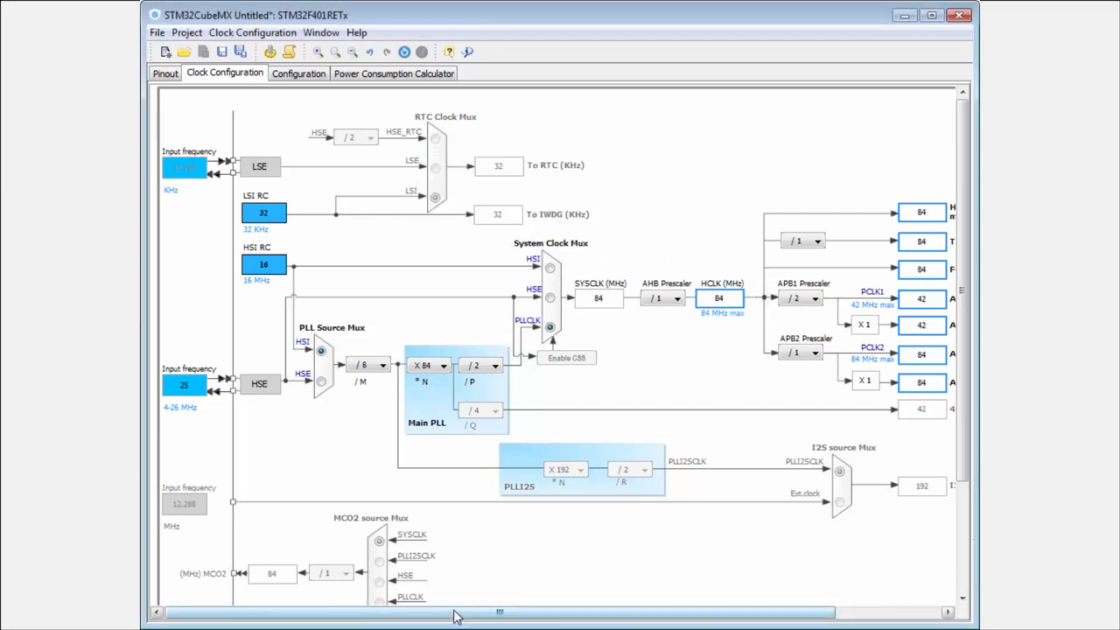
Reset the clock tree, then let the solver rebuild 84 MHz HCLK around a 42 MHz APB1 clock.
scroll("left", 3)
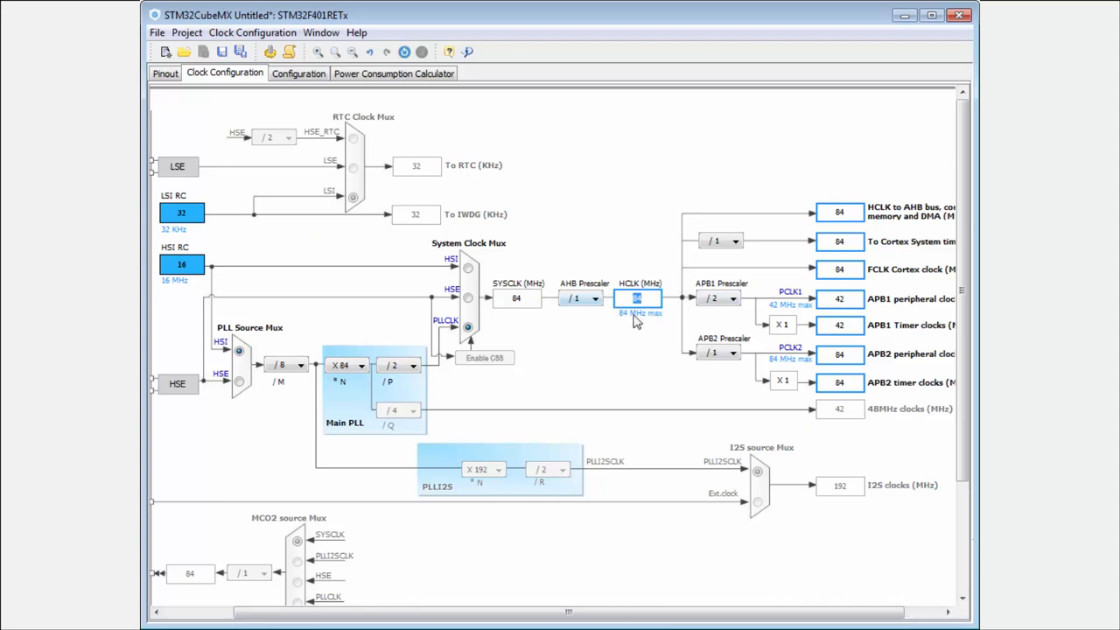
mouse_move(847, 250)
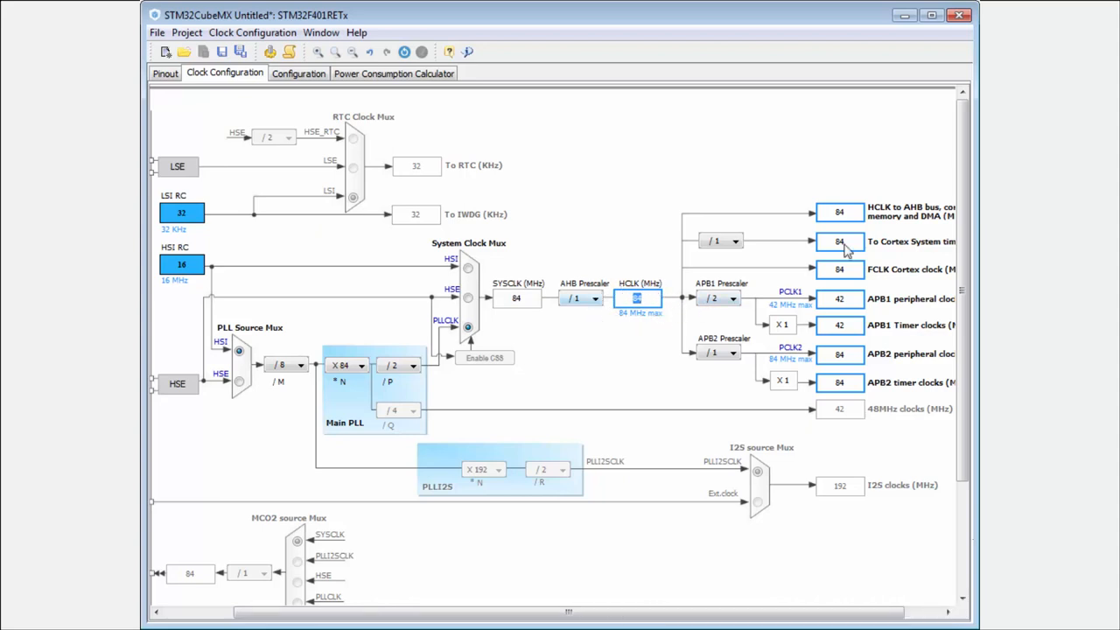
mouse_move(693, 350)
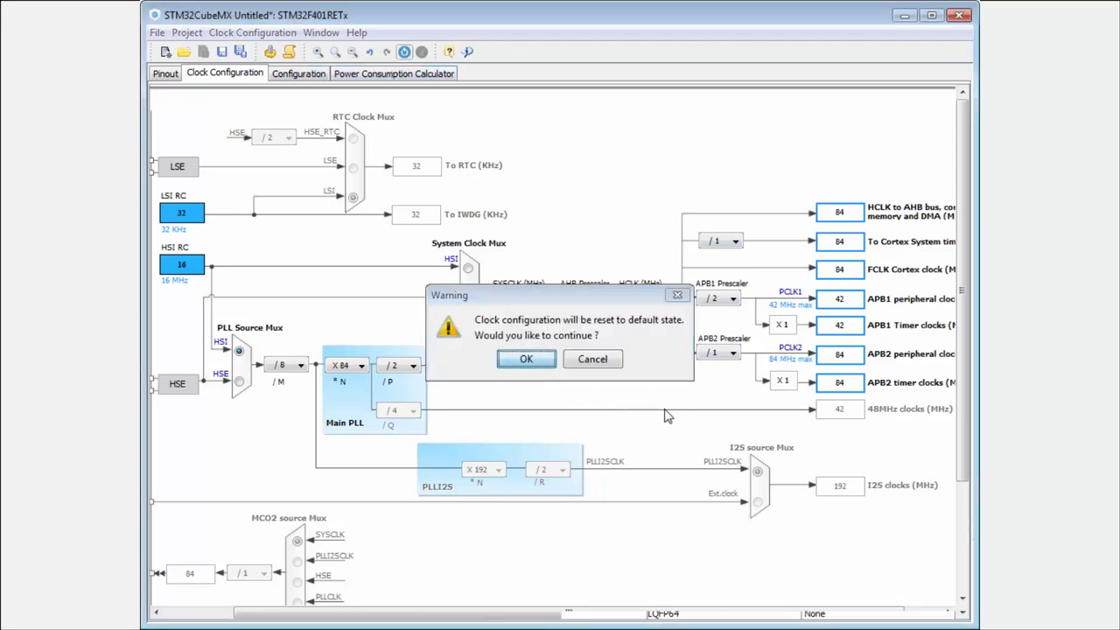
left_click(525, 359)
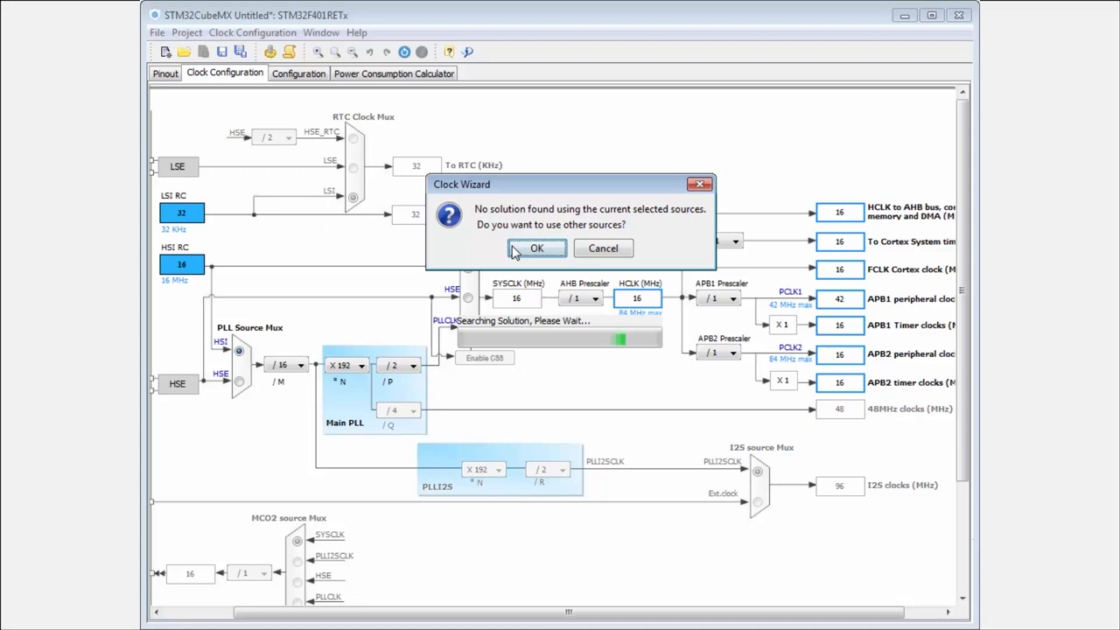
left_click(536, 248)
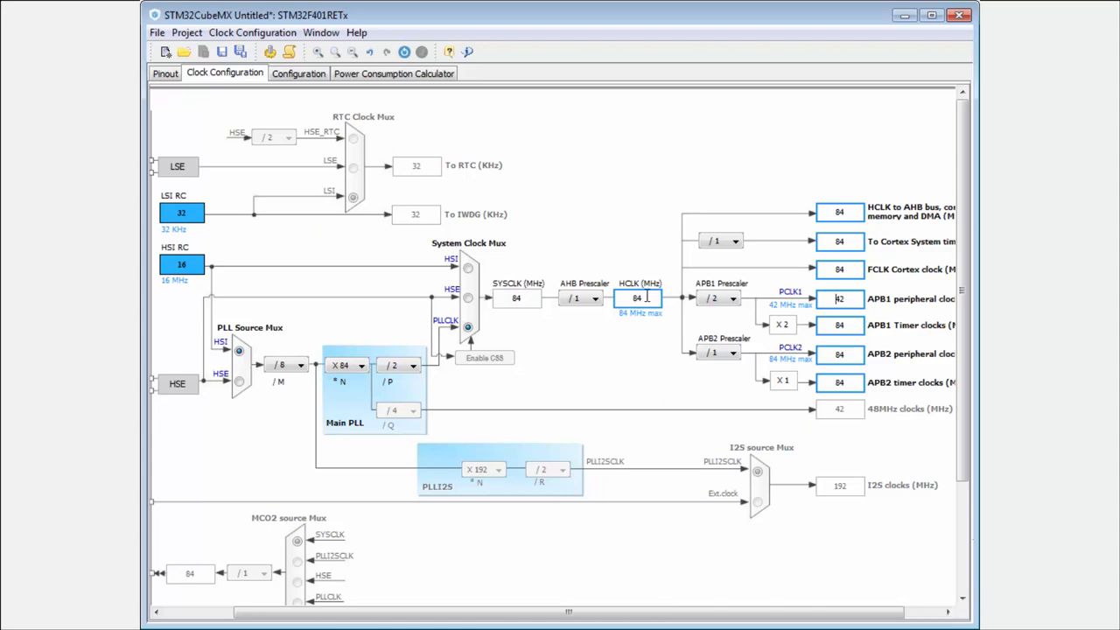
mouse_move(751, 308)
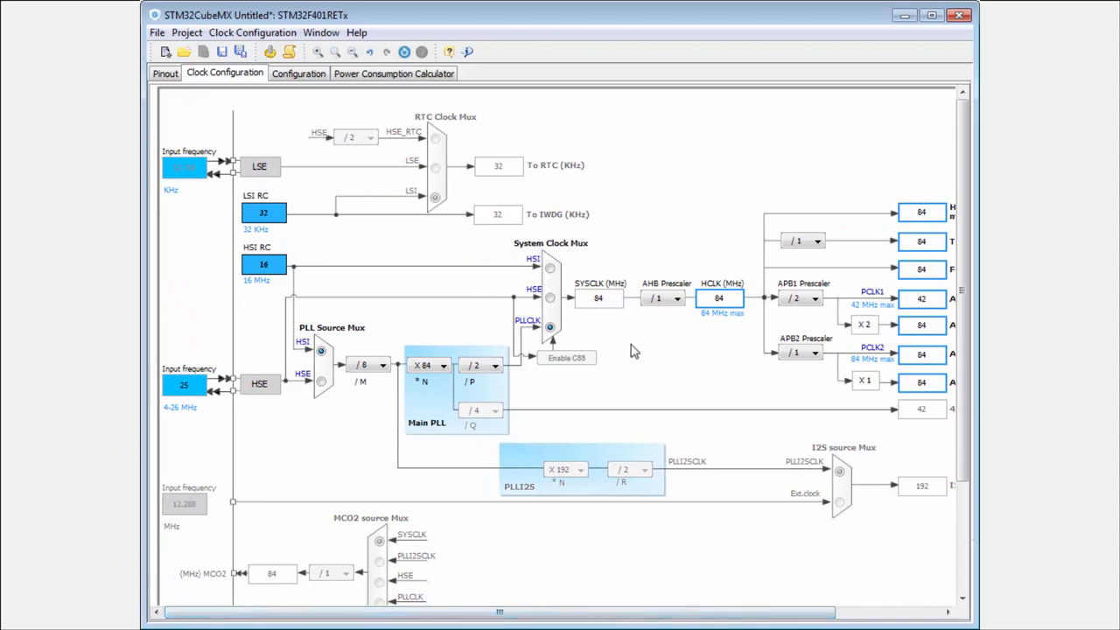
mouse_move(312, 387)
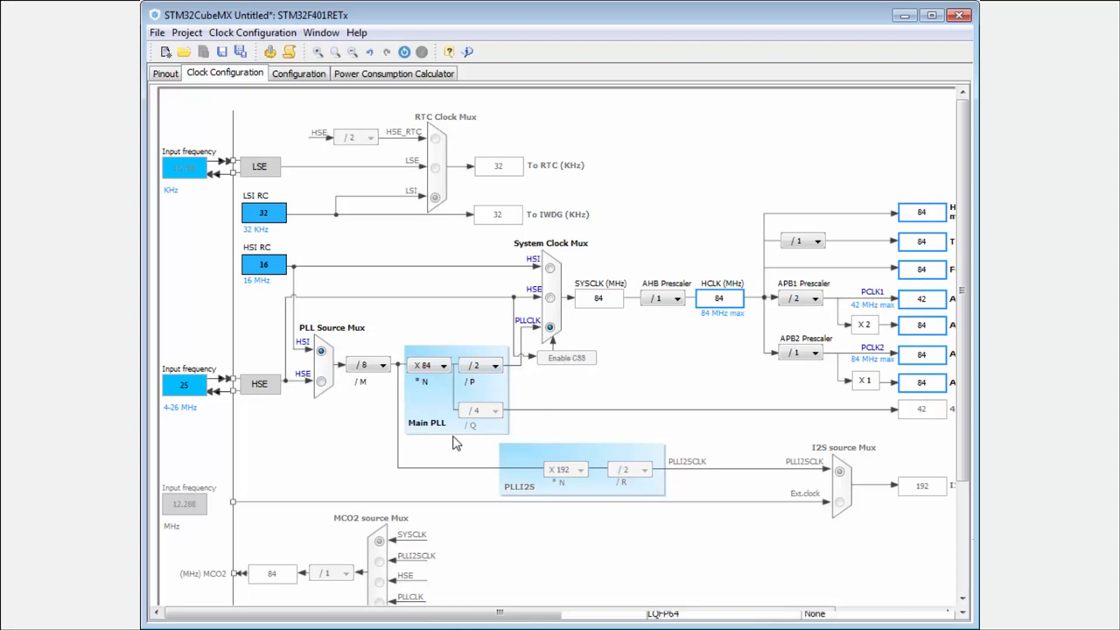
mouse_move(826, 581)
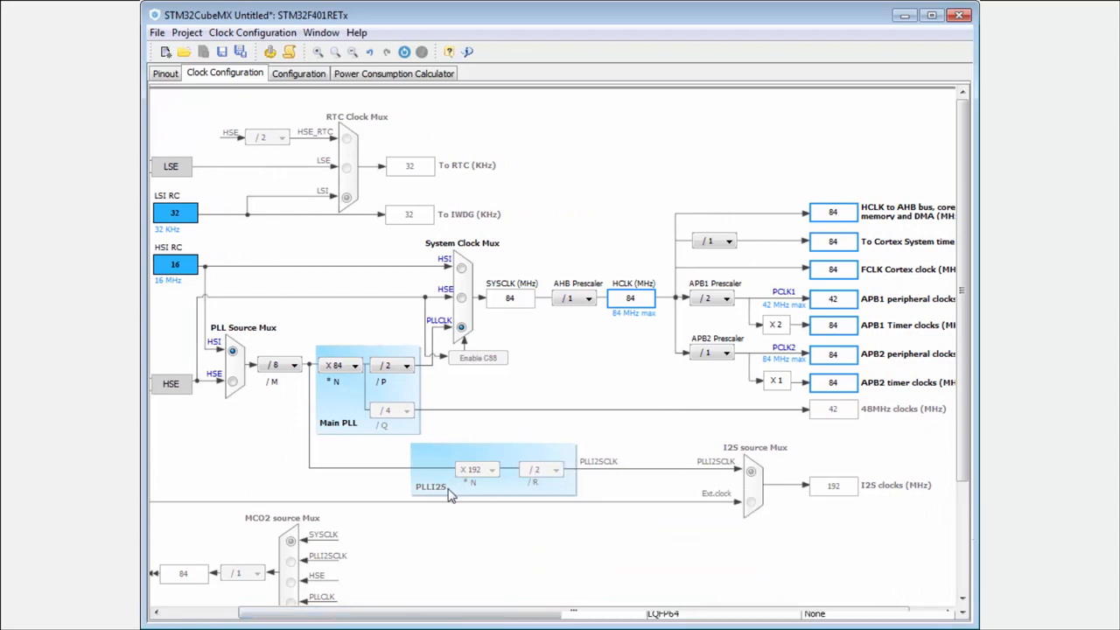
mouse_move(441, 333)
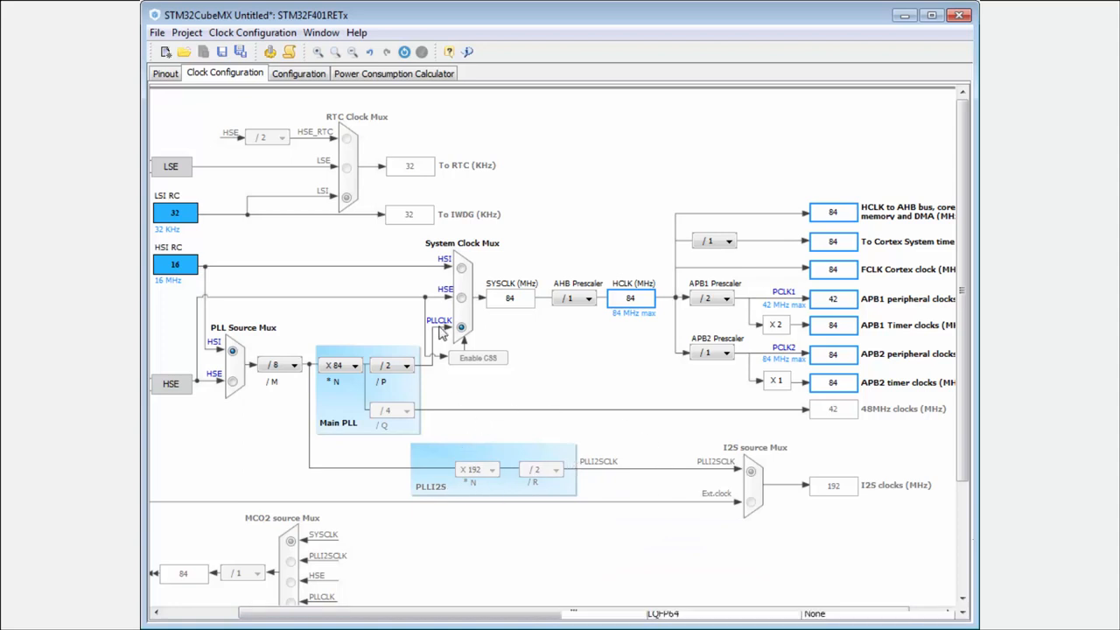
mouse_move(172, 94)
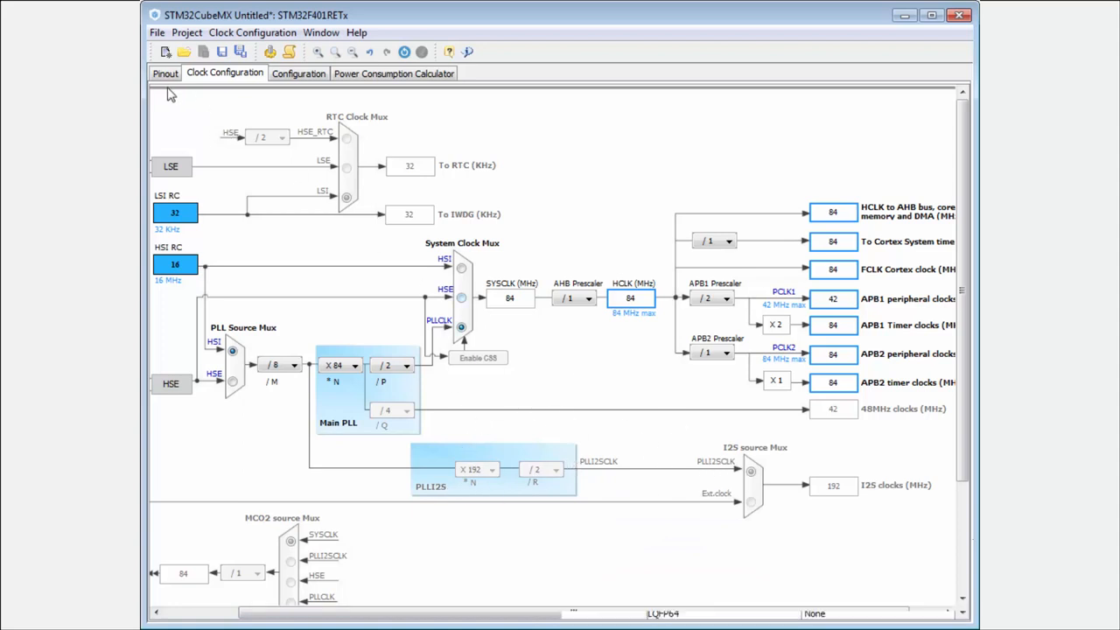
mouse_move(518, 469)
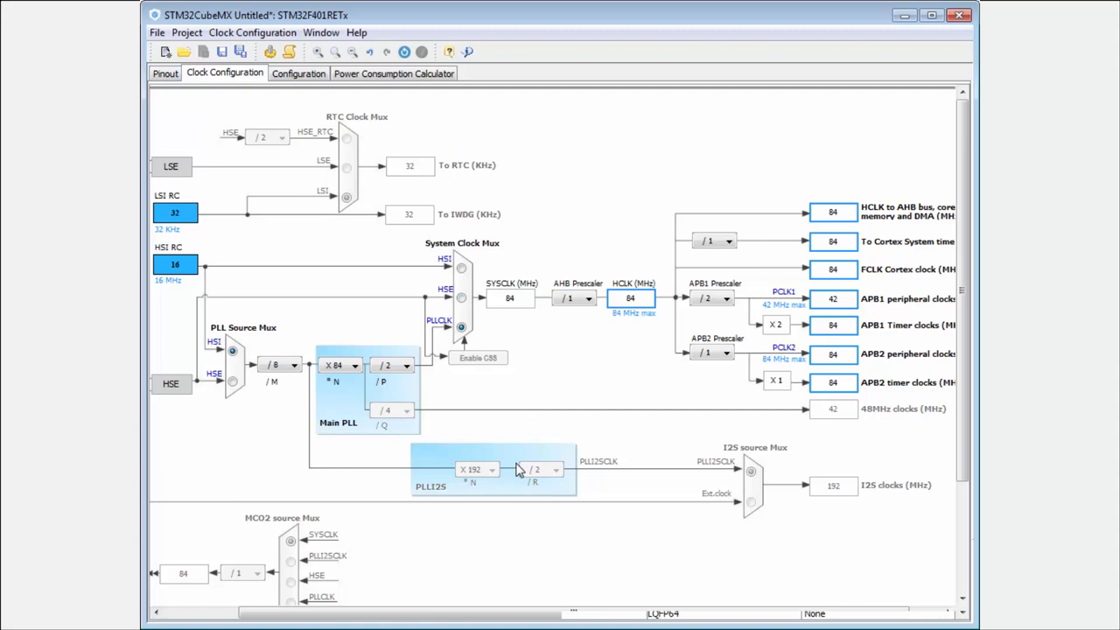
mouse_move(859, 496)
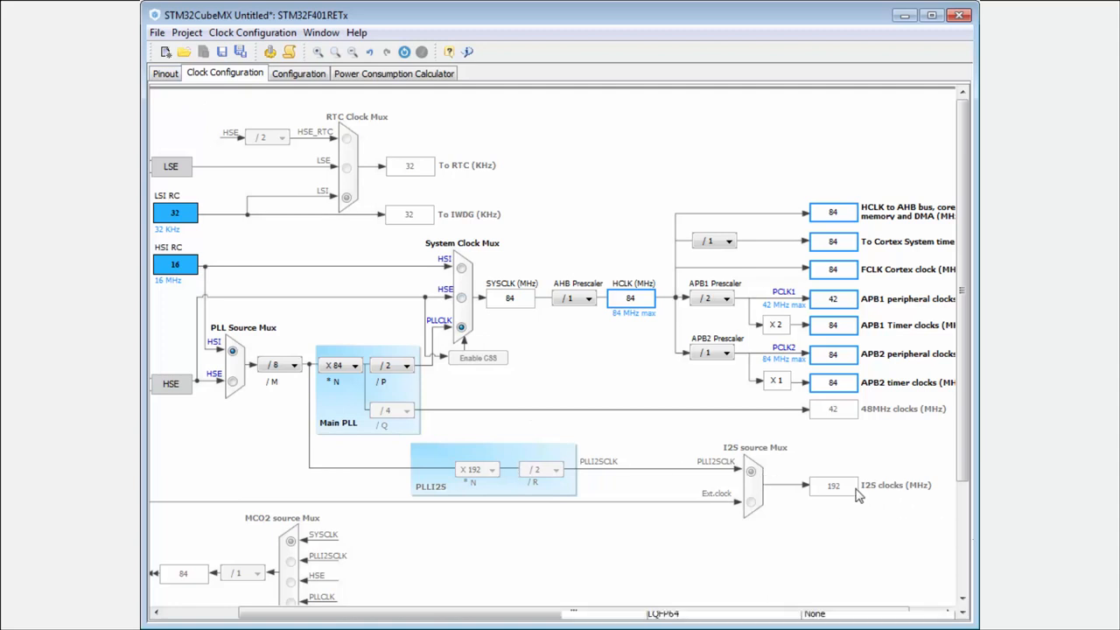
mouse_move(857, 487)
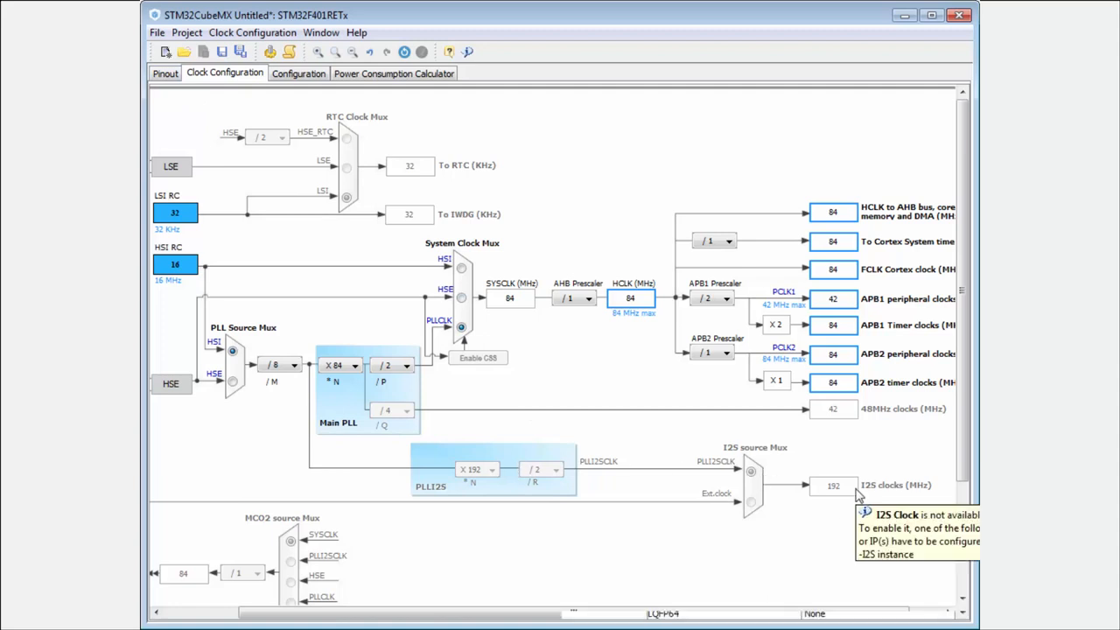
mouse_move(754, 486)
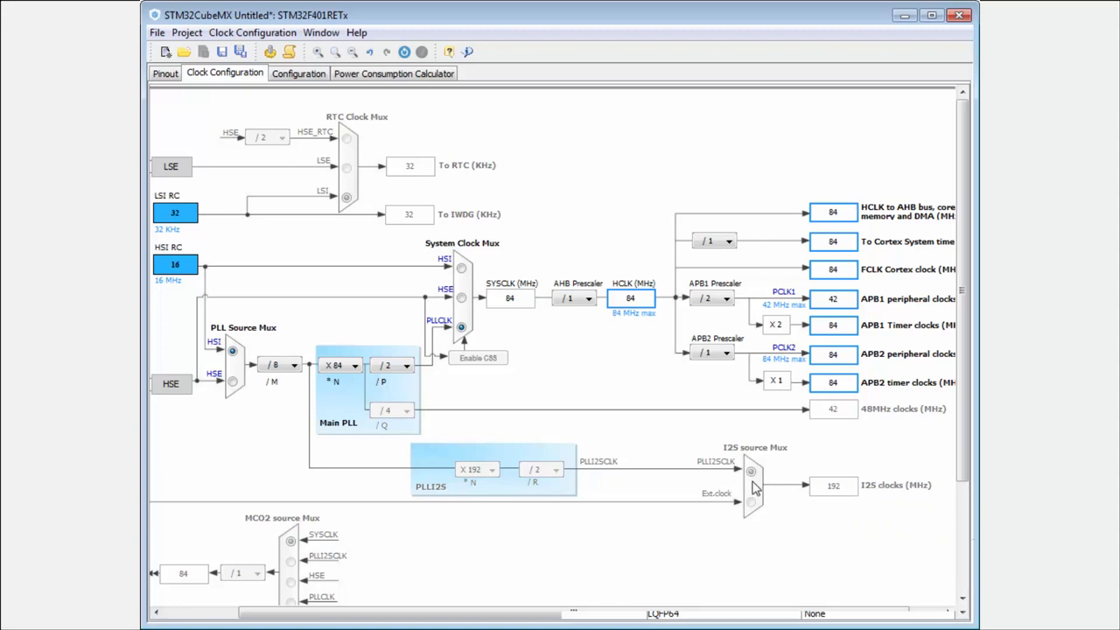
Set I2S2 to Full-Duplex Master in Pinout and view the activated I2S clock path.
left_click(164, 74)
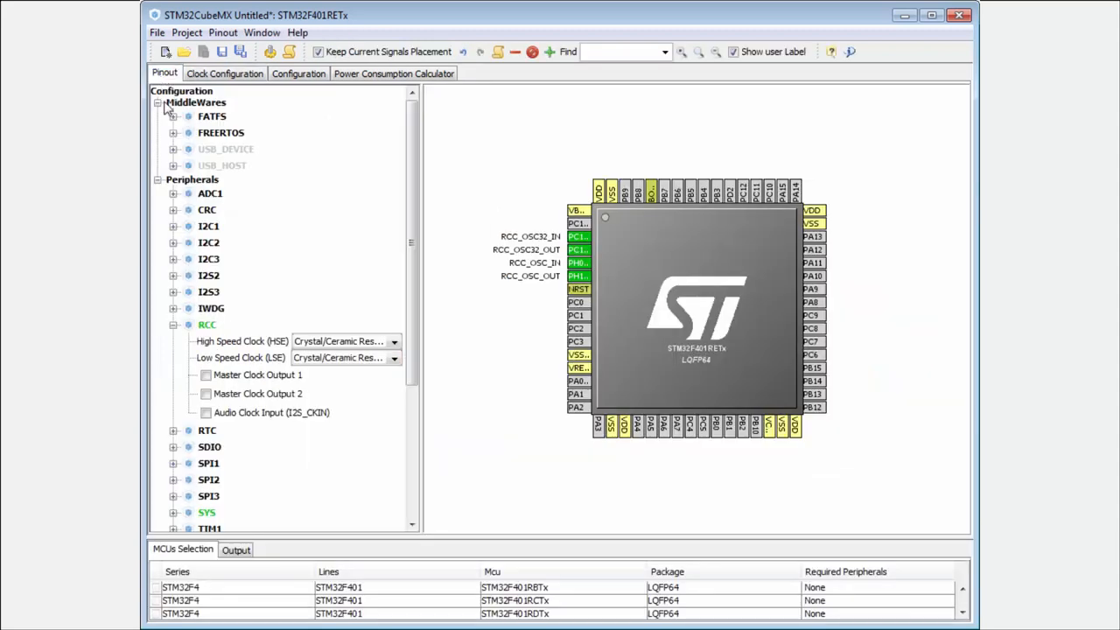
scroll("down", 3)
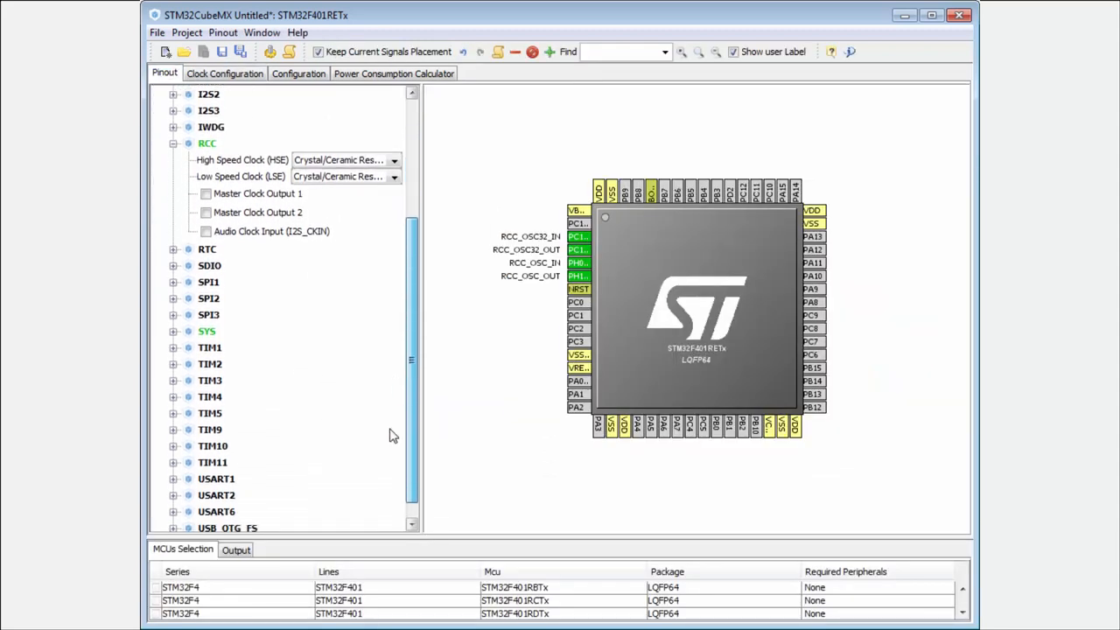
scroll("down", 3)
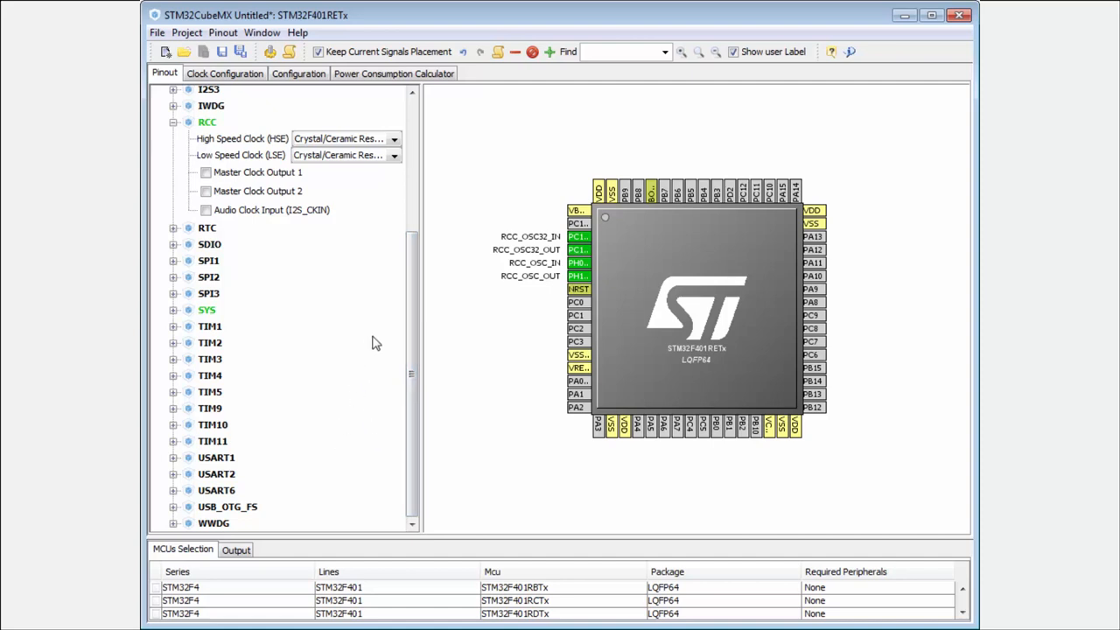
scroll("up", 3)
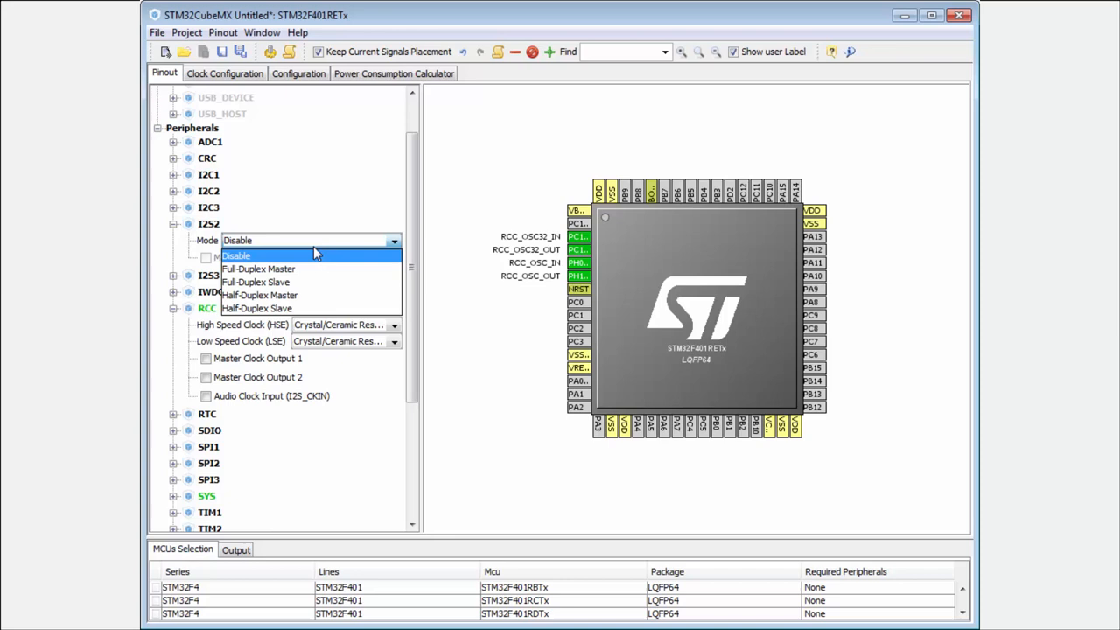
left_click(259, 270)
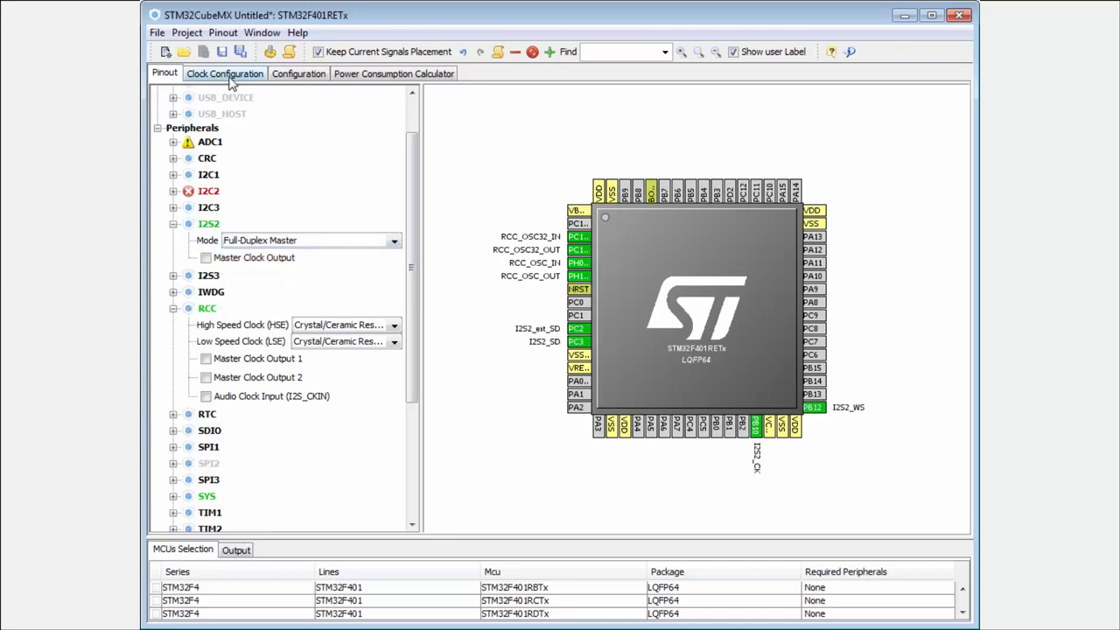
left_click(224, 74)
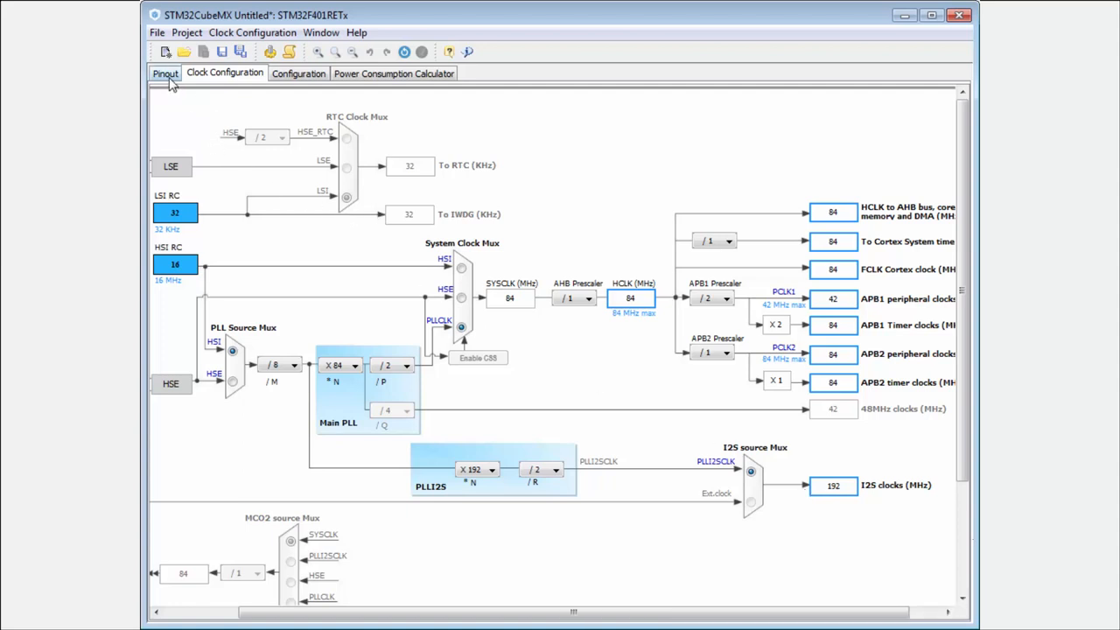
Disable I2S2 again so the PLLI2S and I2S clock path go inactive.
left_click(165, 73)
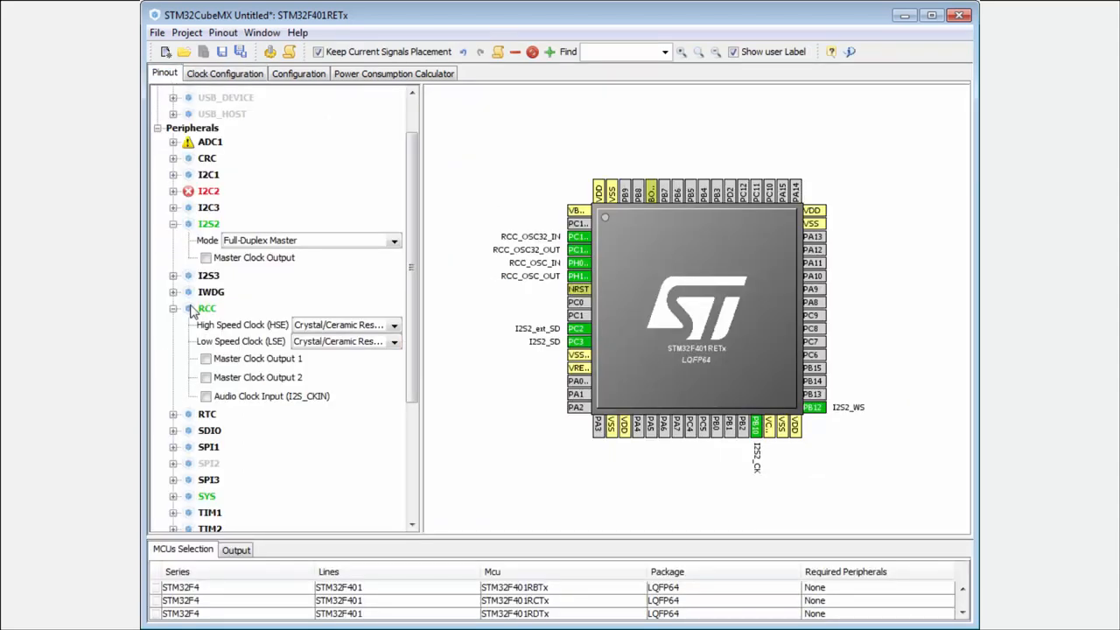
left_click(392, 240)
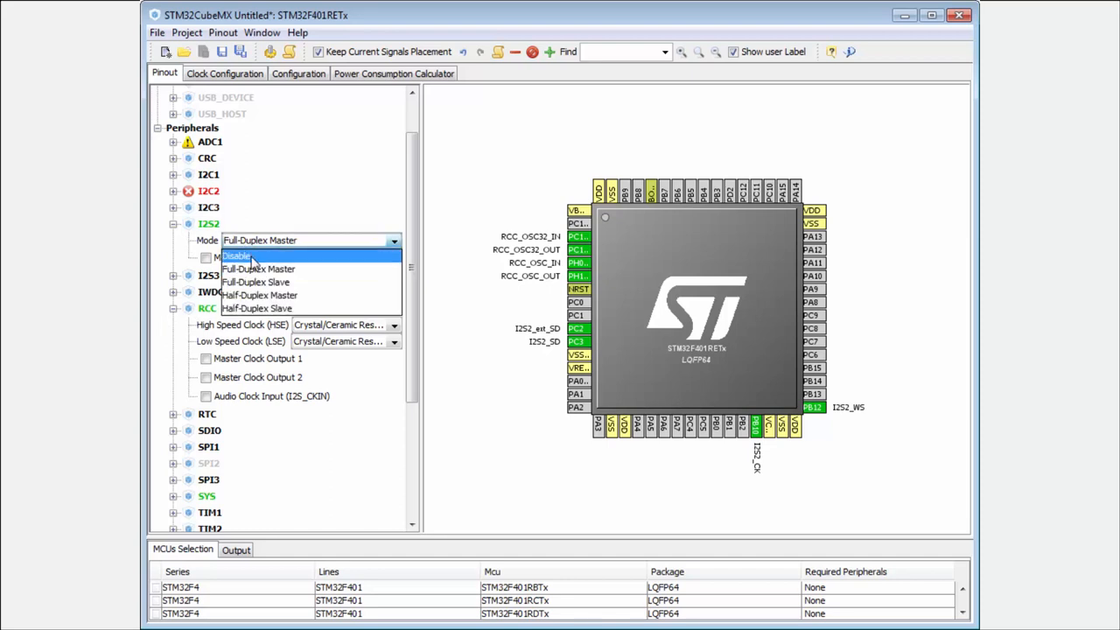
left_click(224, 73)
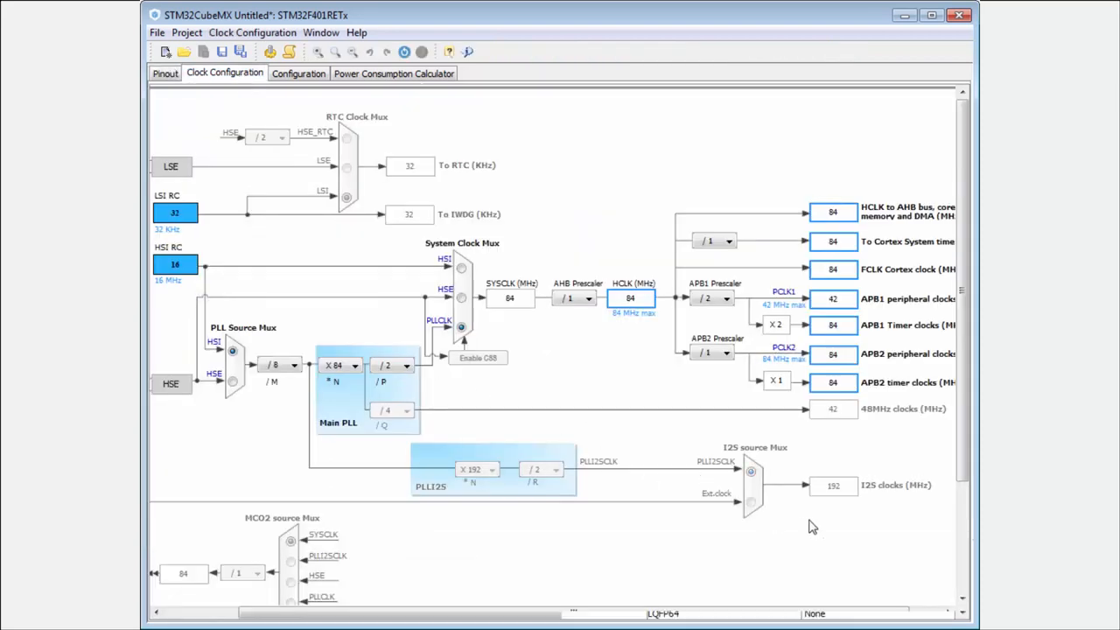
mouse_move(161, 114)
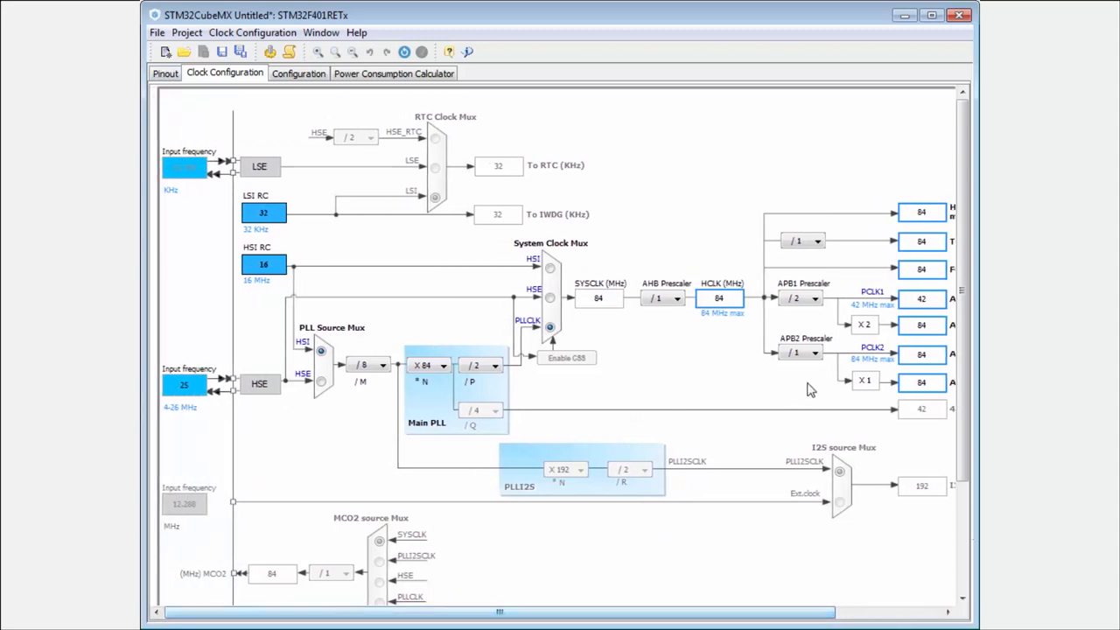
Inspect the greyed MCO1/MCO2 source muxes and return to Pinout to enable MCO.
scroll("down", 3)
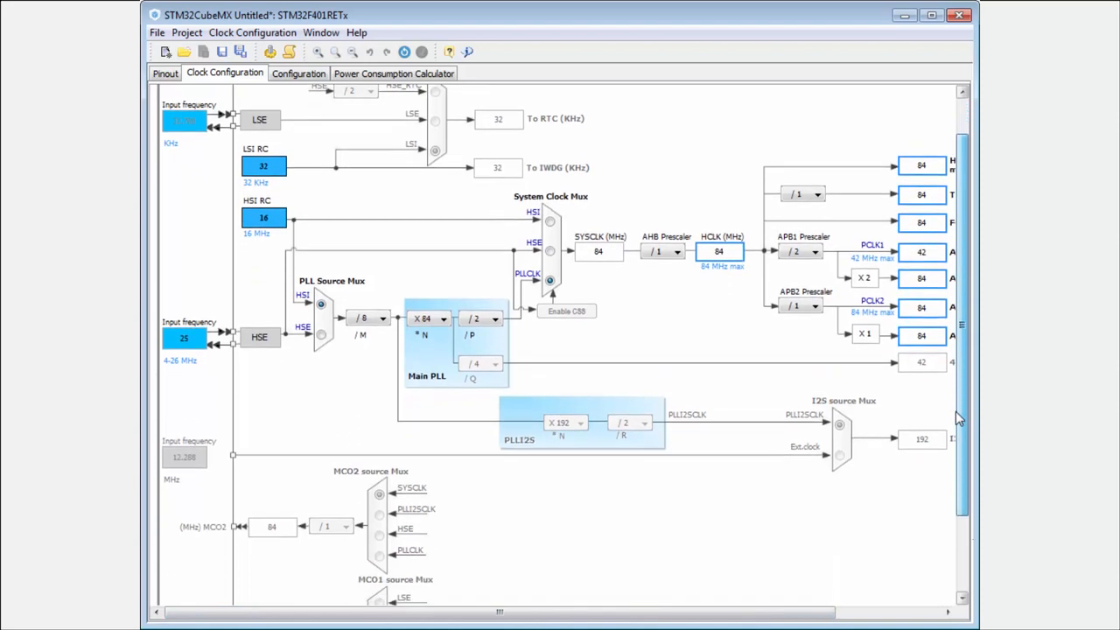
scroll("down", 3)
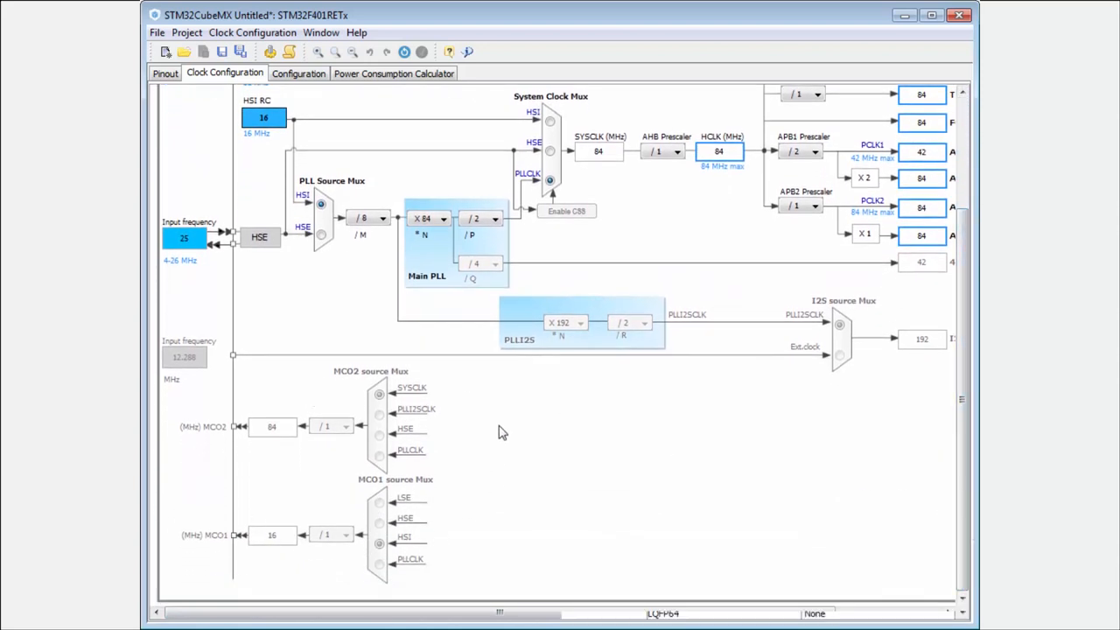
mouse_move(525, 376)
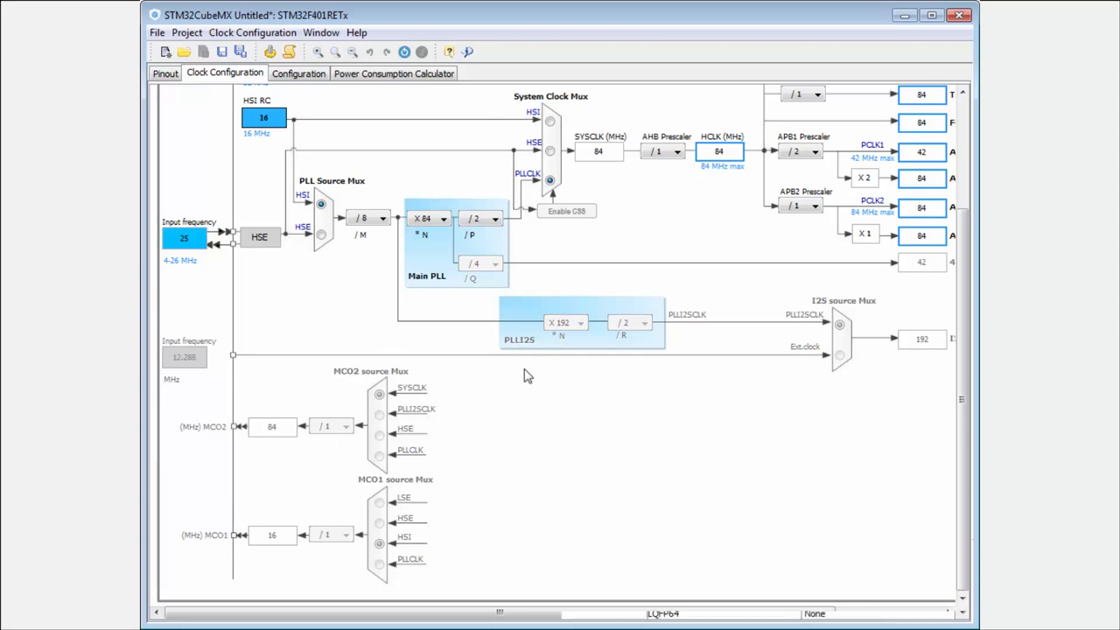
mouse_move(793, 334)
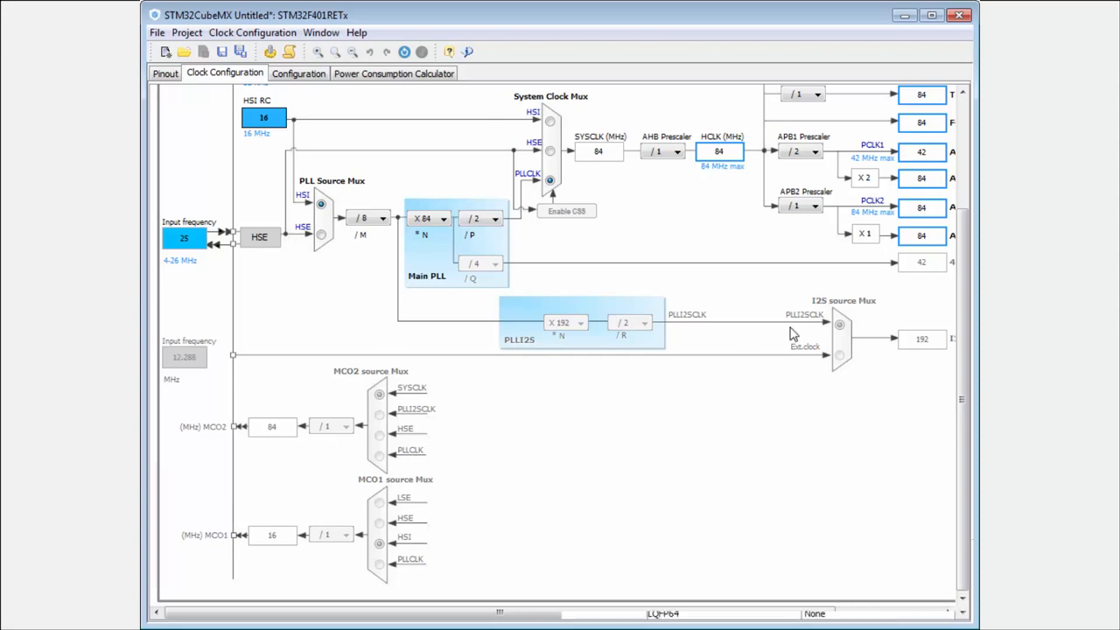
mouse_move(820, 333)
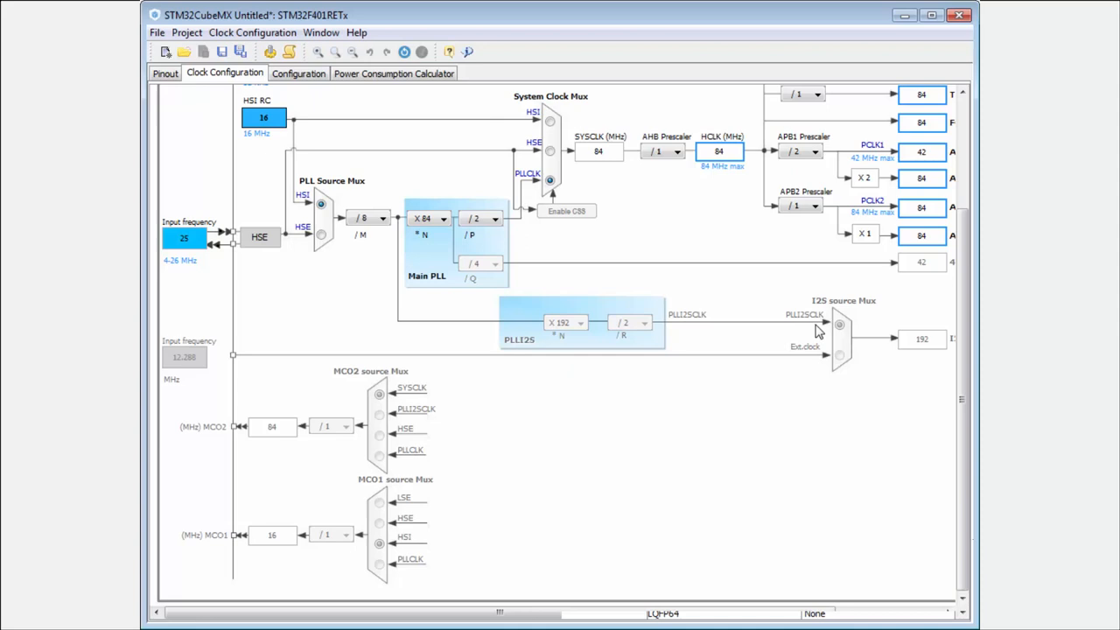
mouse_move(644, 441)
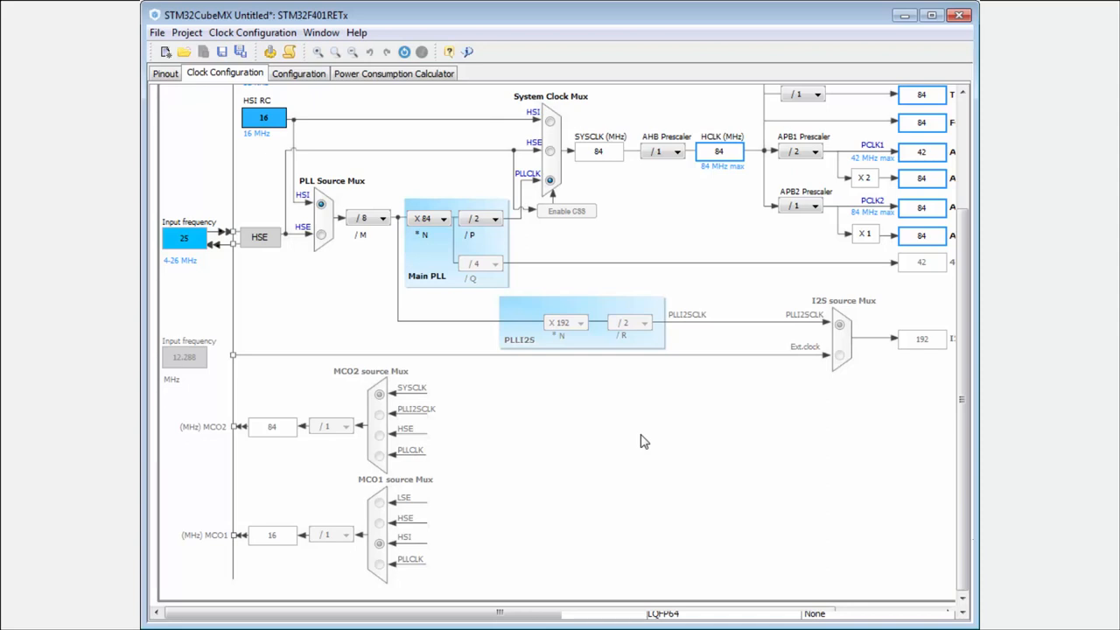
mouse_move(497, 553)
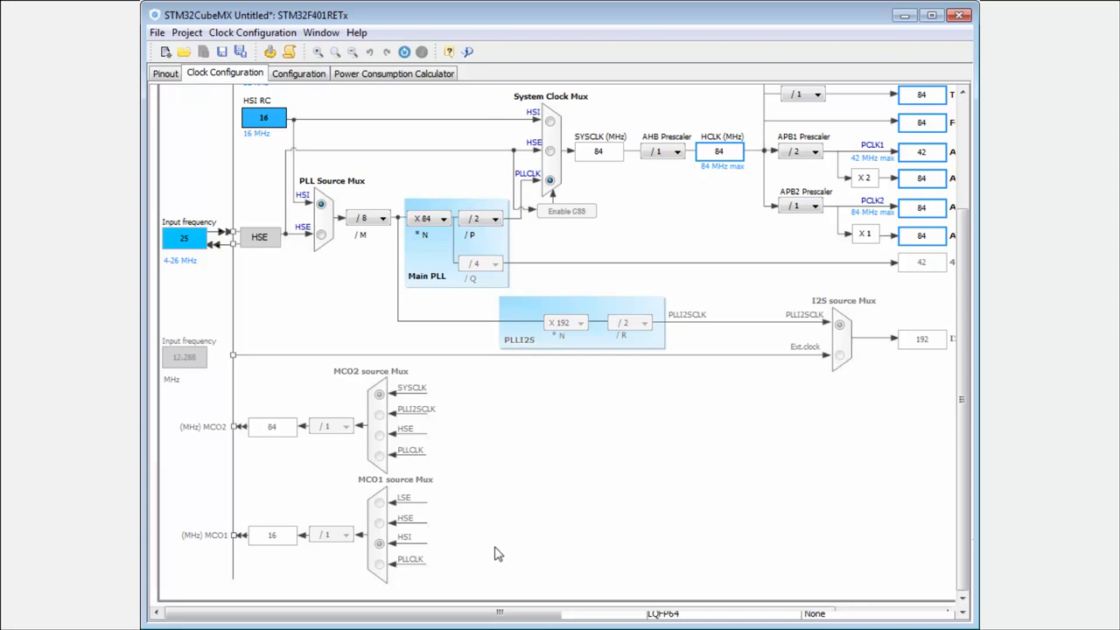
mouse_move(367, 489)
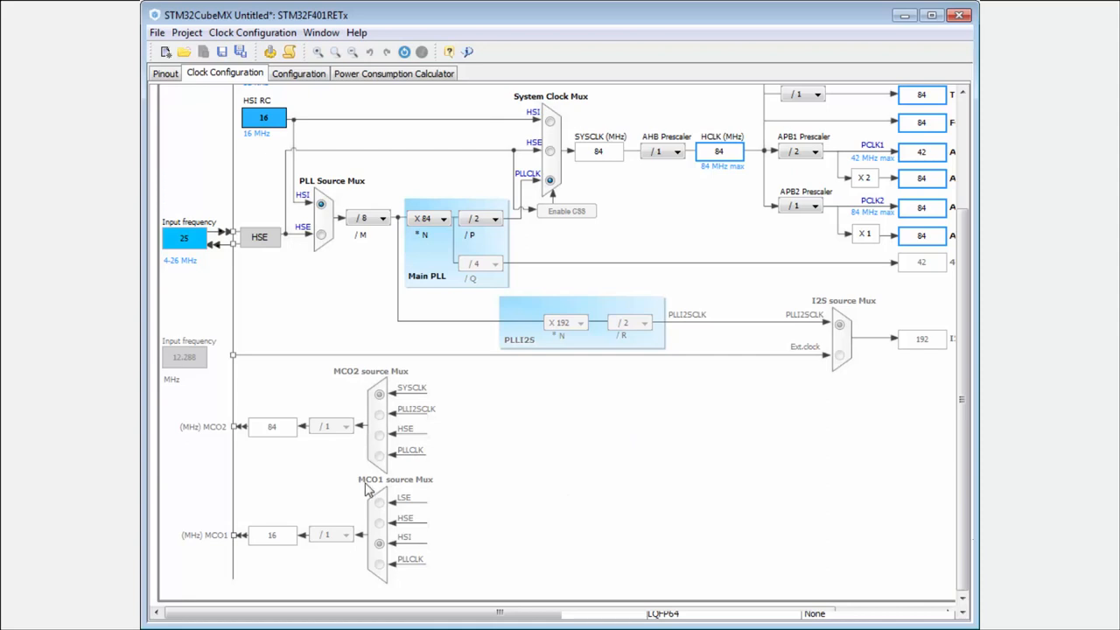
mouse_move(359, 420)
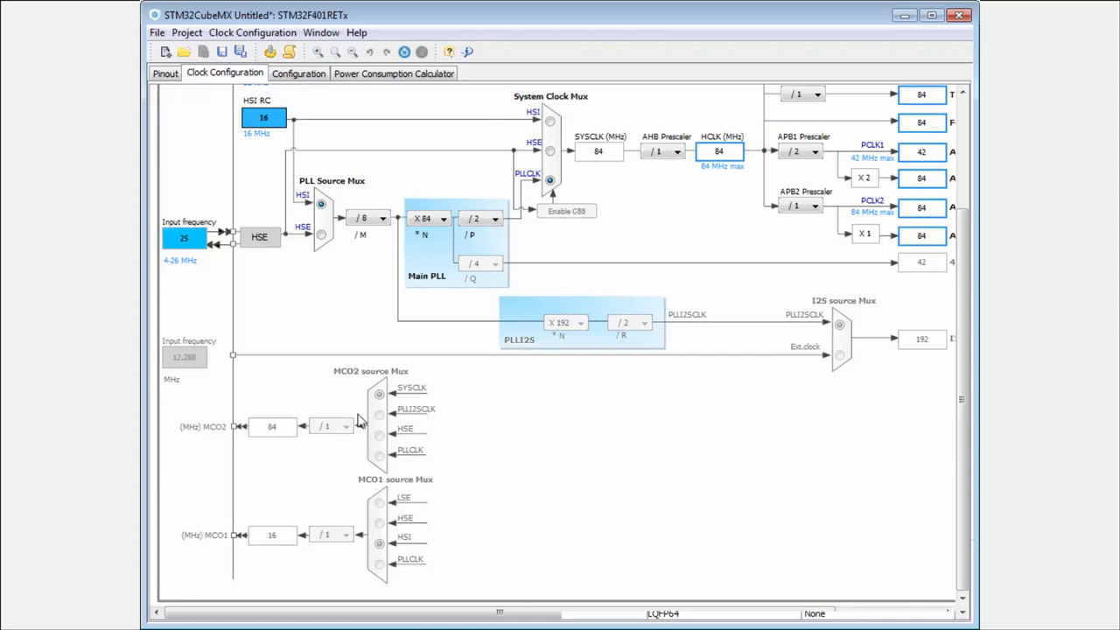
mouse_move(248, 557)
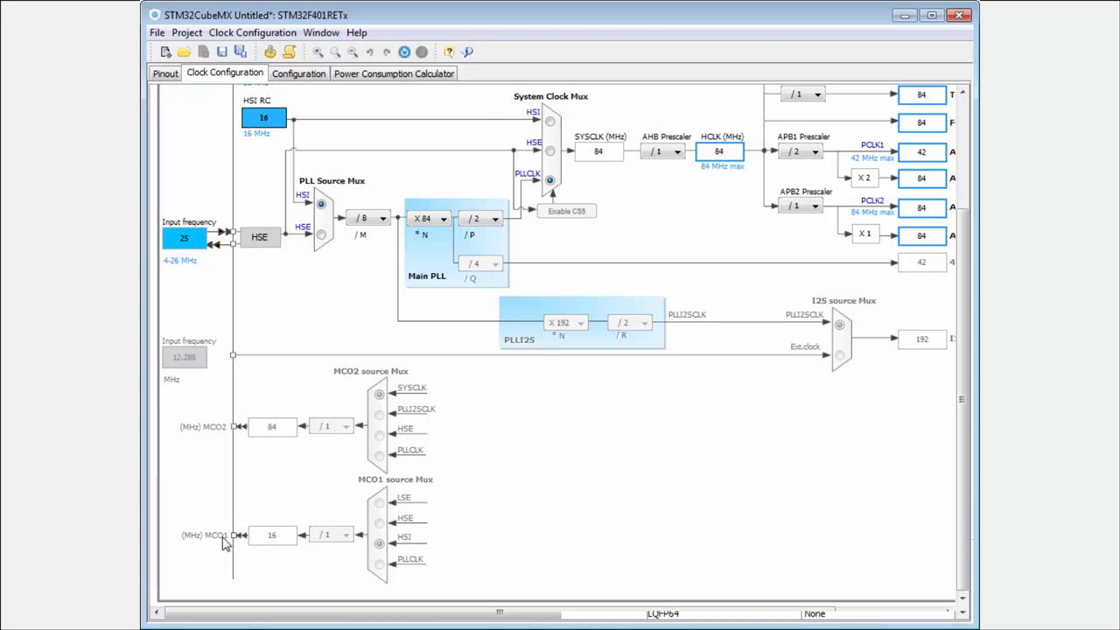
mouse_move(269, 546)
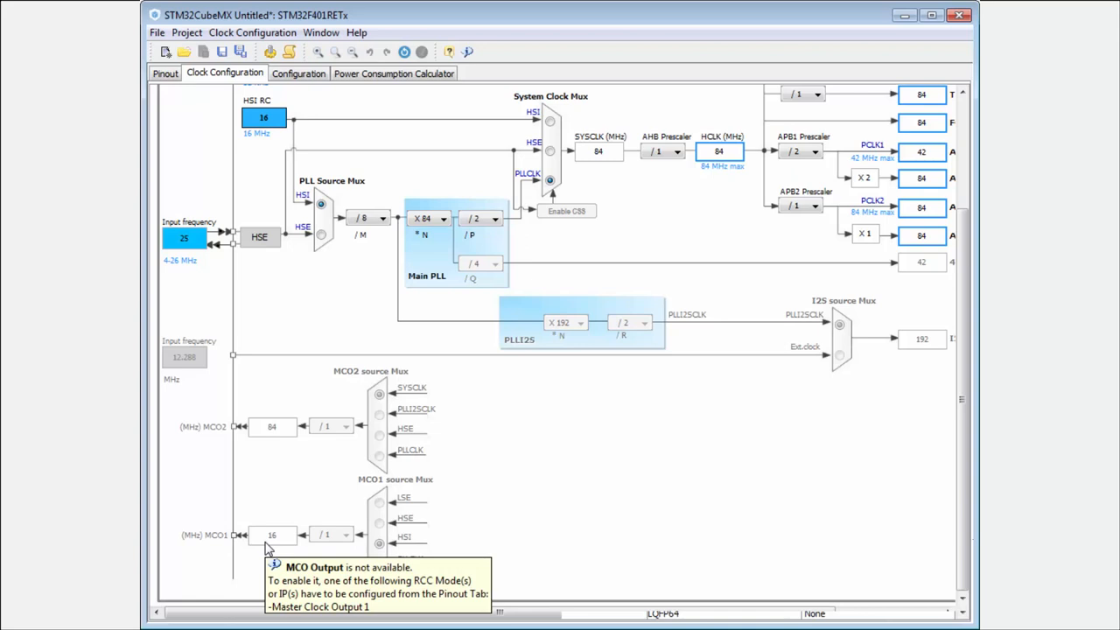
left_click(164, 74)
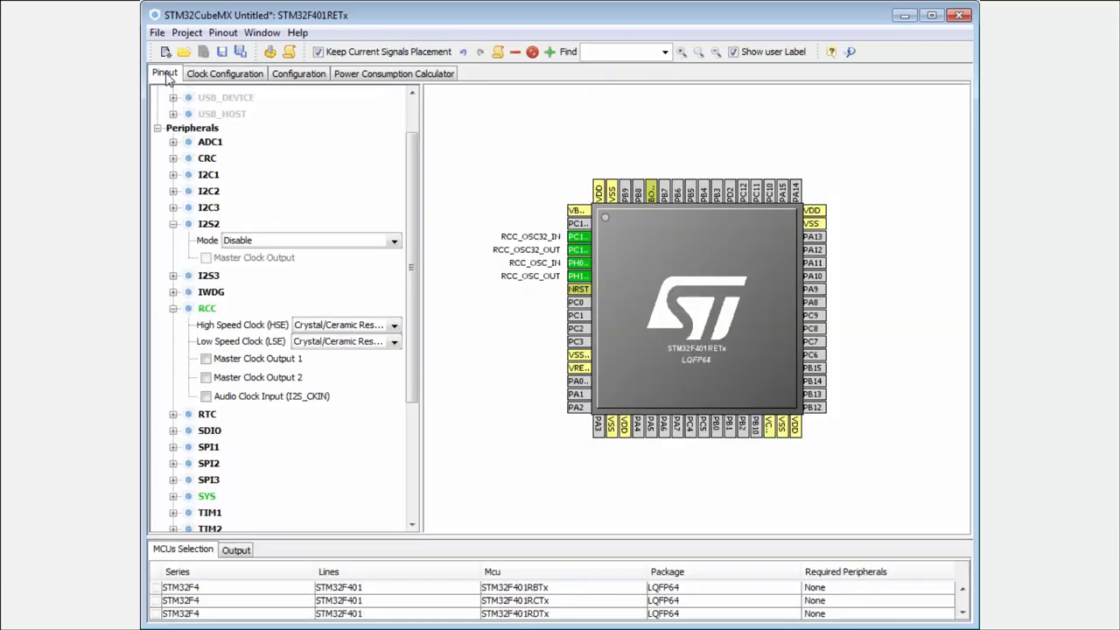
Enable RCC Master Clock Output 1 and 2 so MCO1 and MCO2 sections become active.
left_click(174, 224)
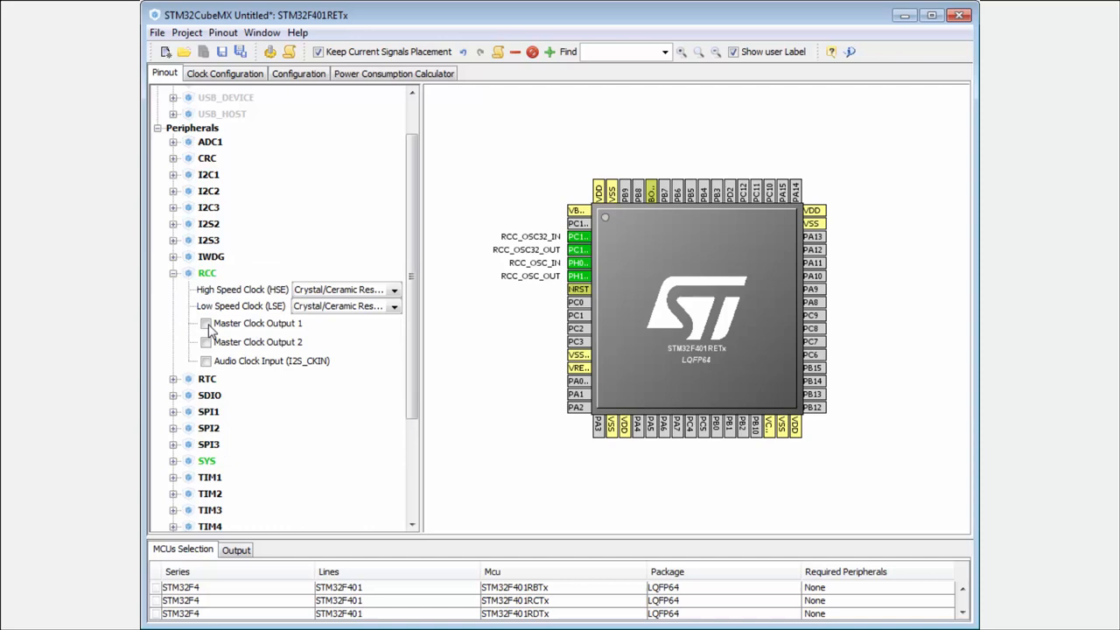
left_click(207, 322)
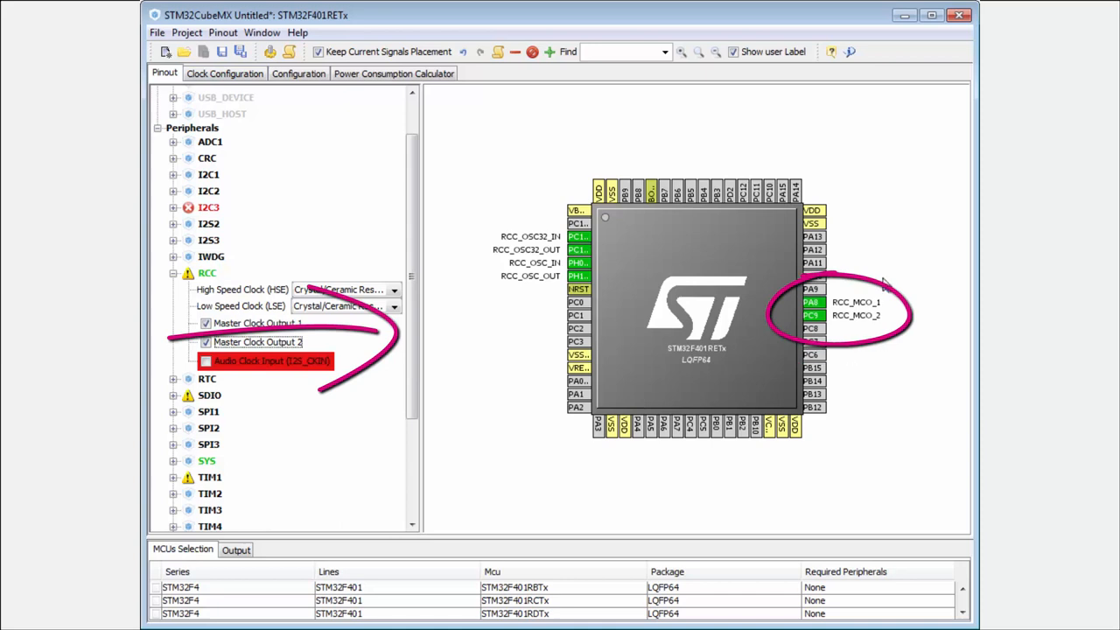
left_click(224, 74)
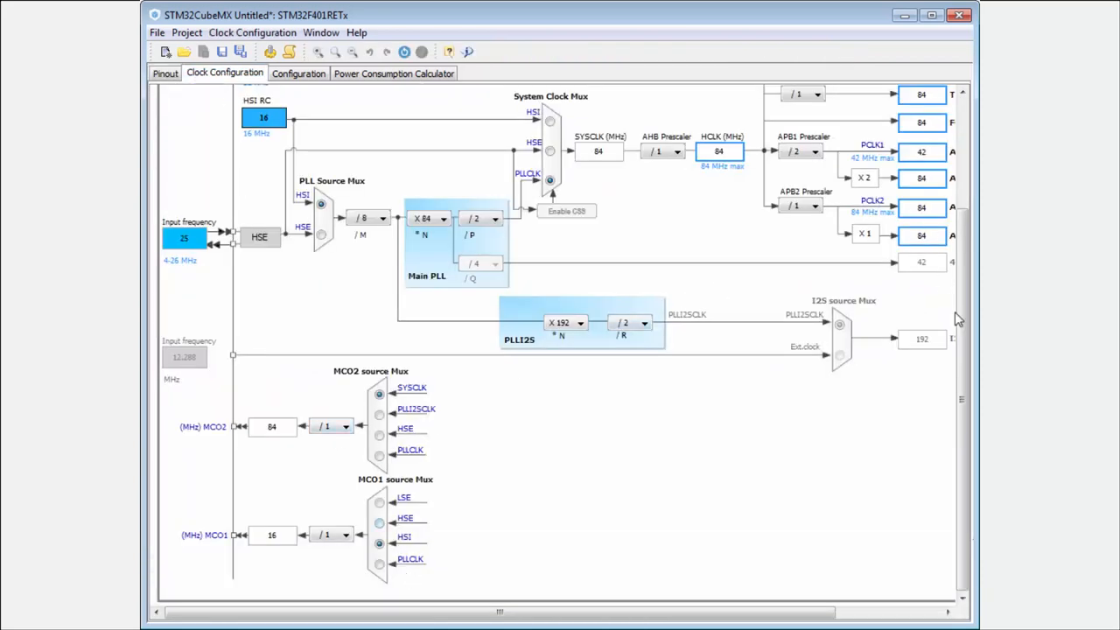
mouse_move(364, 476)
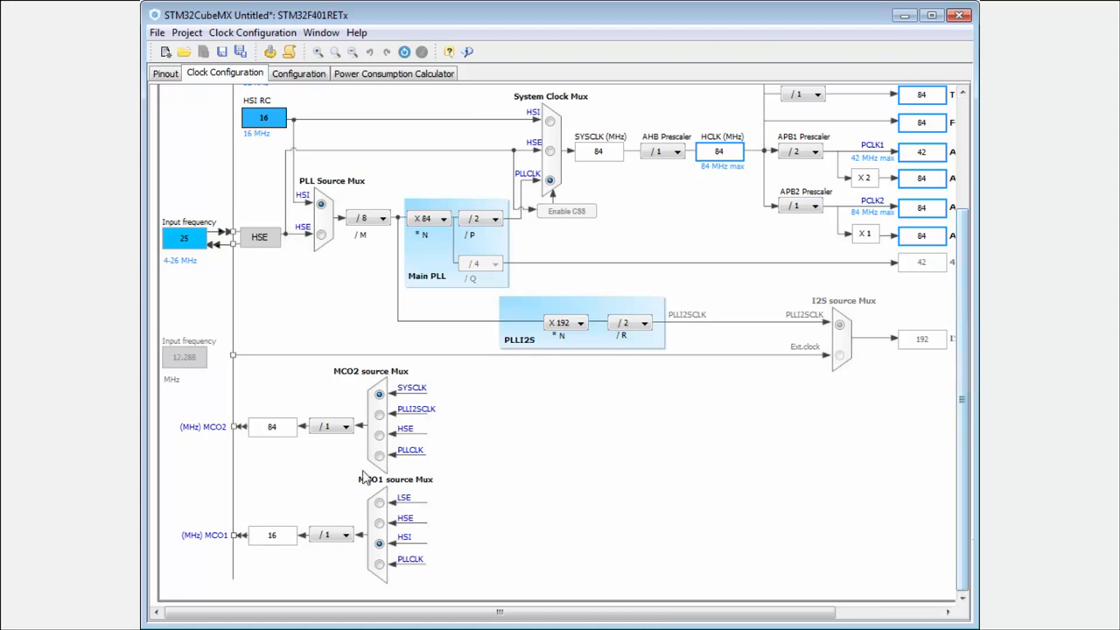
Drive MCO2 from PLLI2SCLK divided by 5, giving a 38.4 MHz output.
left_click(378, 413)
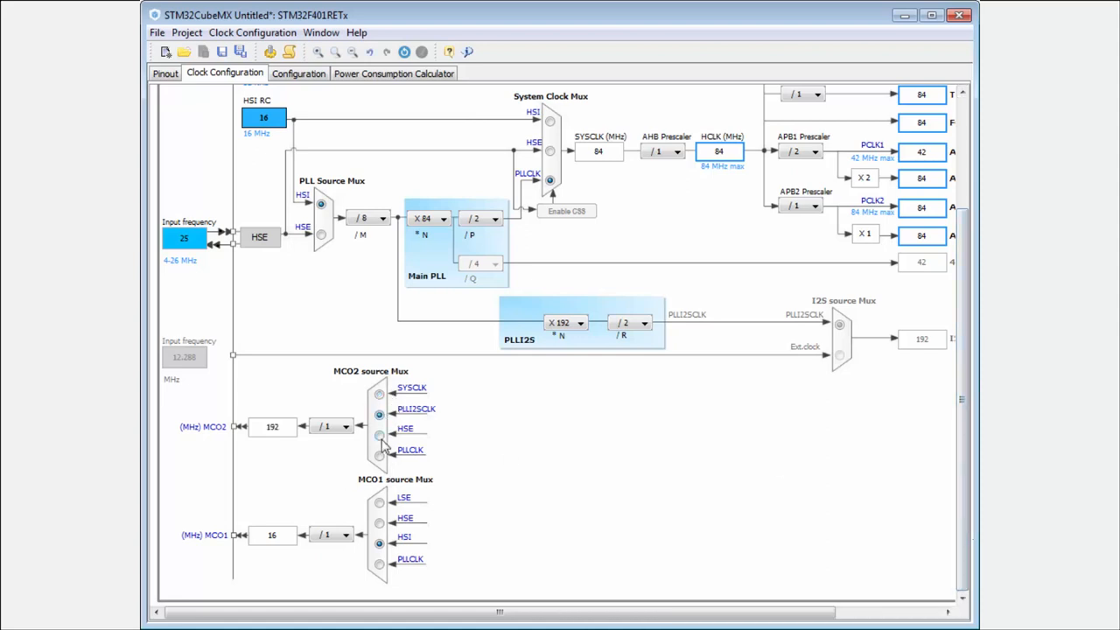
left_click(378, 434)
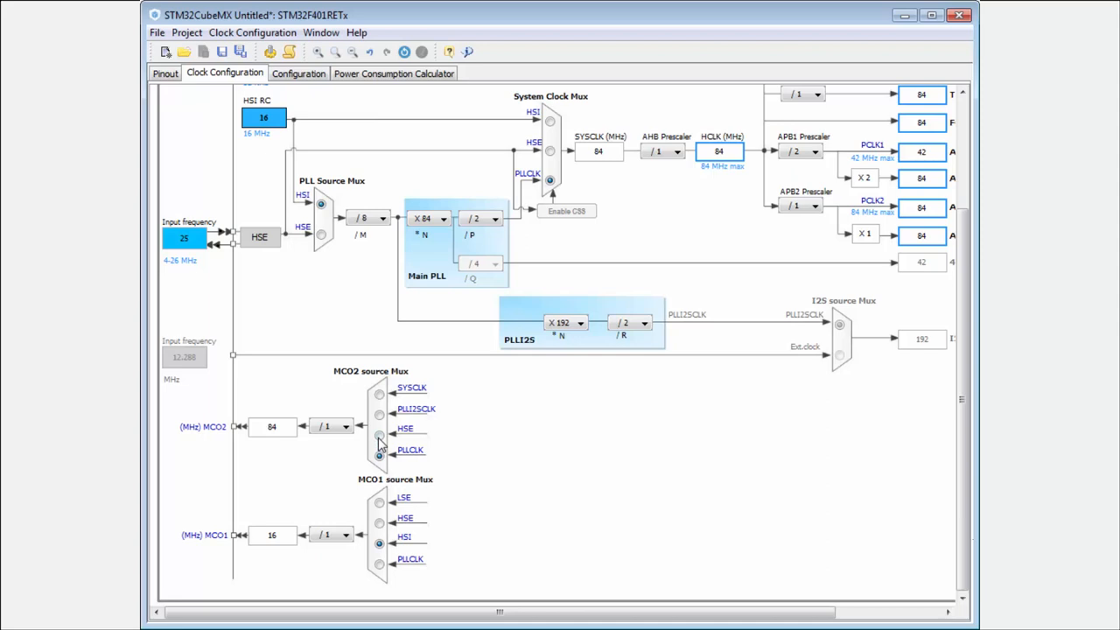
left_click(378, 413)
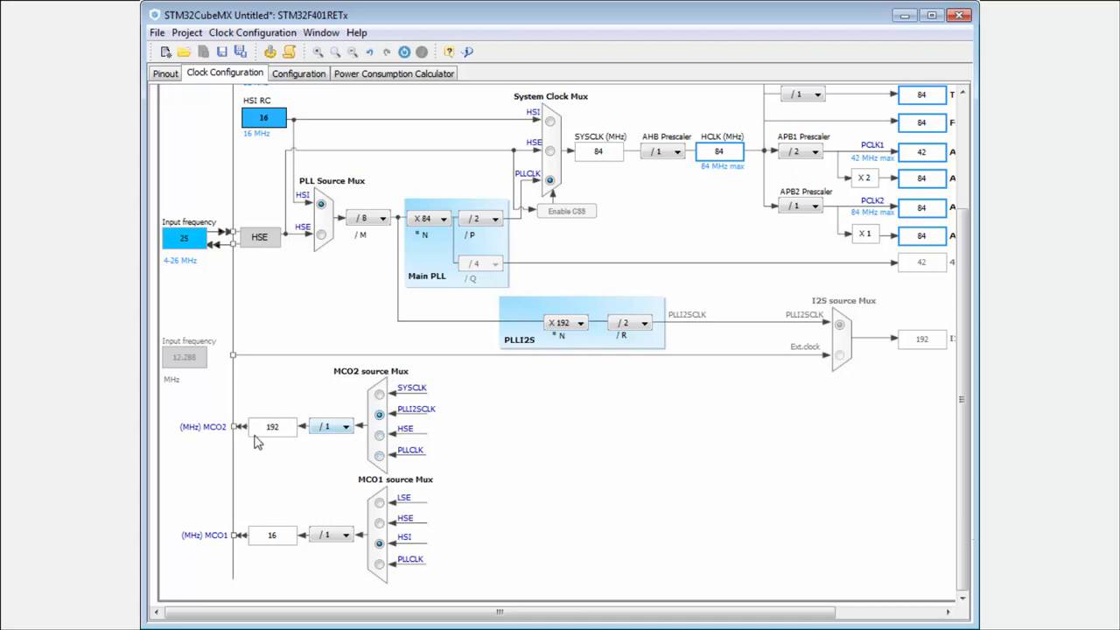
left_click(331, 427)
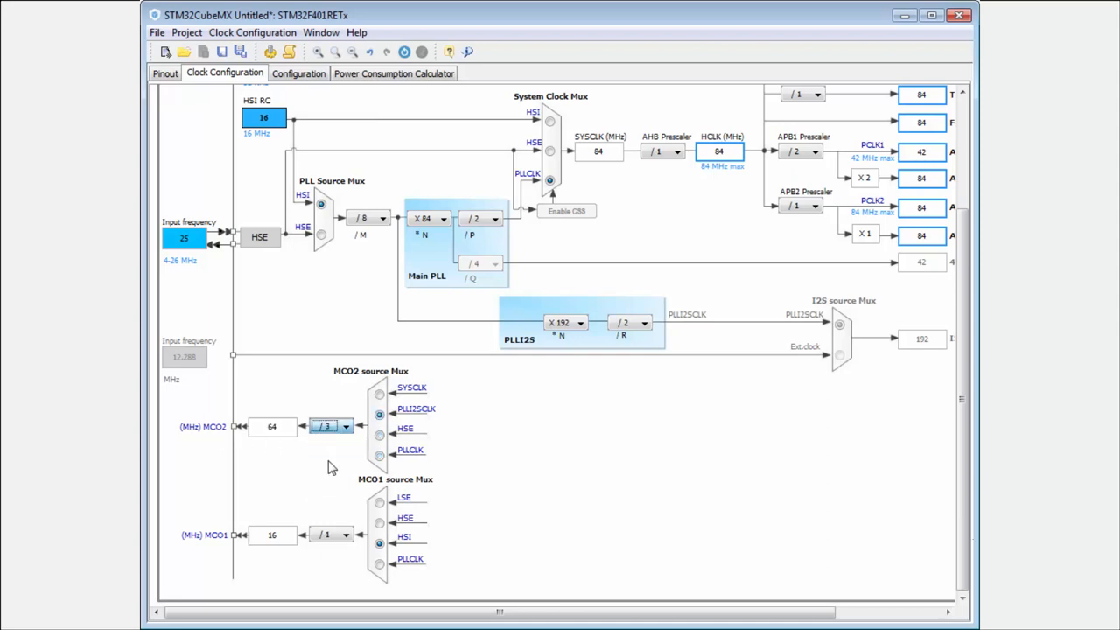
left_click(341, 427)
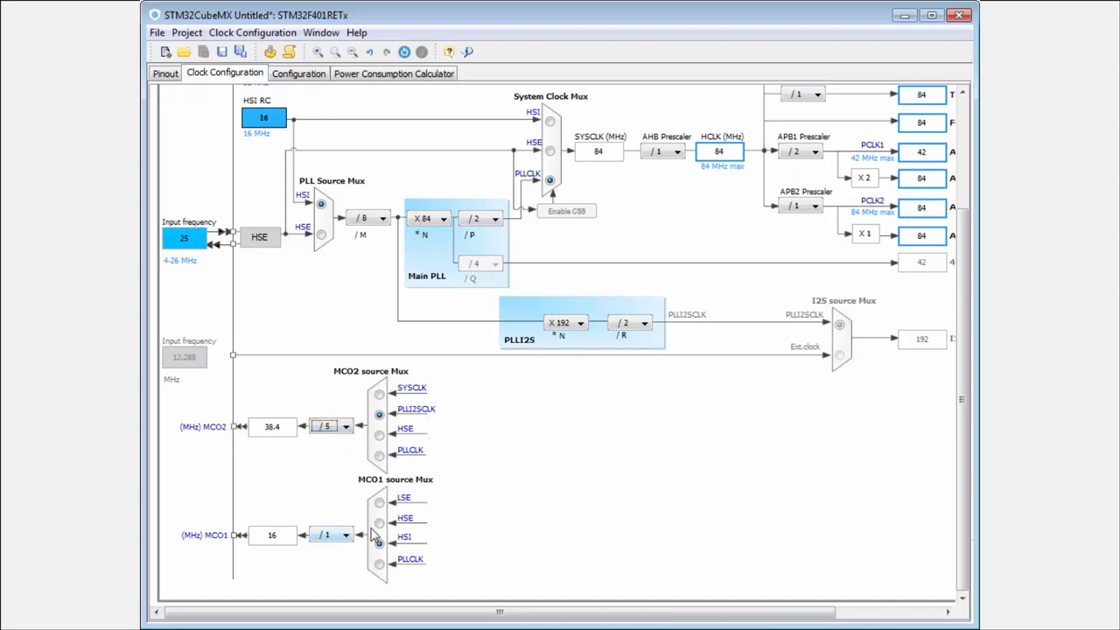
Drive MCO1 from the 25 MHz HSE external oscillator.
left_click(378, 501)
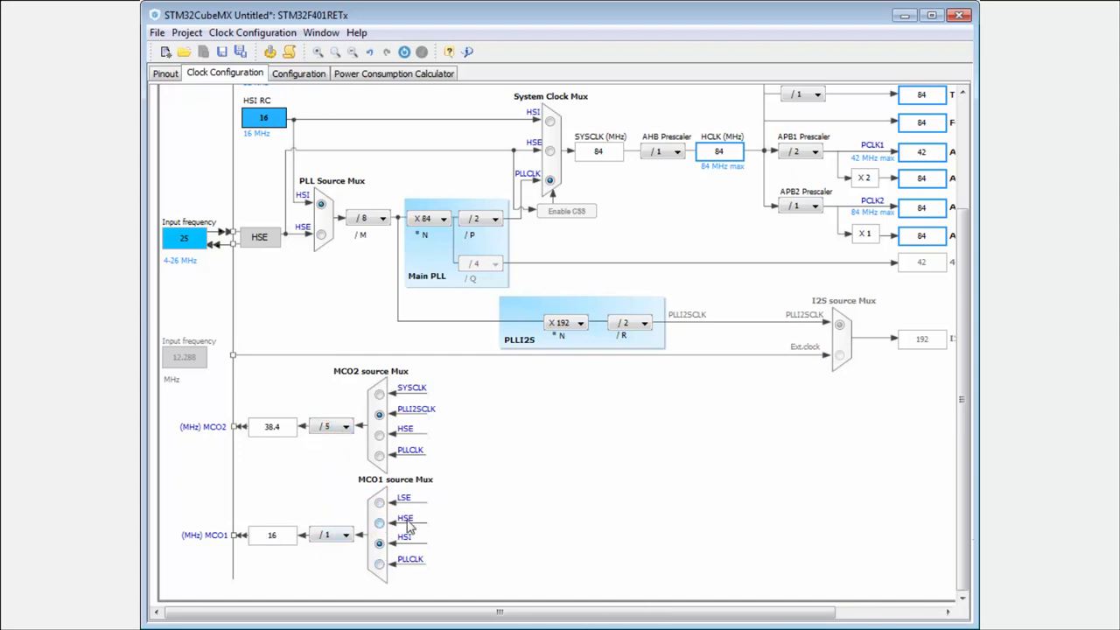
left_click(378, 518)
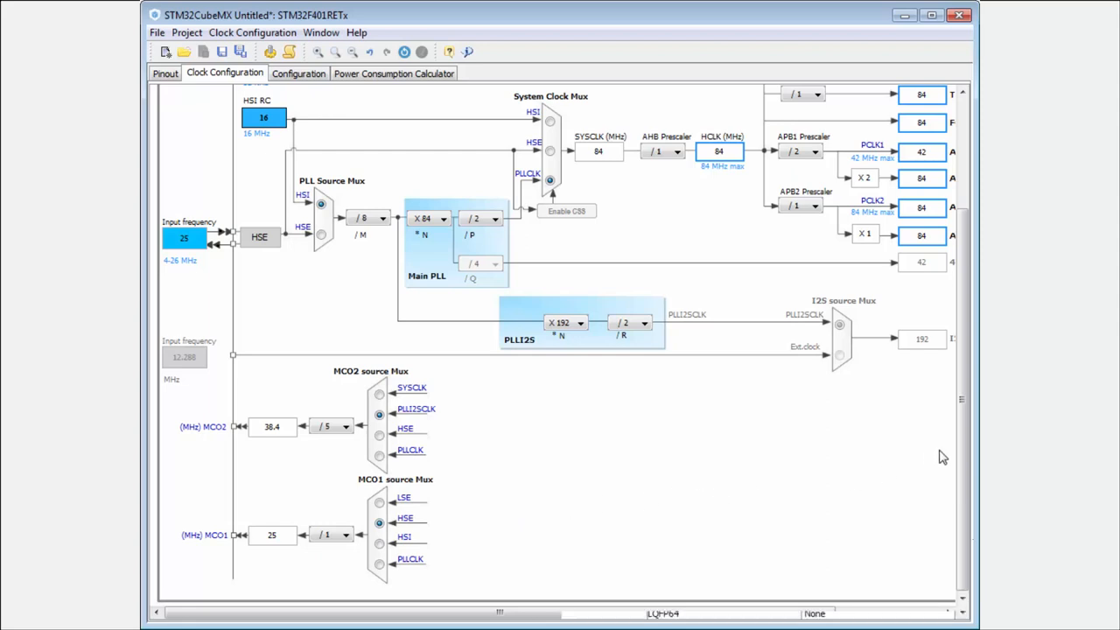
scroll("up", 3)
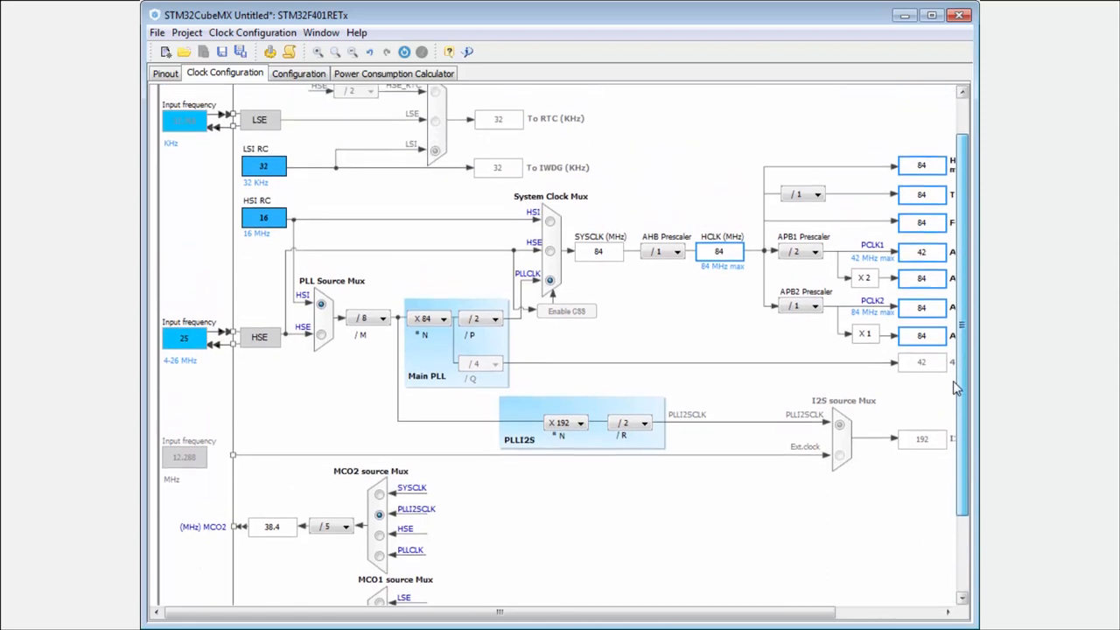
scroll("up", 3)
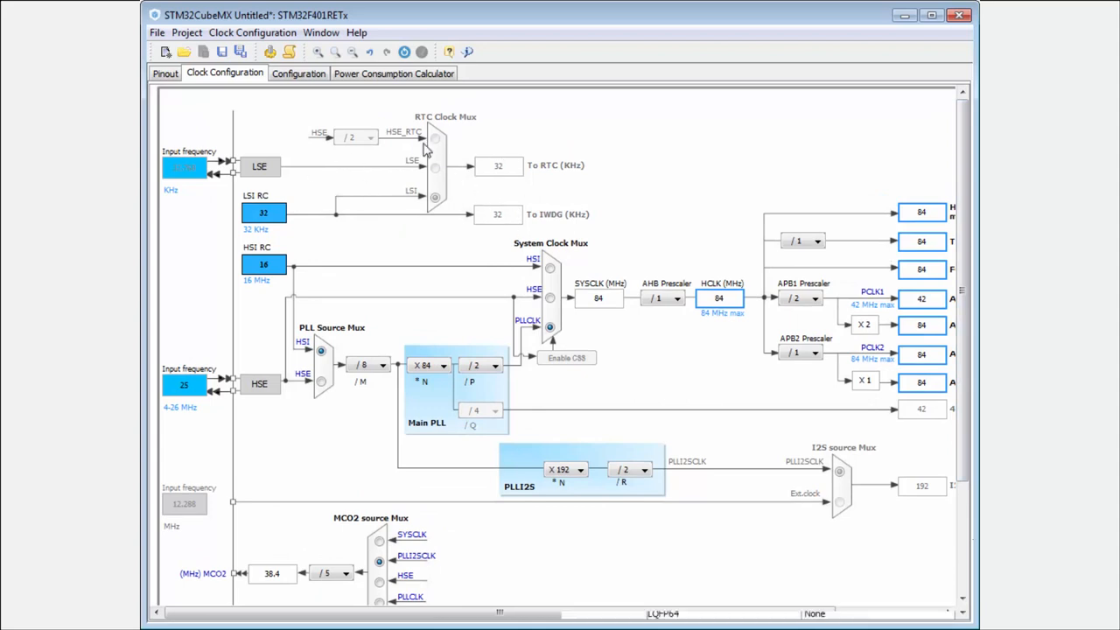
mouse_move(499, 207)
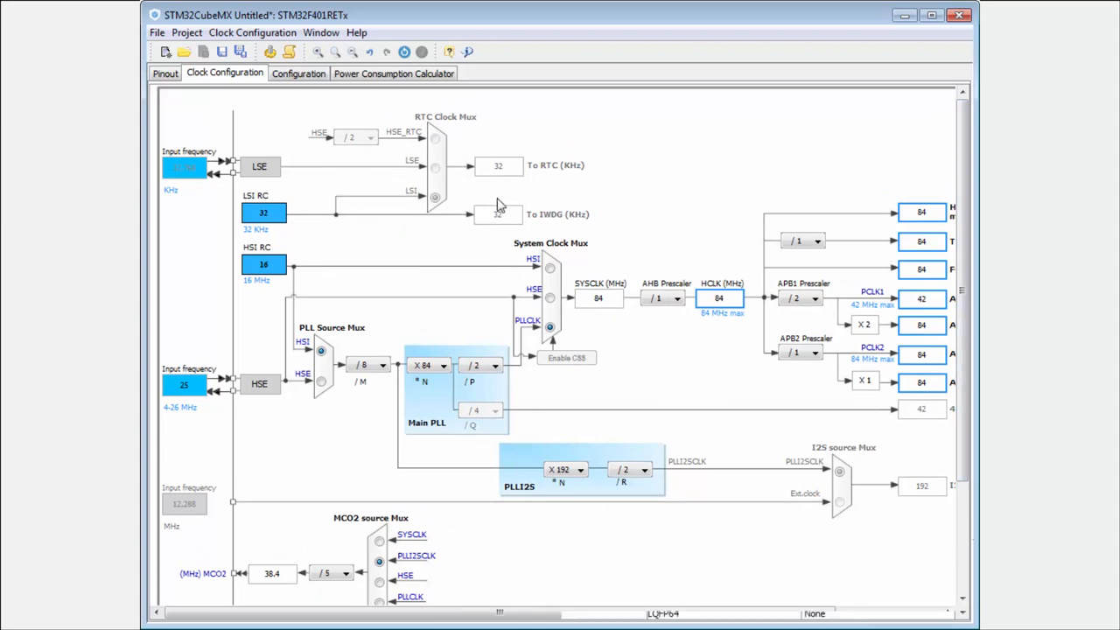
mouse_move(535, 217)
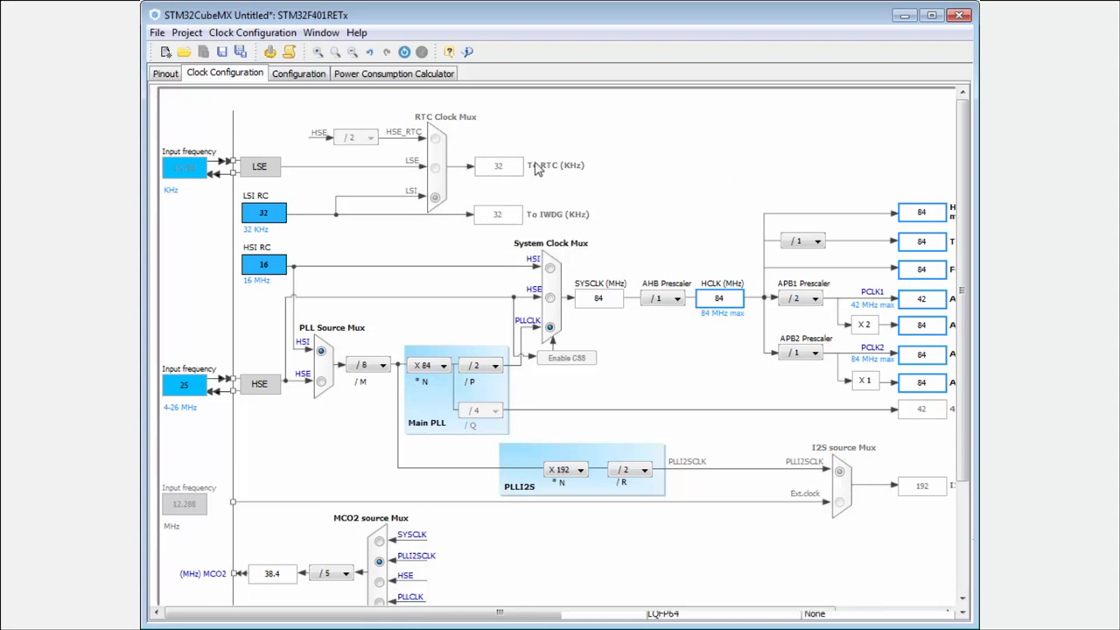
mouse_move(529, 166)
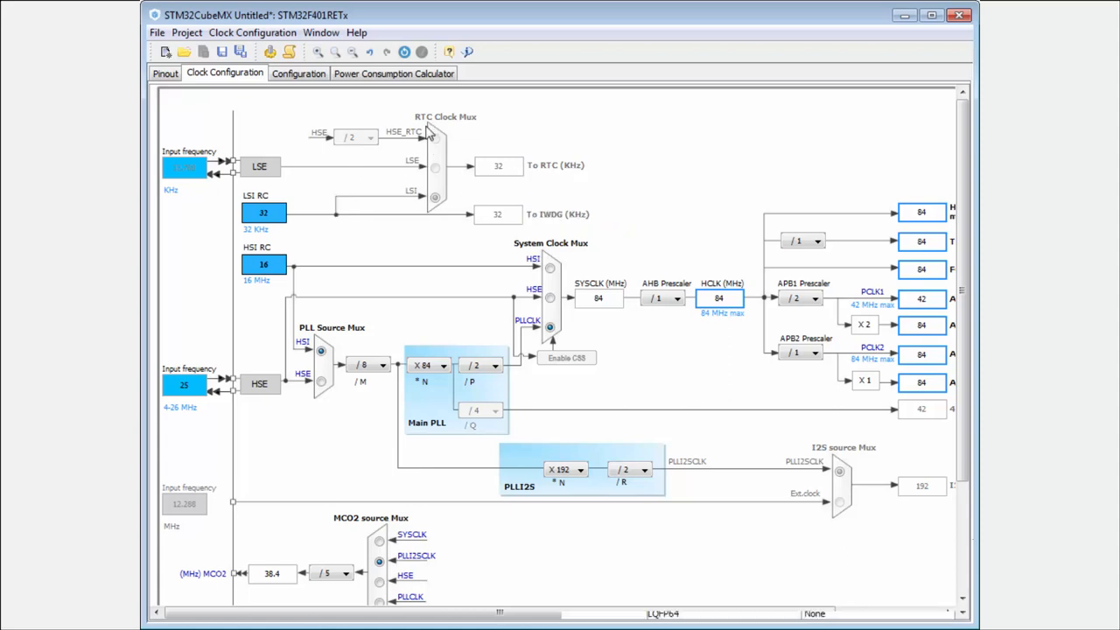
mouse_move(511, 174)
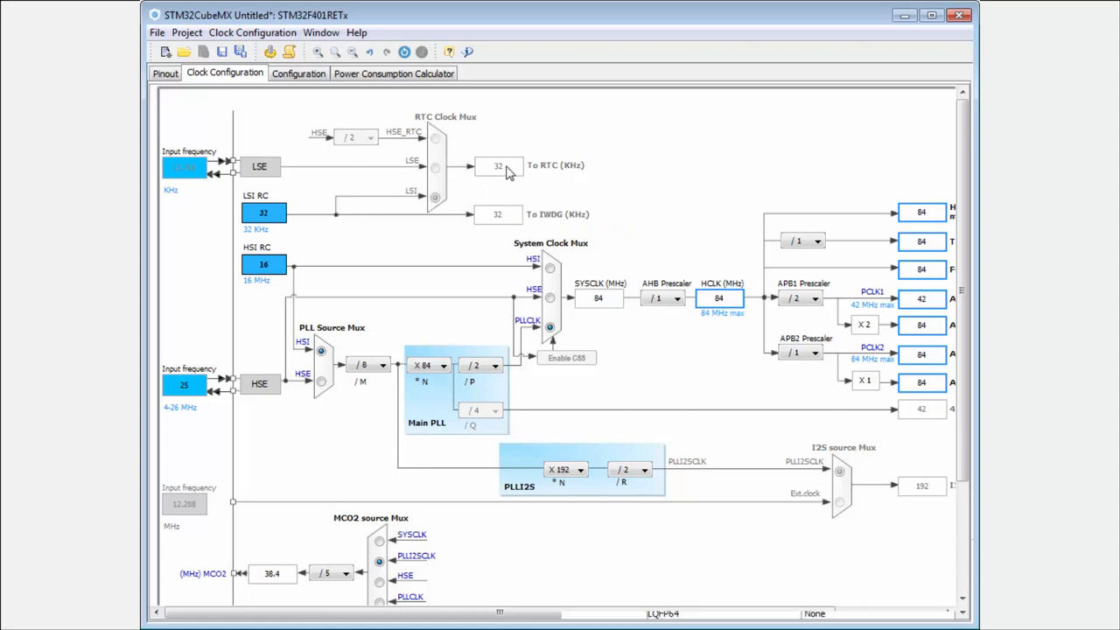
mouse_move(191, 85)
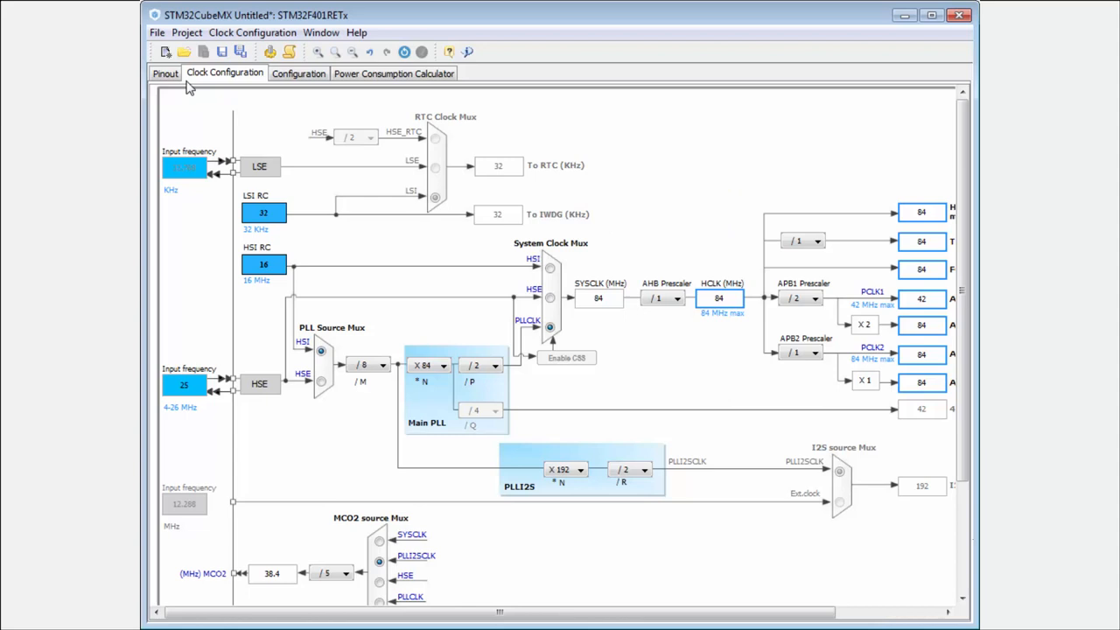
Enable the RTC with Internal WakeUp in the Pinout peripheral tree.
left_click(165, 73)
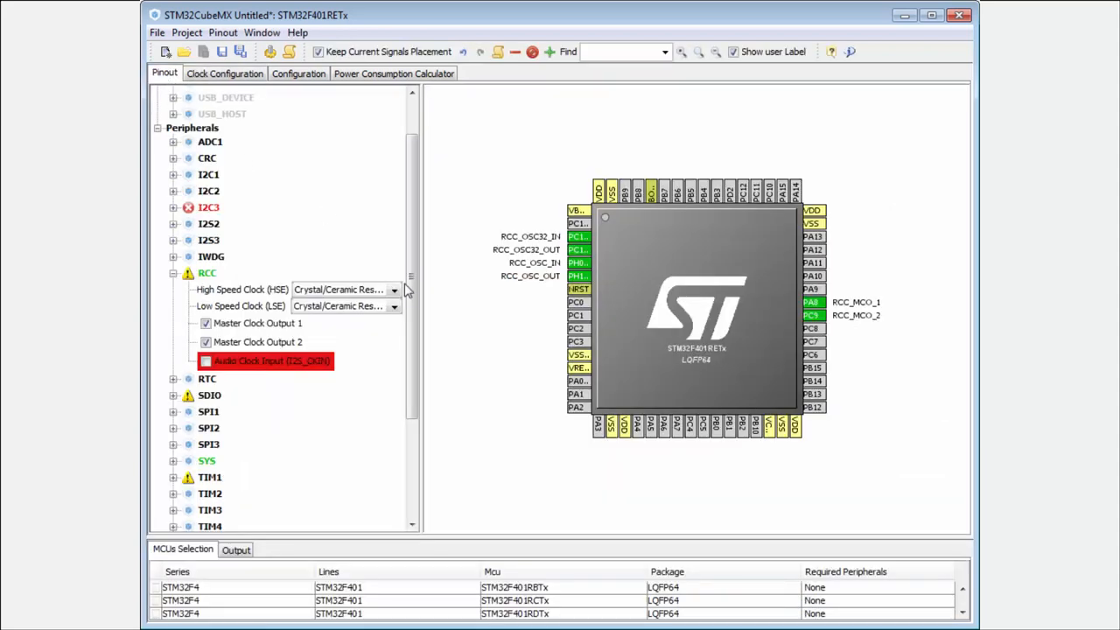
scroll("down", 3)
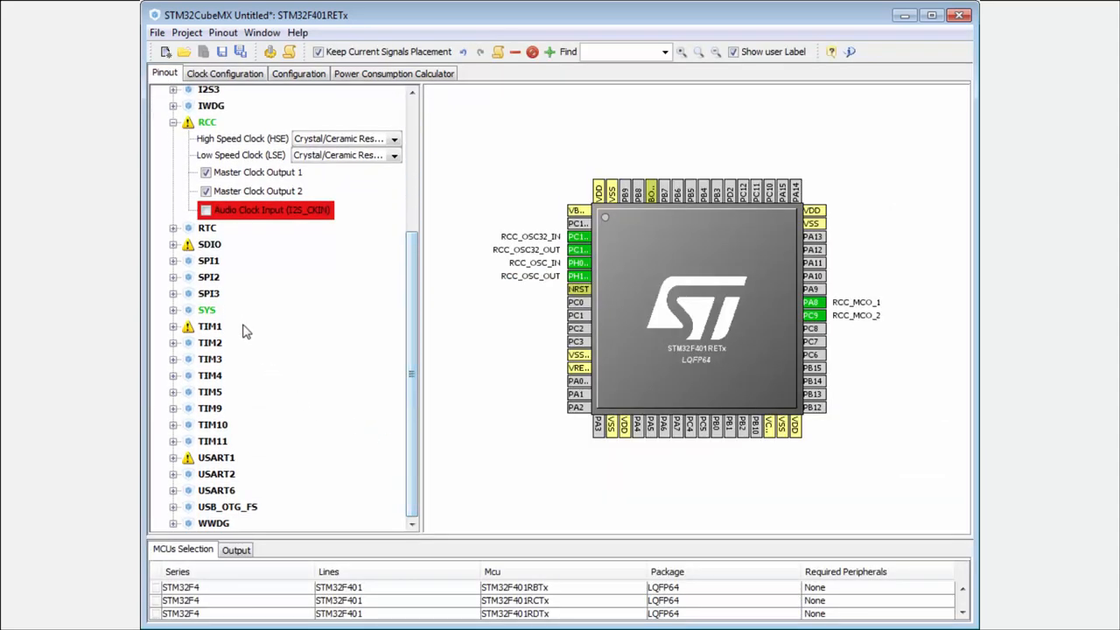
left_click(174, 228)
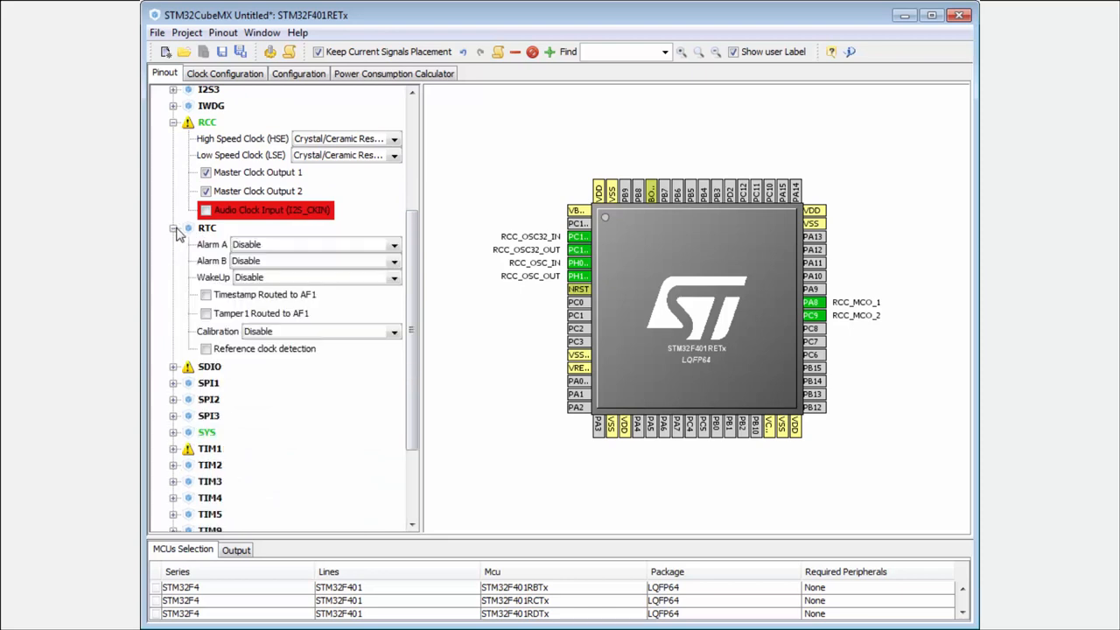
mouse_move(266, 284)
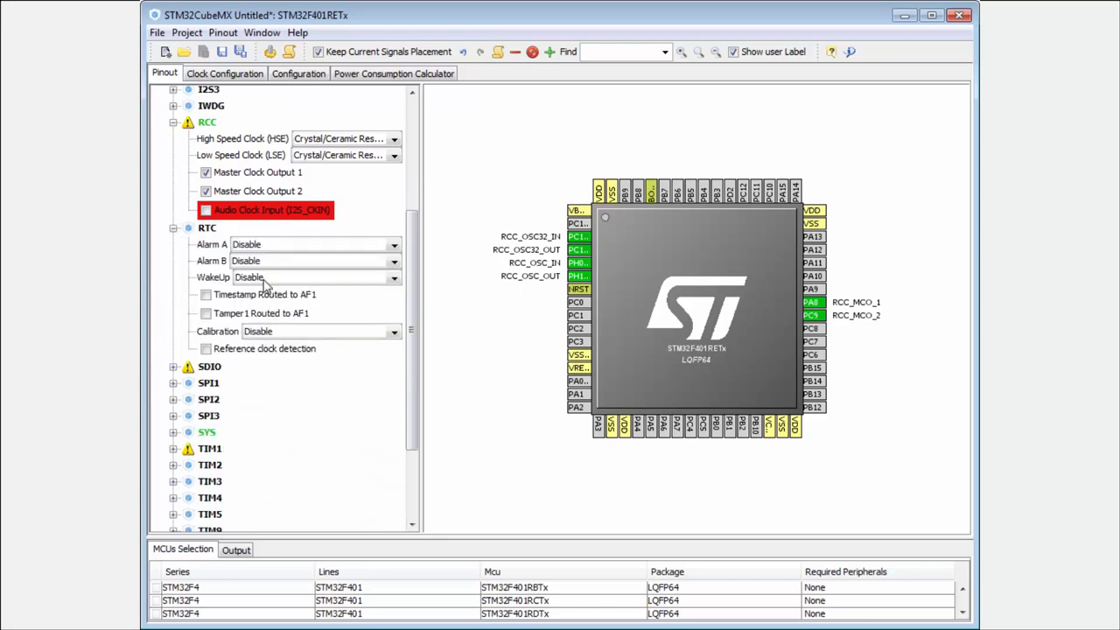
left_click(392, 277)
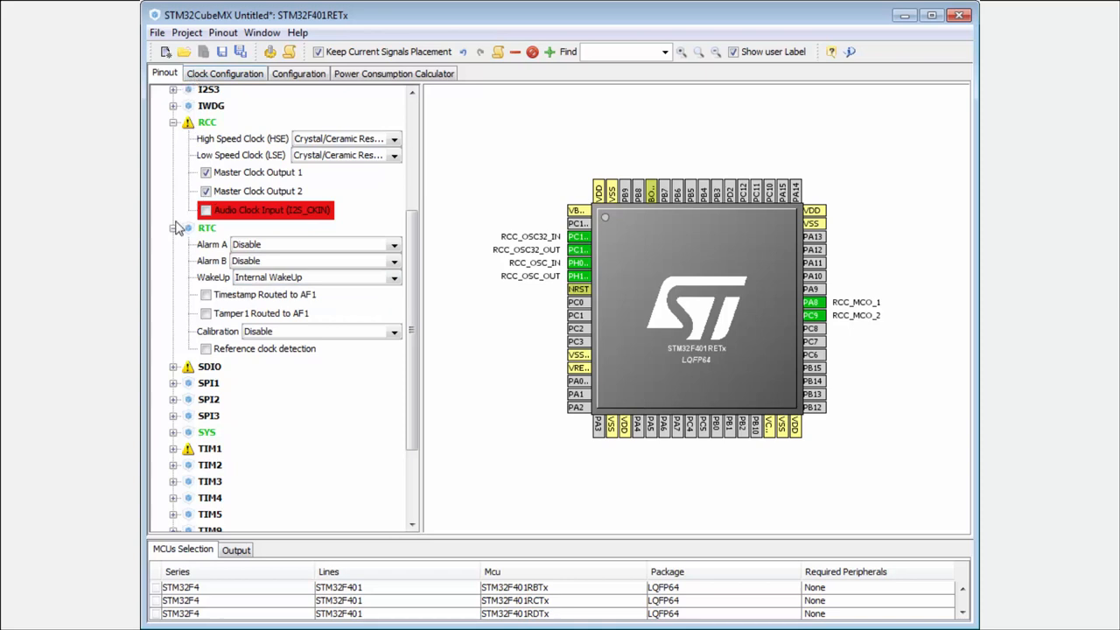
left_click(173, 227)
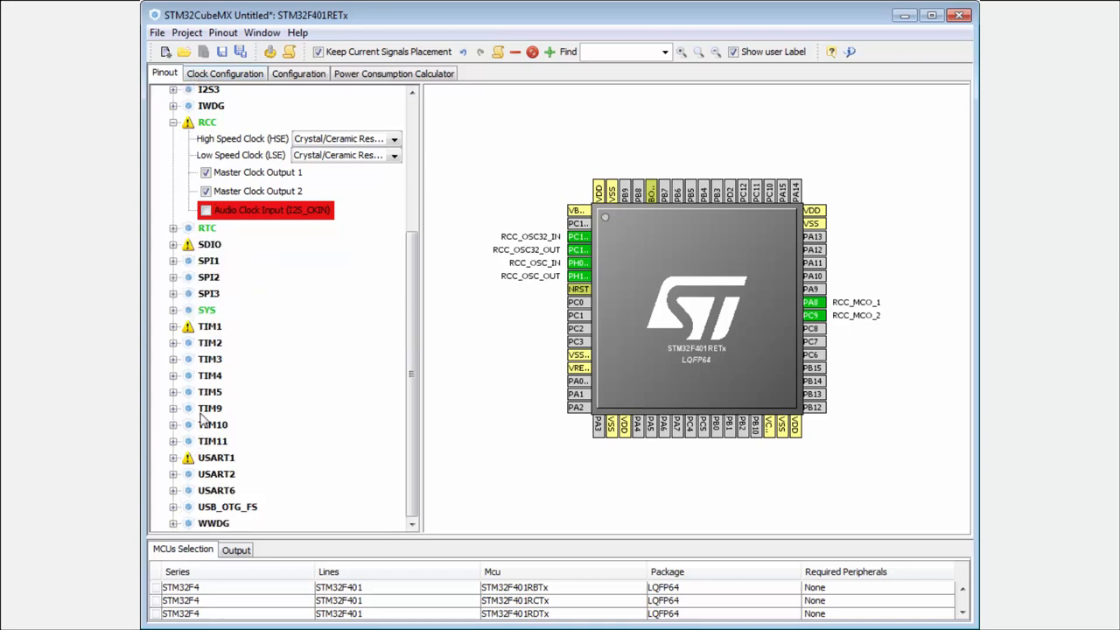
Activate the independent watchdog (IWDG) and return to the clock tree.
left_click(173, 105)
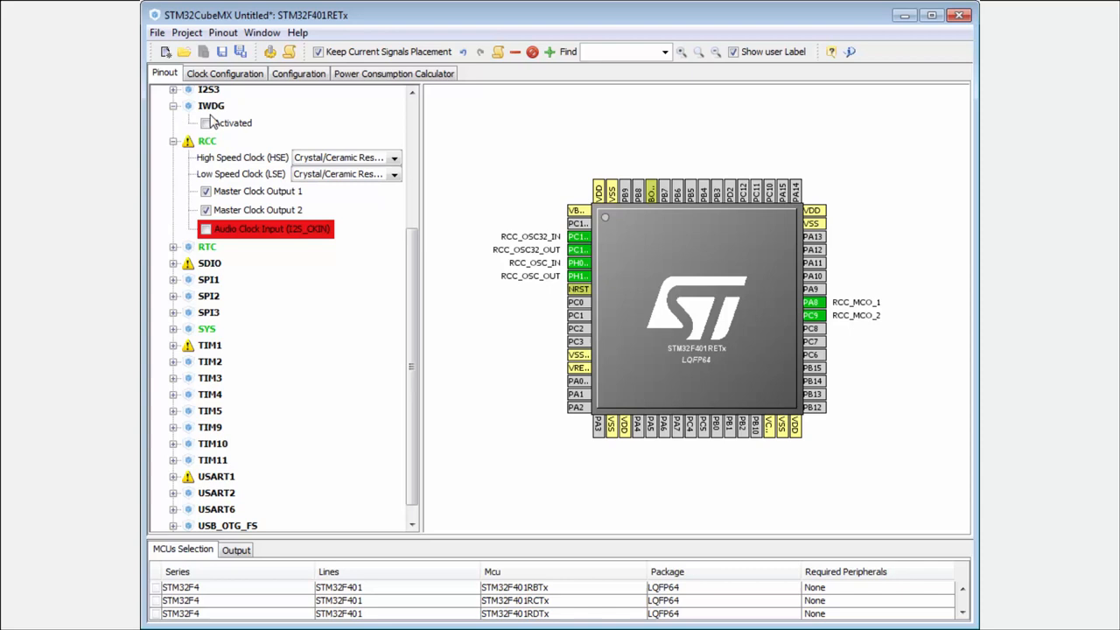
left_click(224, 73)
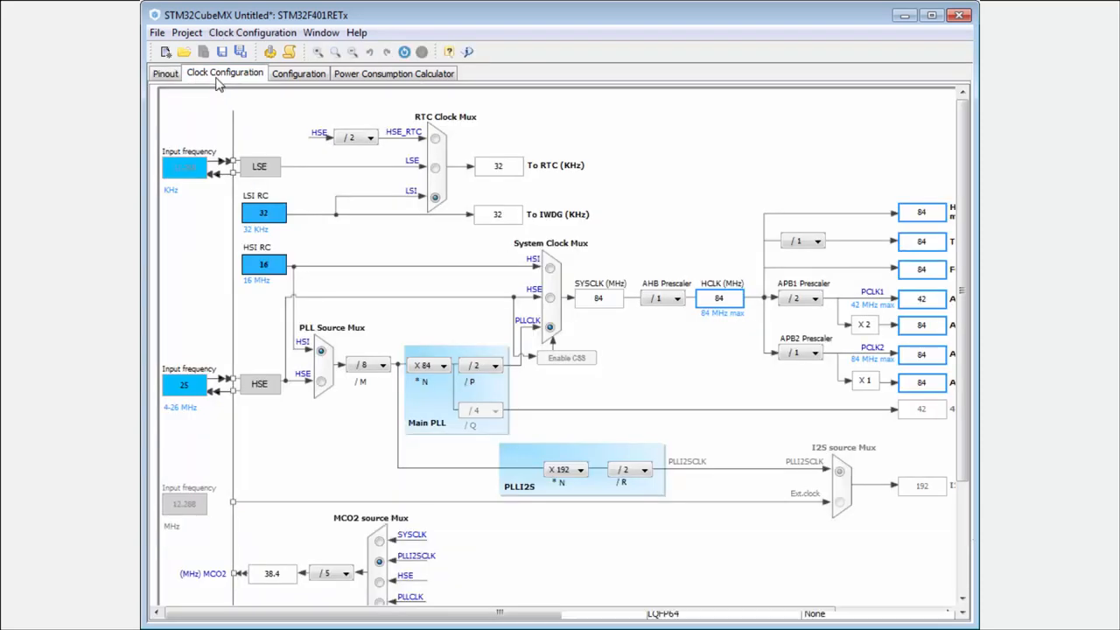
left_click(434, 166)
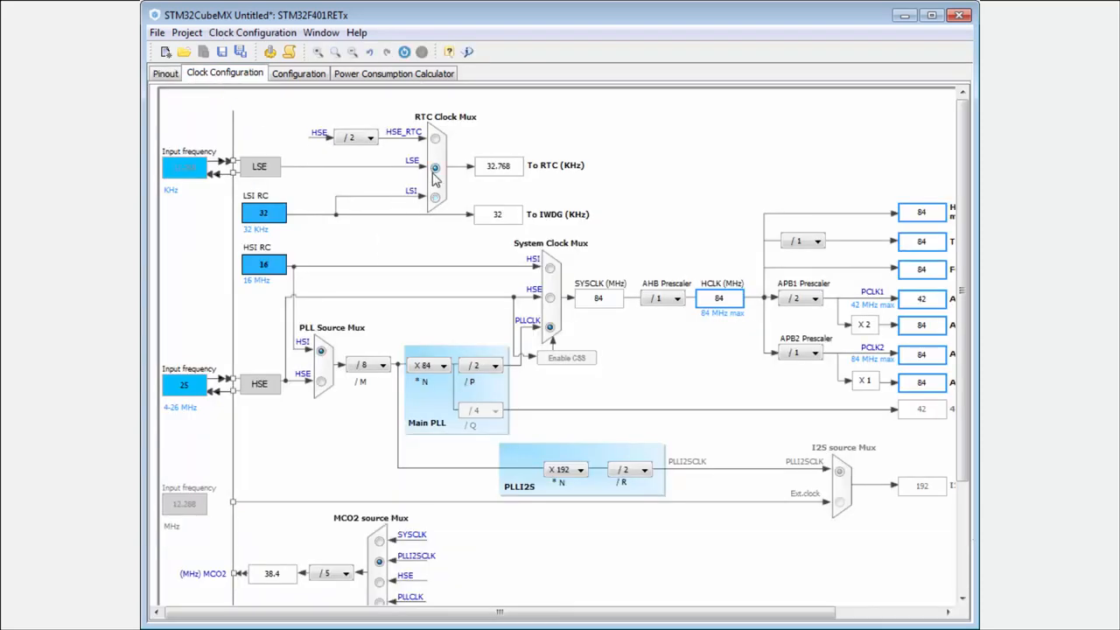
left_click(434, 140)
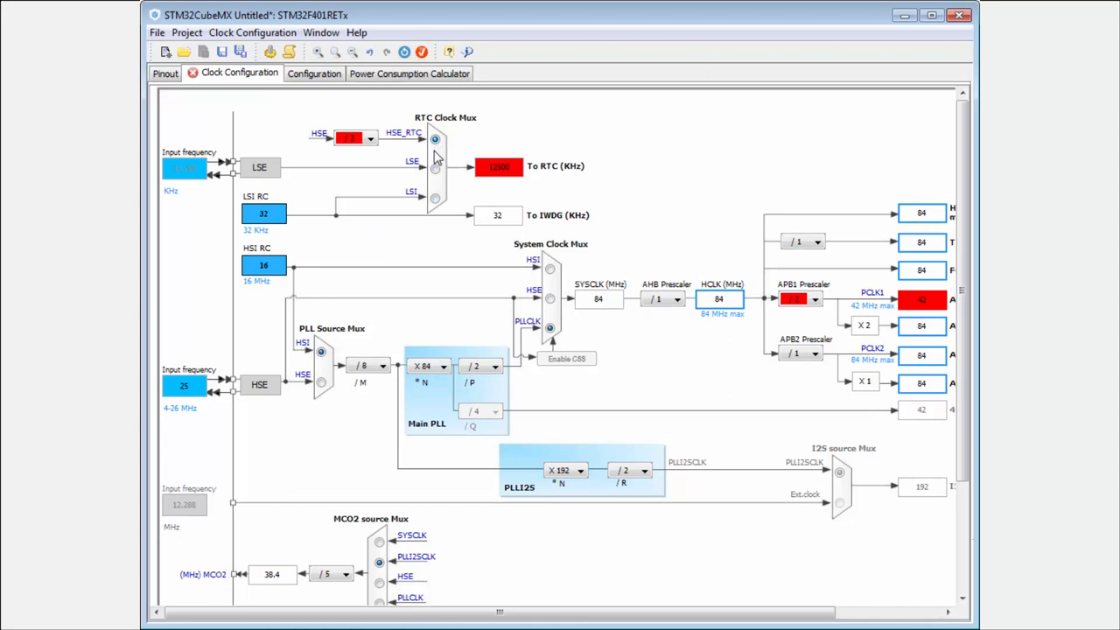
left_click(434, 196)
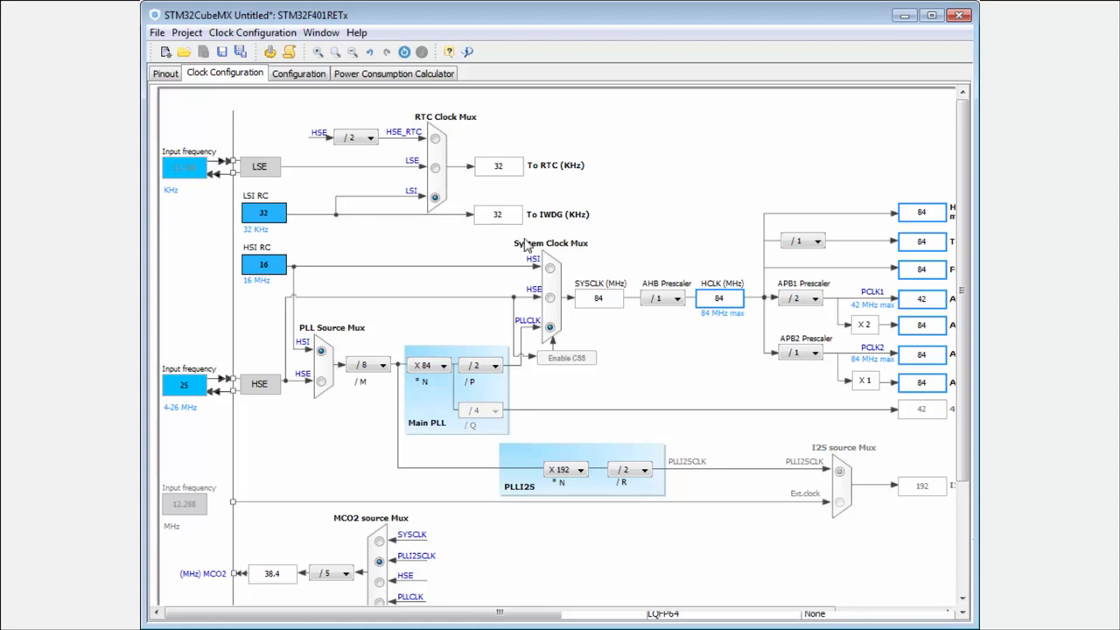
mouse_move(539, 327)
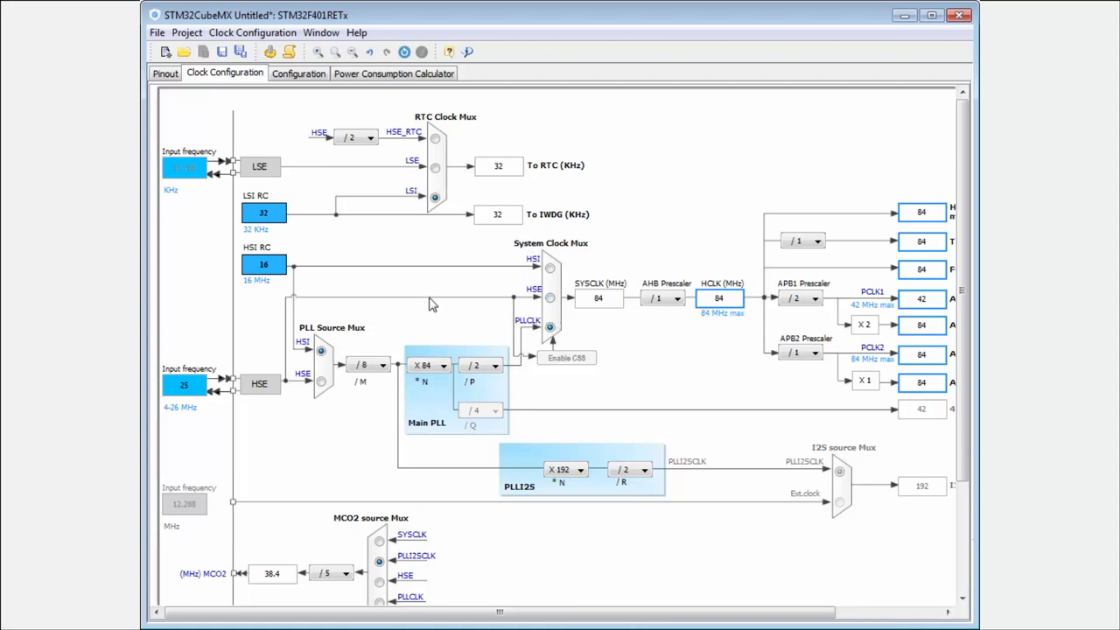
mouse_move(322, 388)
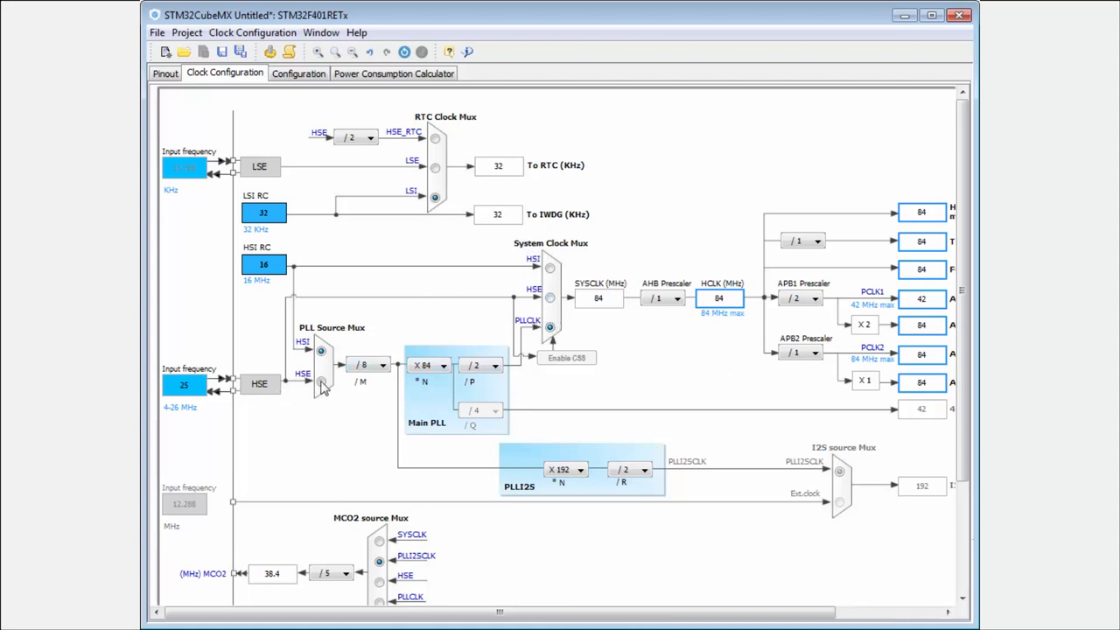
Run the system clock straight from the 25 MHz HSE, giving HCLK 25 MHz and APB1 12.5 MHz.
left_click(322, 382)
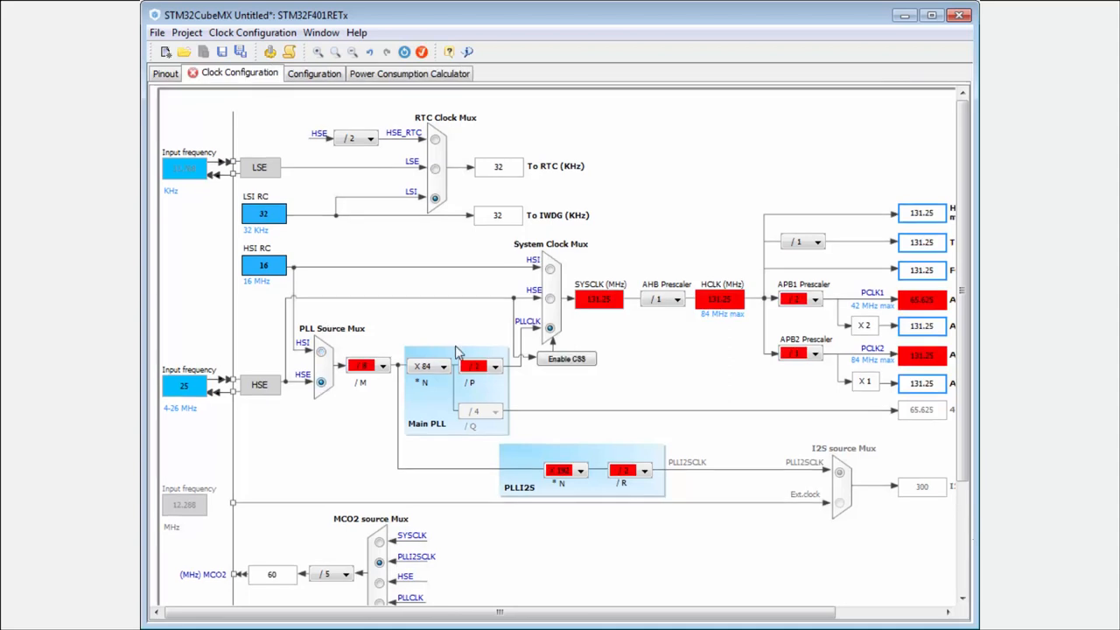
left_click(719, 297)
type("25")
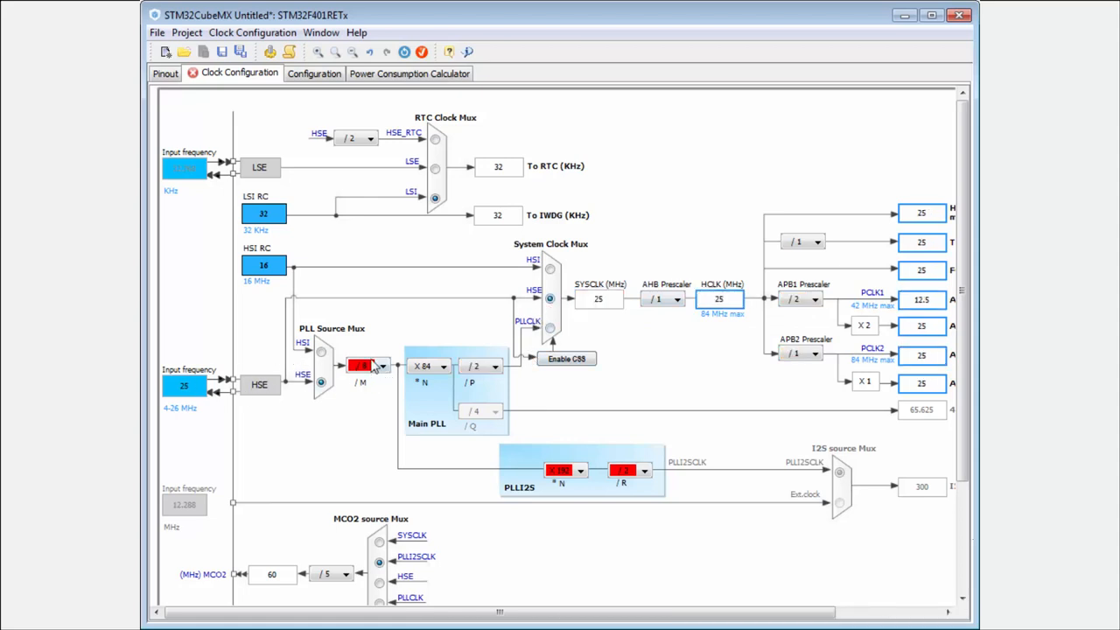
mouse_move(322, 358)
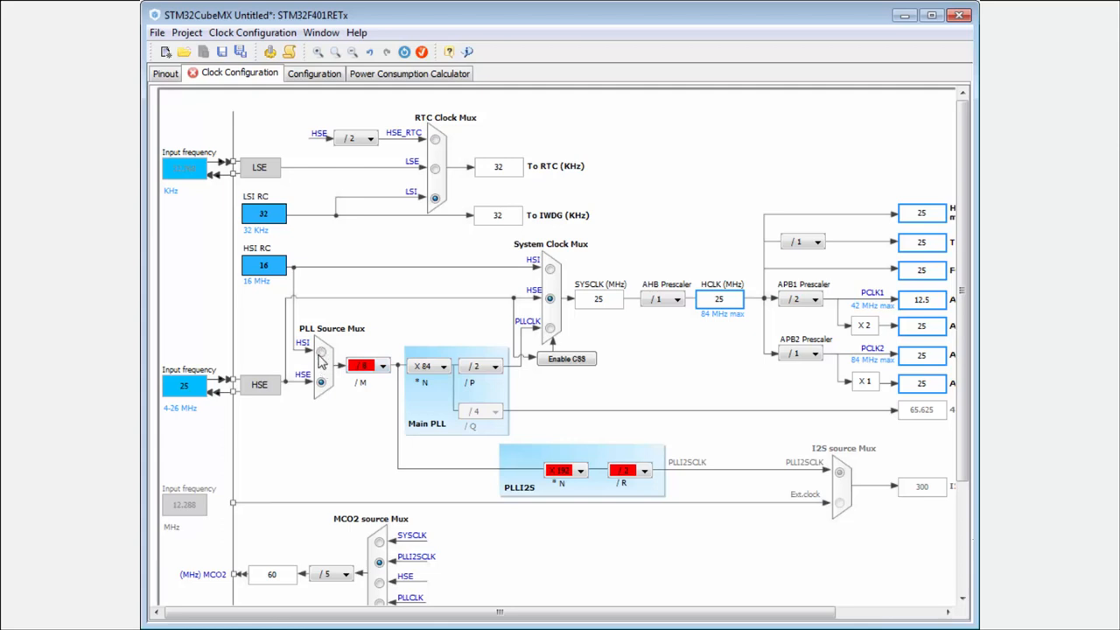
mouse_move(326, 360)
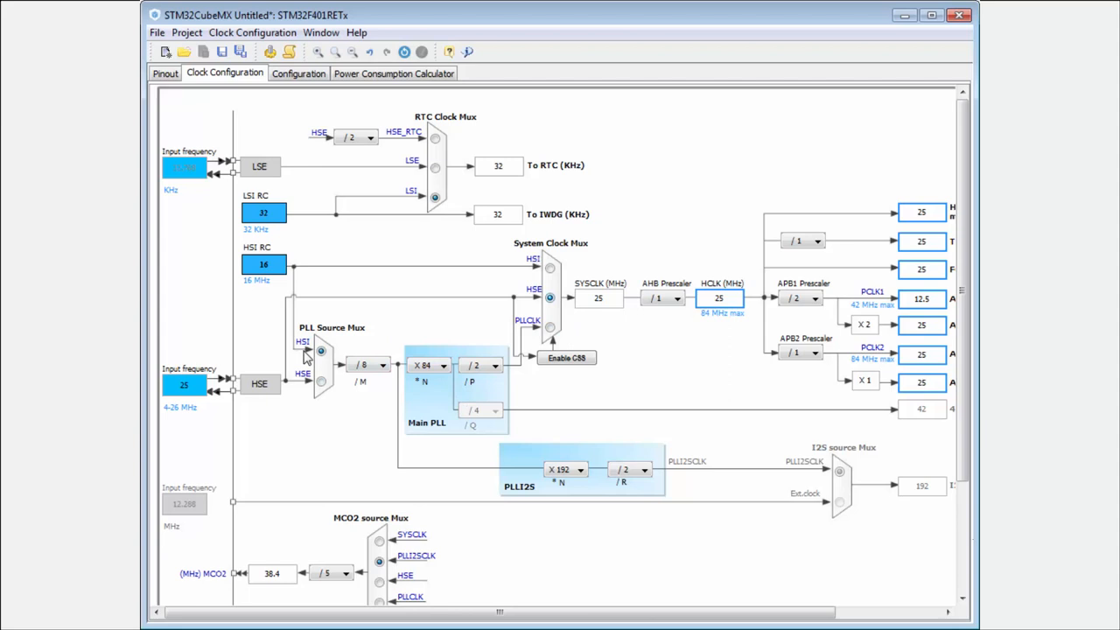
mouse_move(259, 385)
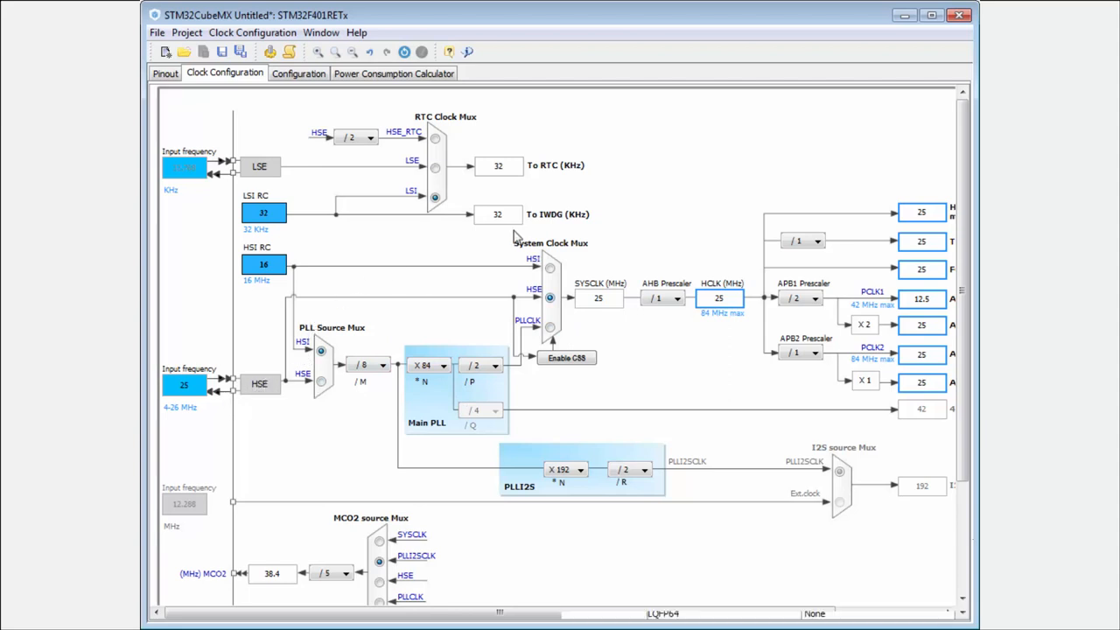
mouse_move(662, 297)
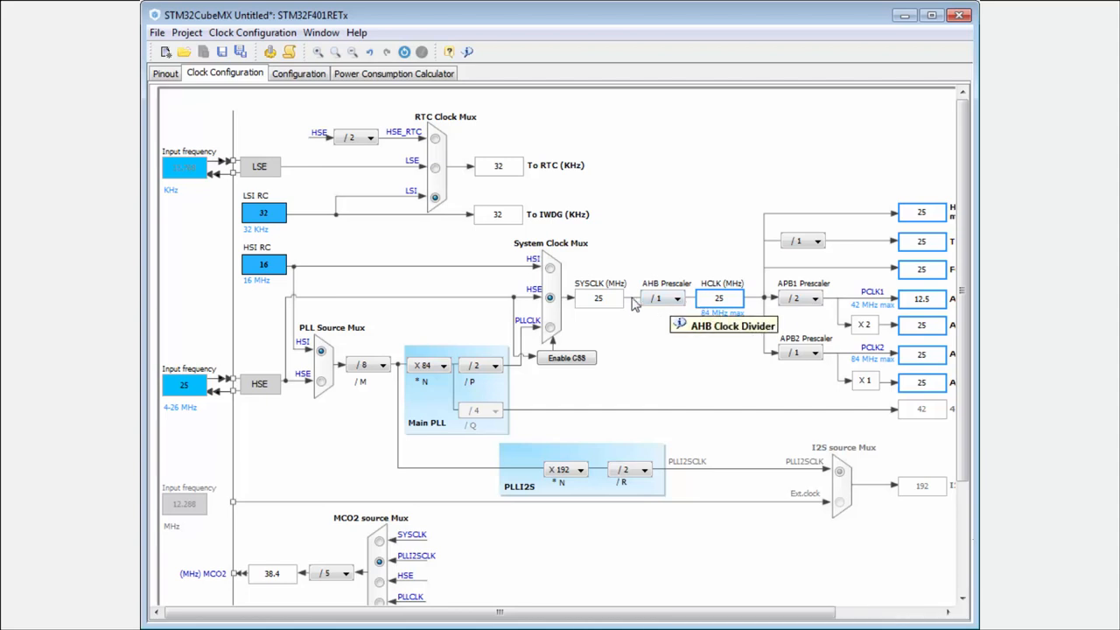
mouse_move(578, 372)
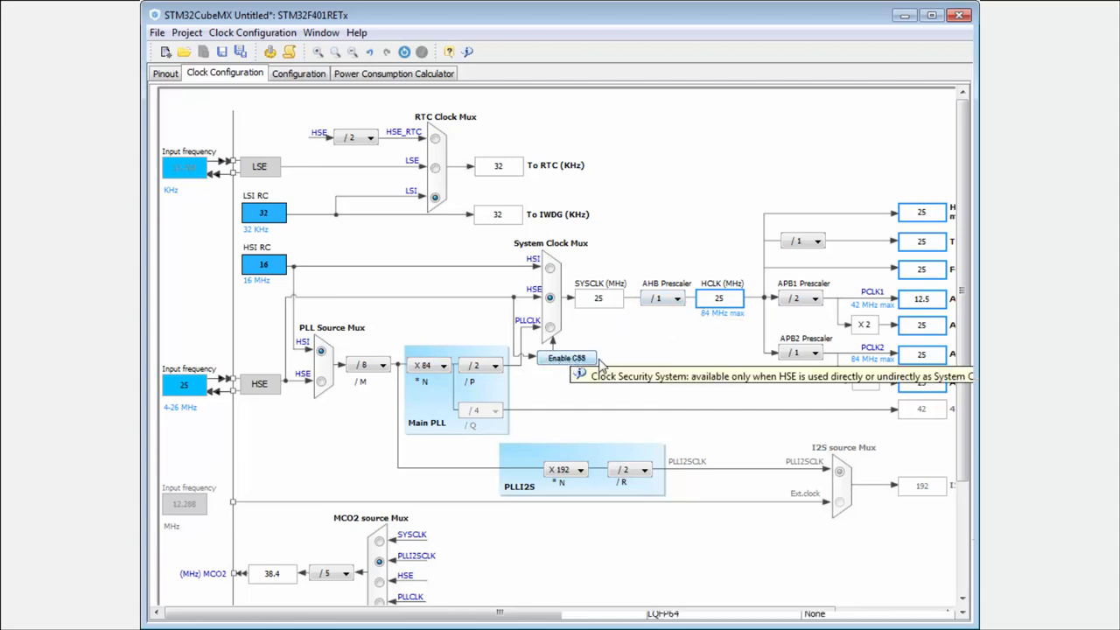
mouse_move(604, 360)
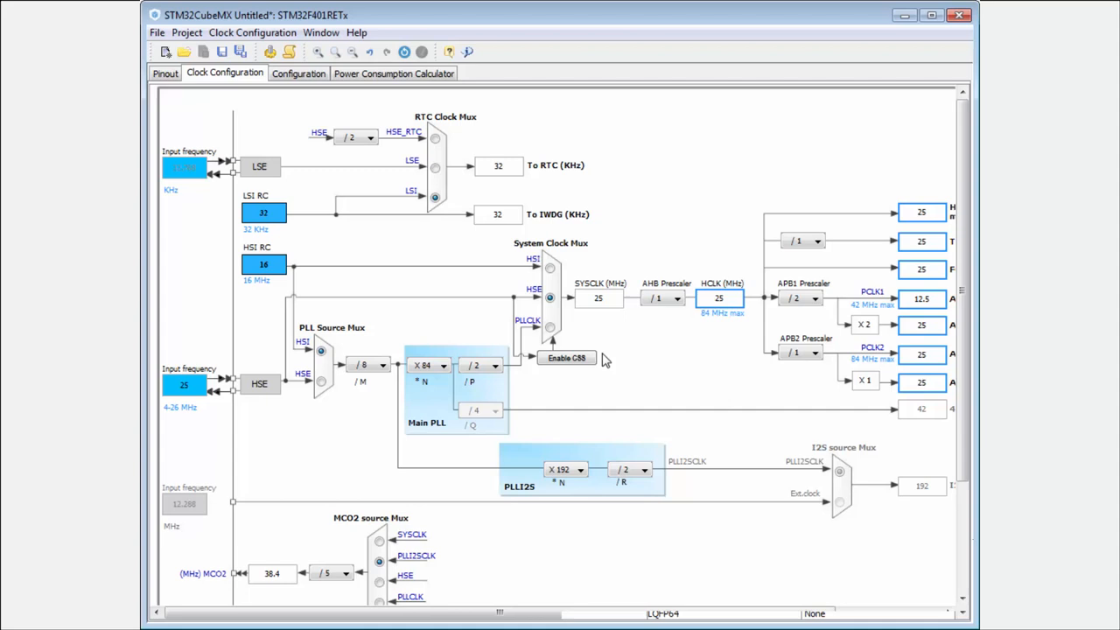
mouse_move(535, 332)
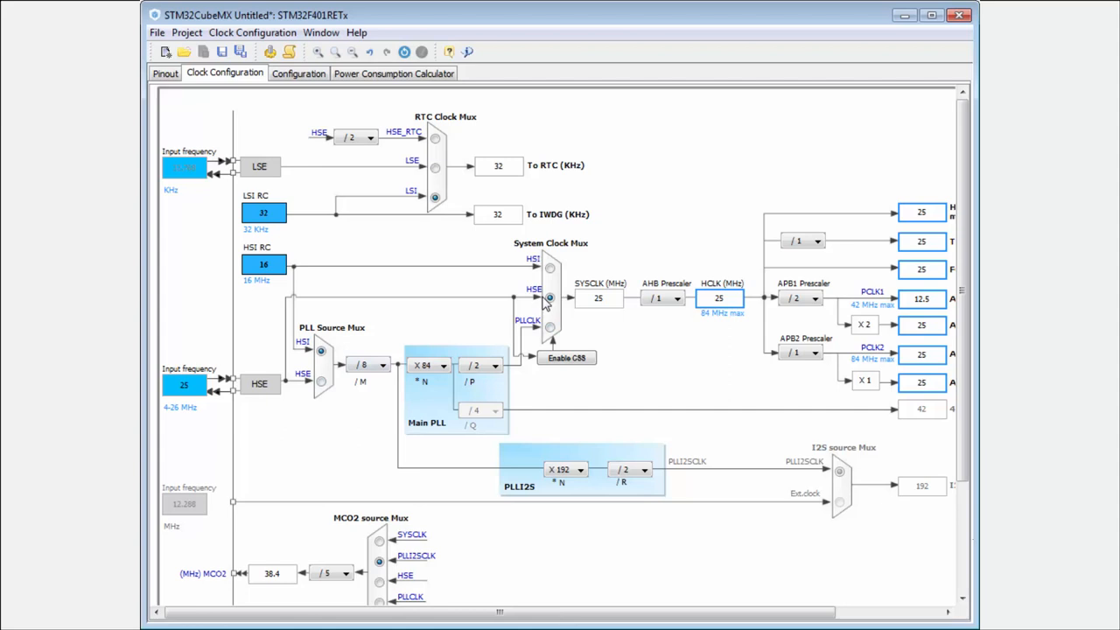
mouse_move(567, 359)
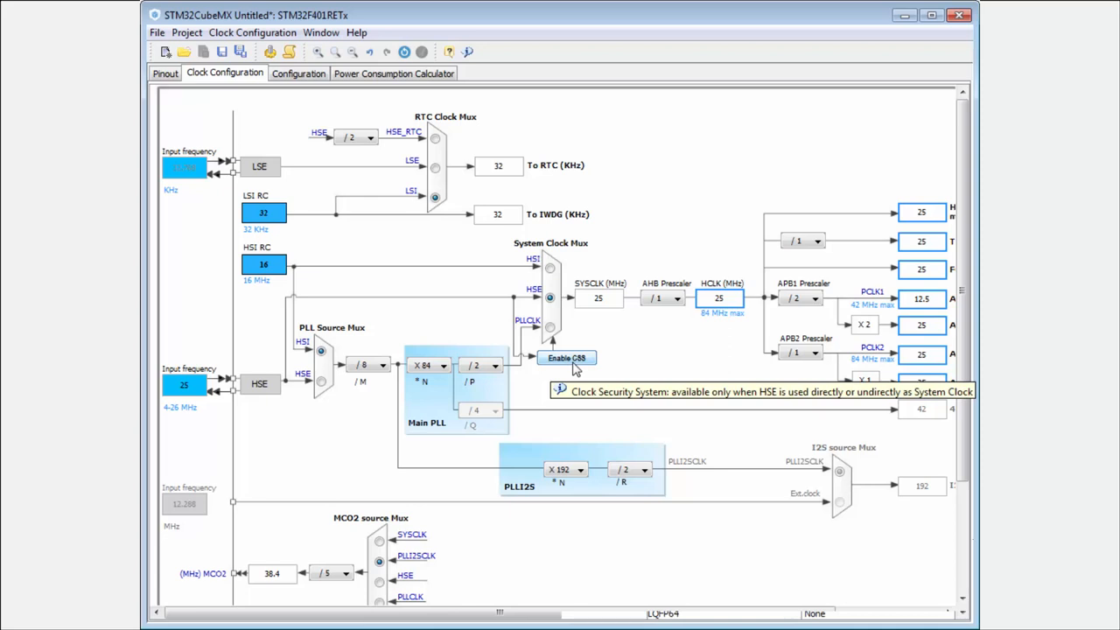
Enable the Clock Security System for the HSE-driven 25 MHz system clock.
left_click(567, 357)
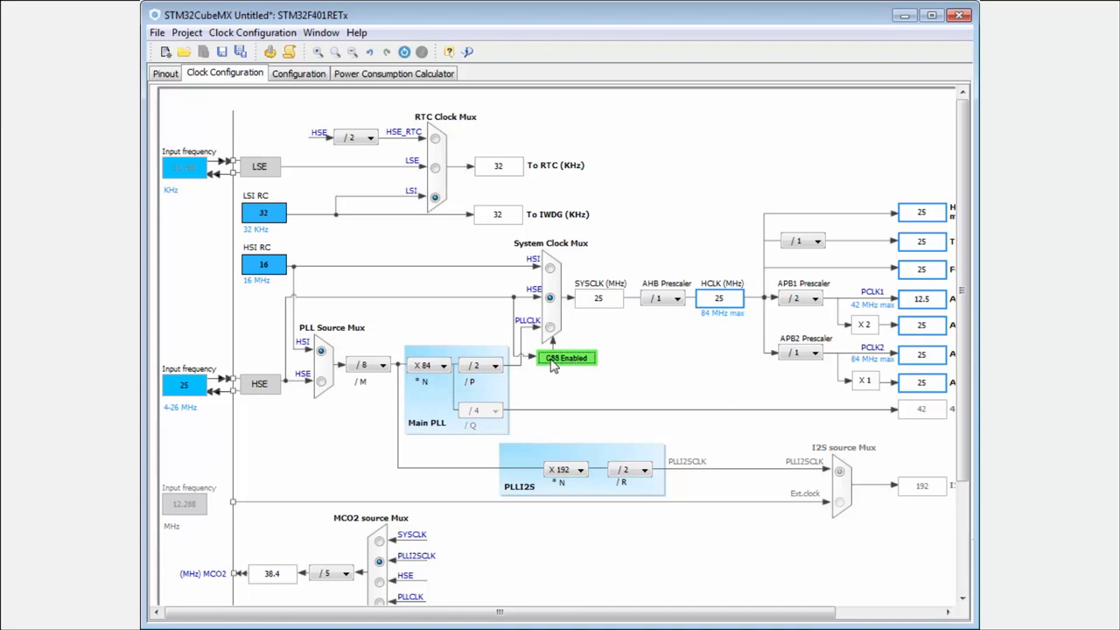
mouse_move(567, 357)
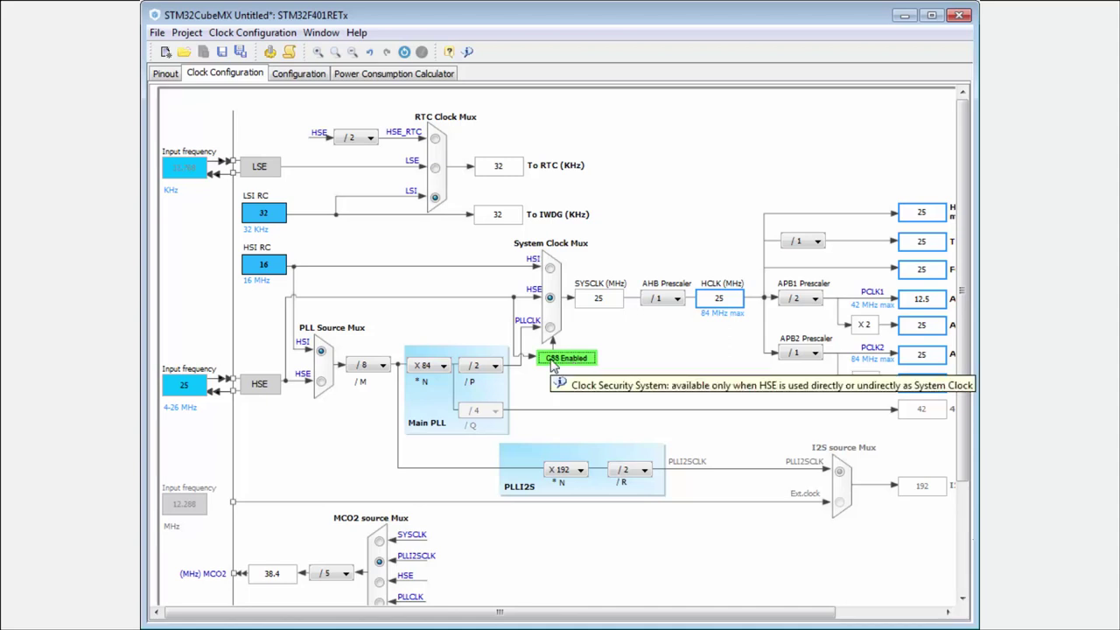
mouse_move(266, 377)
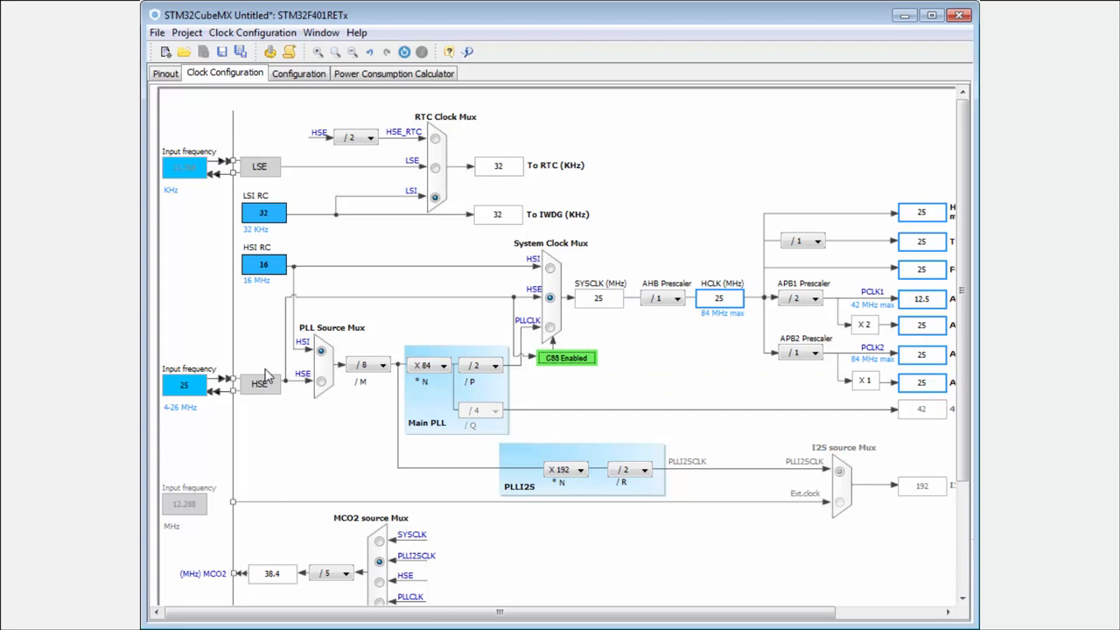
mouse_move(242, 406)
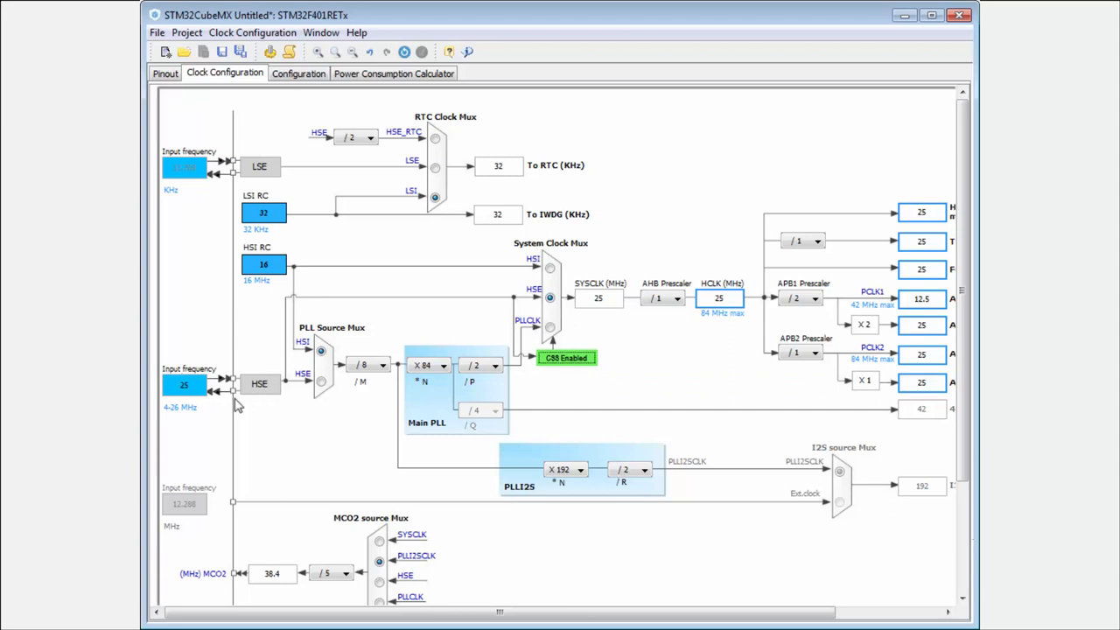
mouse_move(533, 312)
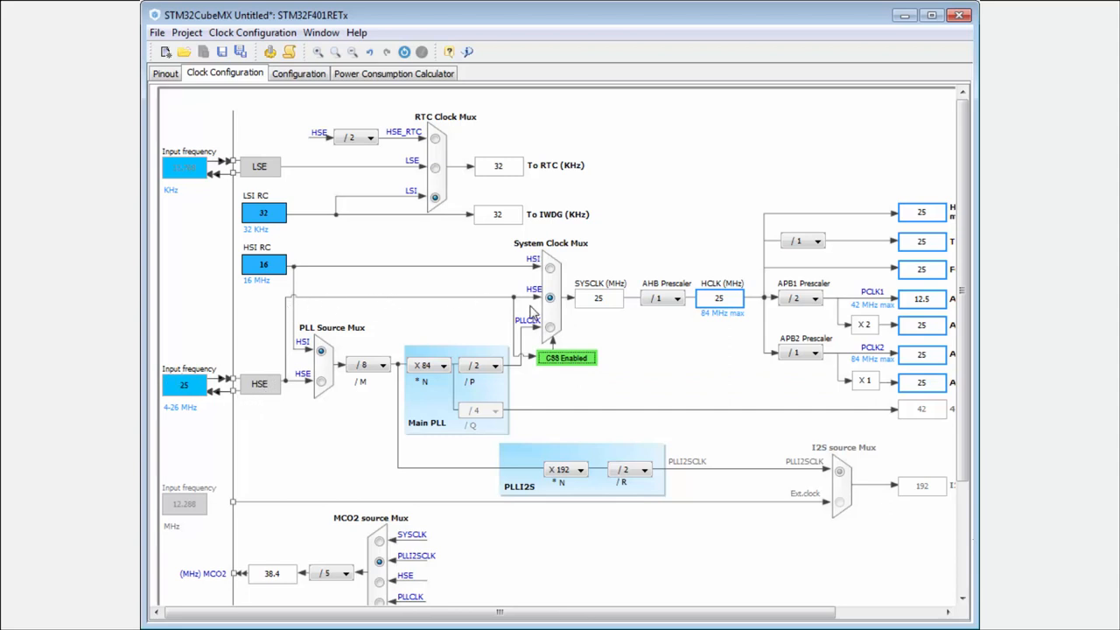
mouse_move(551, 270)
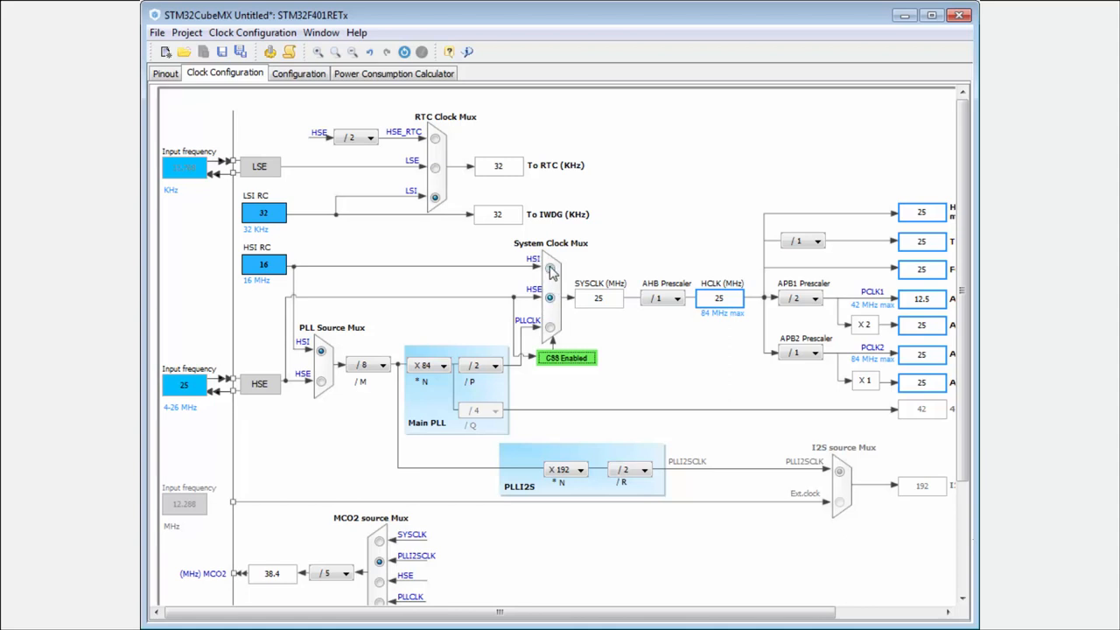
mouse_move(551, 278)
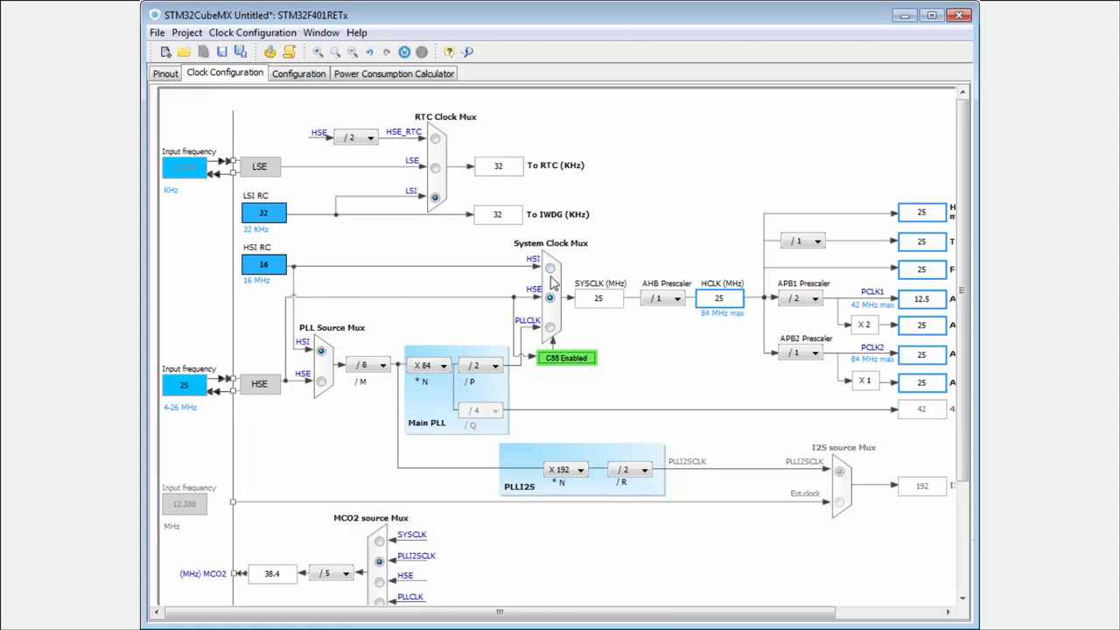
mouse_move(553, 270)
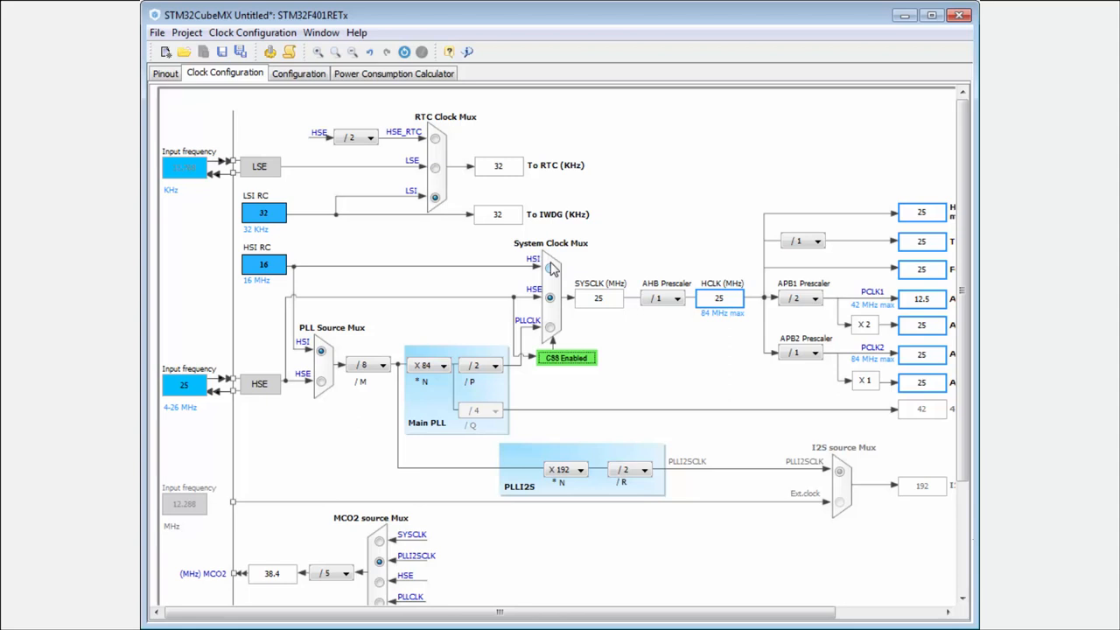
mouse_move(431, 350)
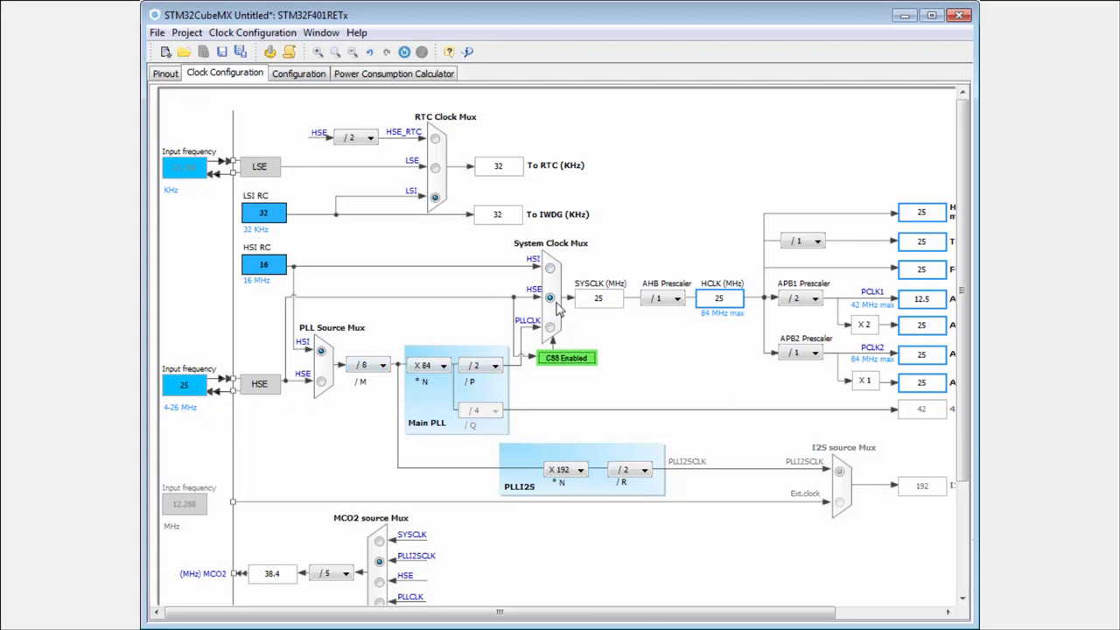
mouse_move(559, 277)
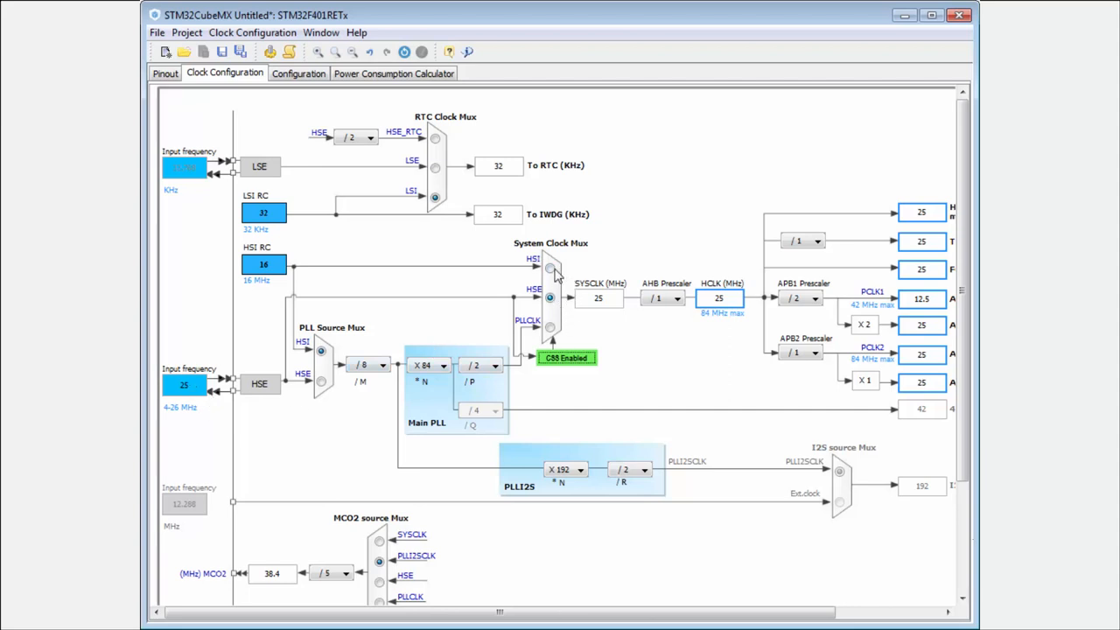
Switch the System Clock Mux from HSI to PLLCLK so SYSCLK and HCLK run at 84 MHz.
left_click(550, 266)
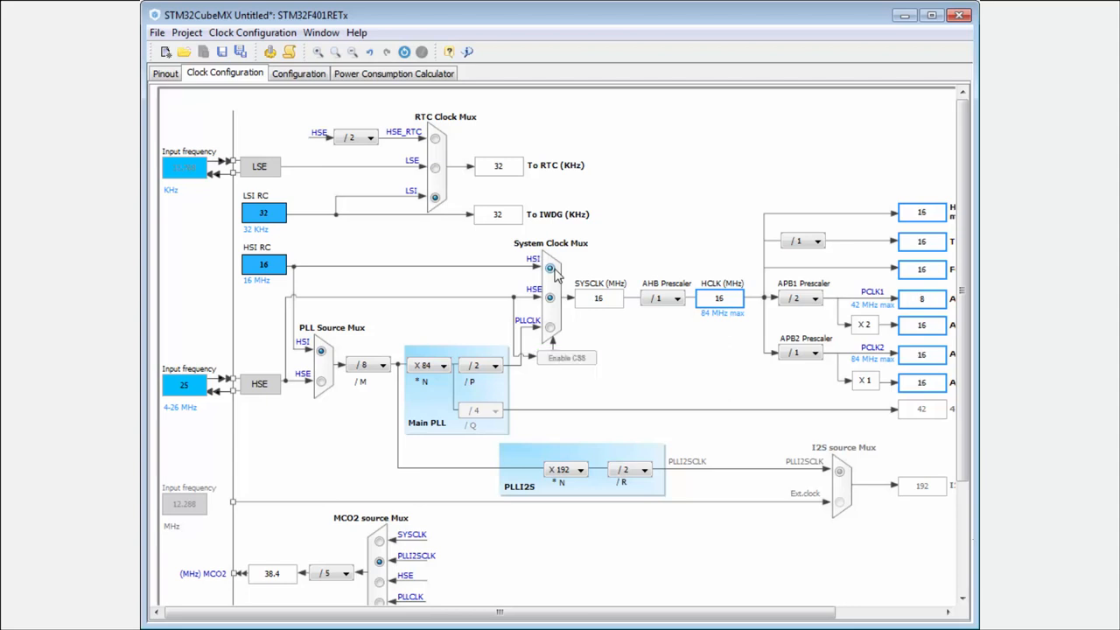
left_click(719, 298)
type("84")
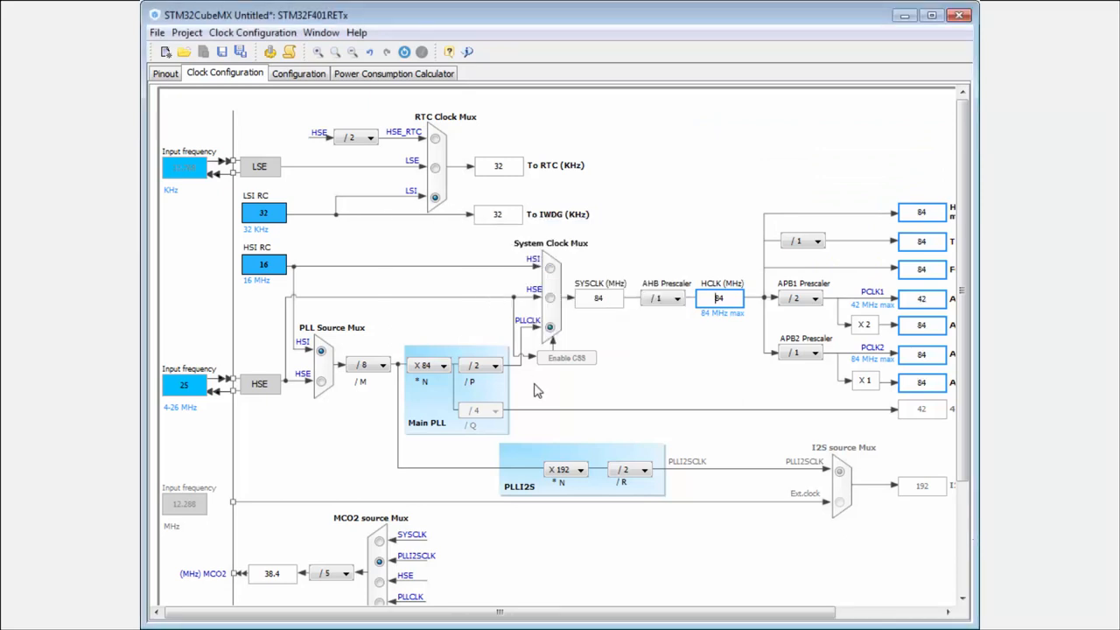
mouse_move(541, 386)
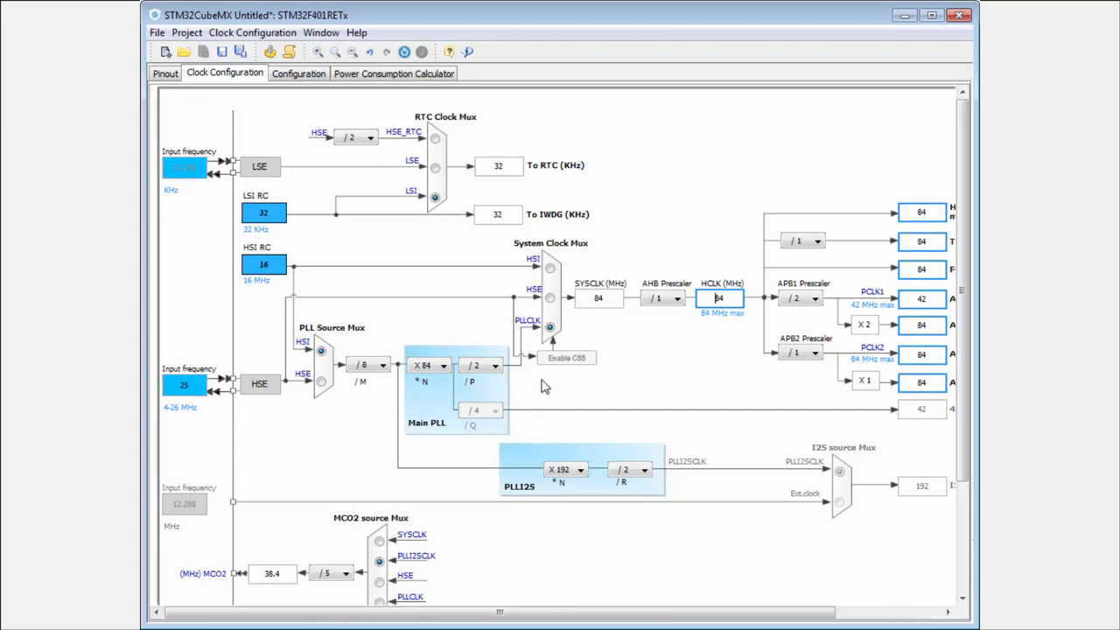
mouse_move(539, 362)
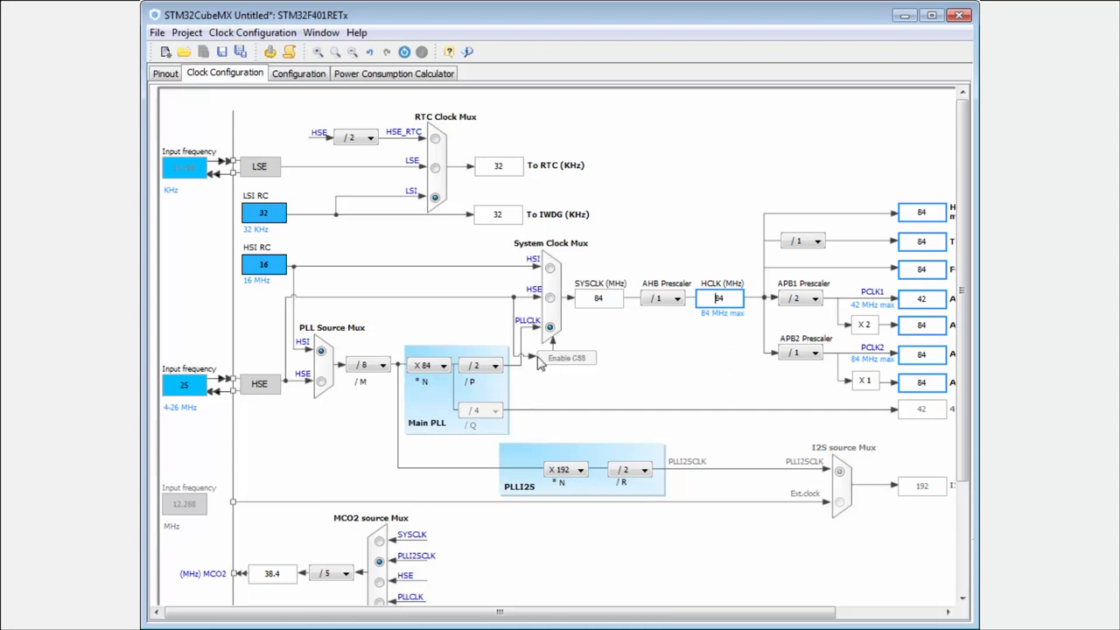
mouse_move(560, 424)
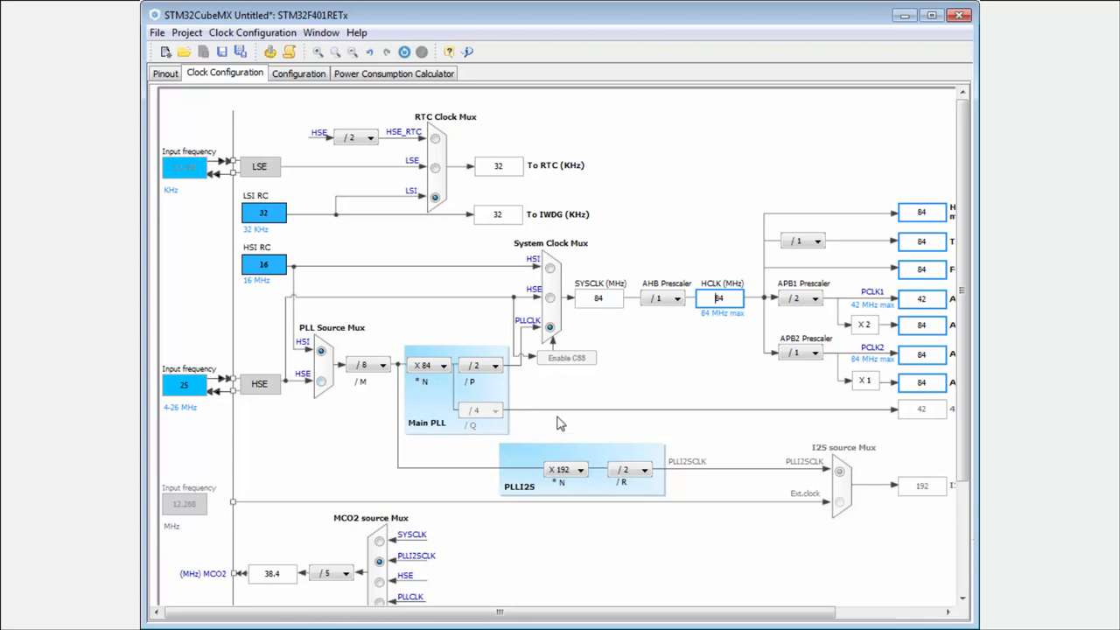
mouse_move(493, 399)
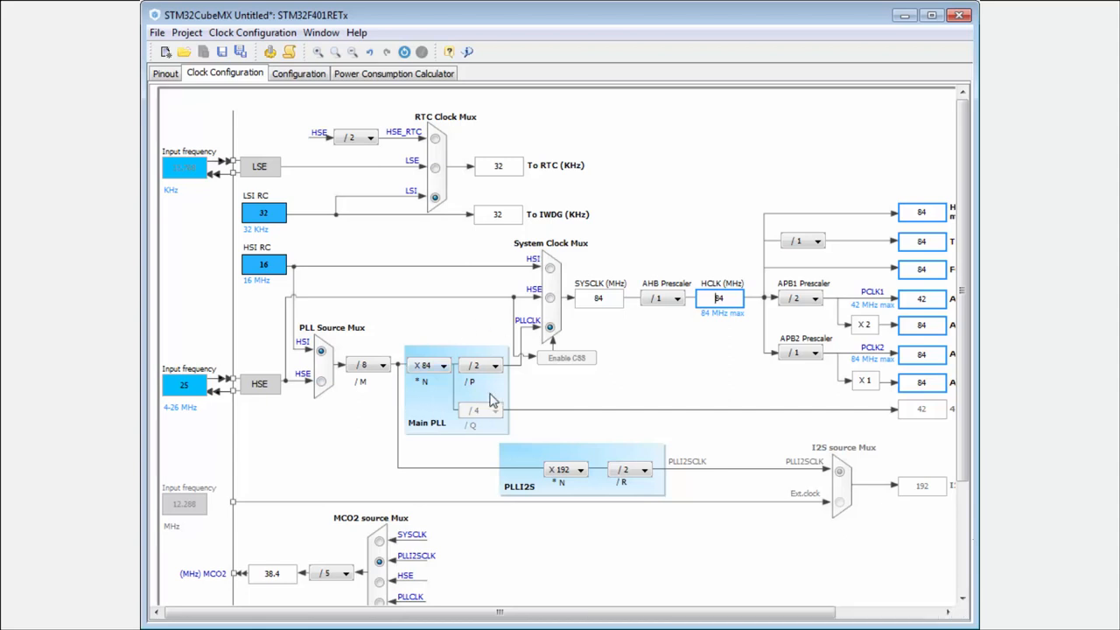
mouse_move(574, 284)
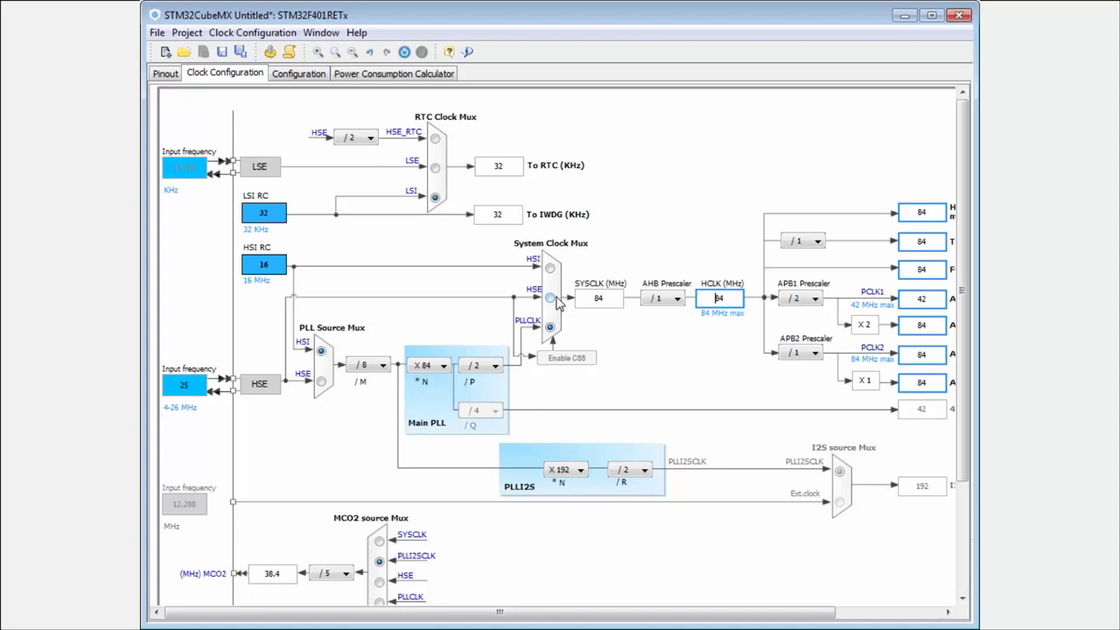
mouse_move(609, 288)
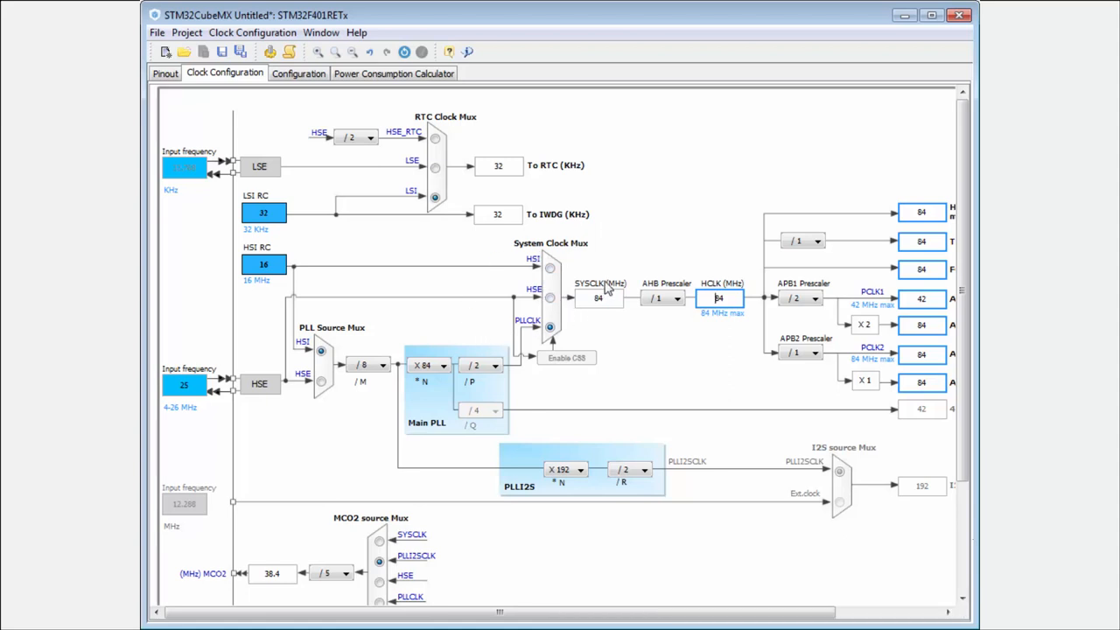
mouse_move(663, 312)
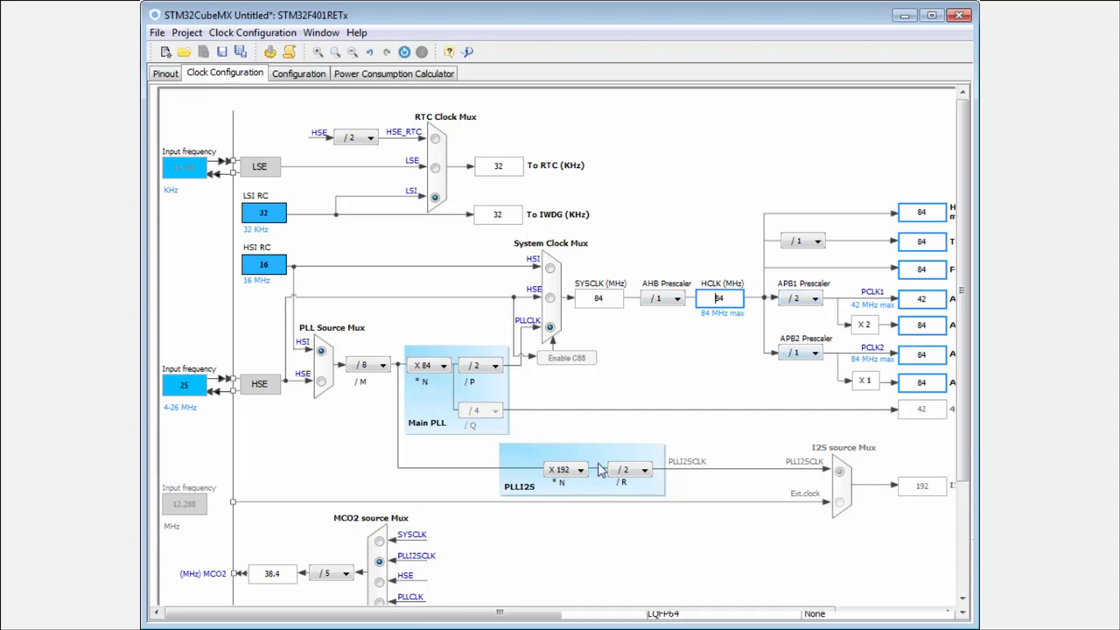
mouse_move(534, 429)
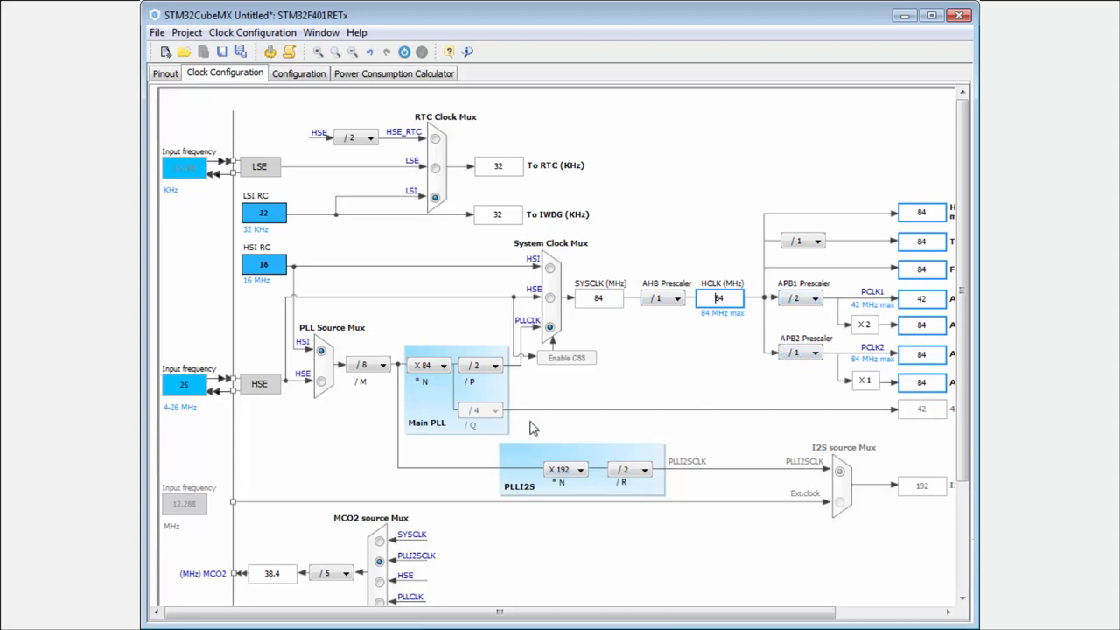
mouse_move(497, 469)
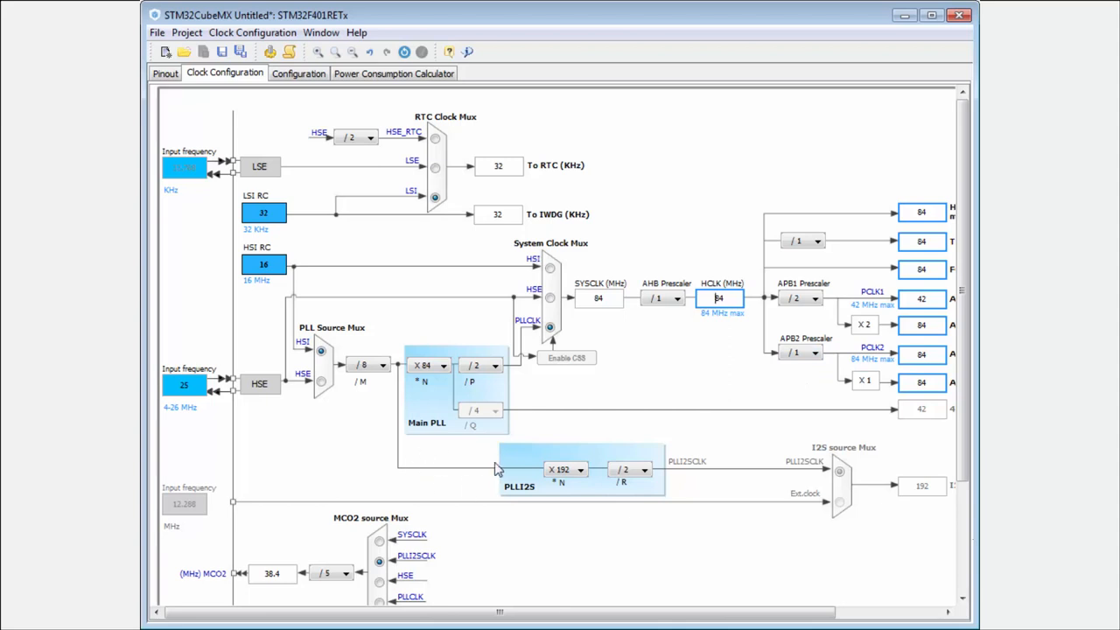
mouse_move(472, 525)
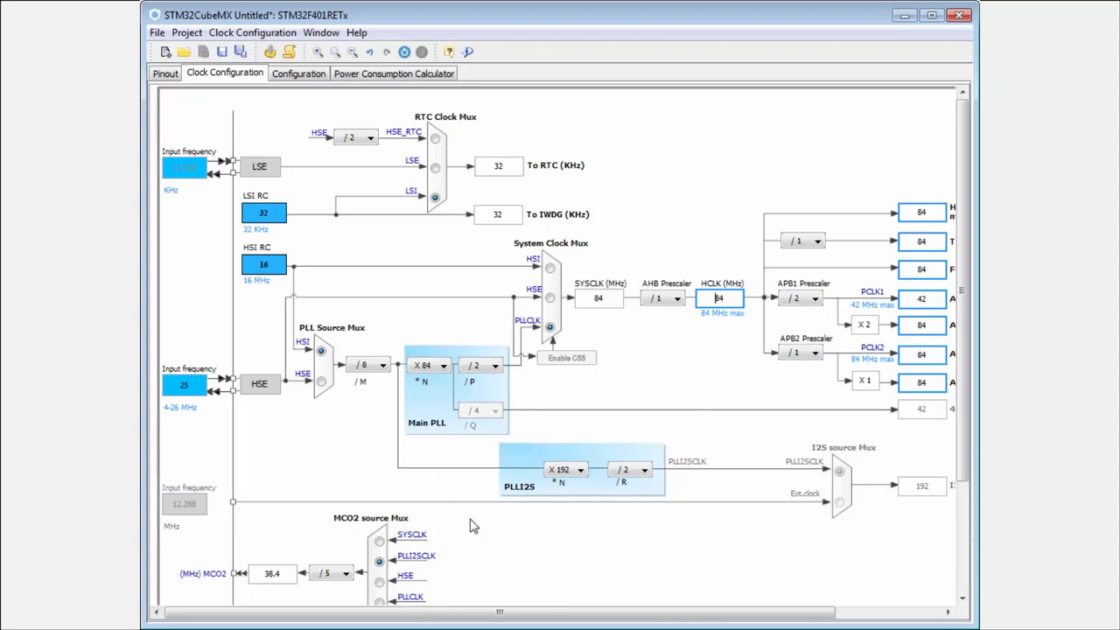
mouse_move(462, 412)
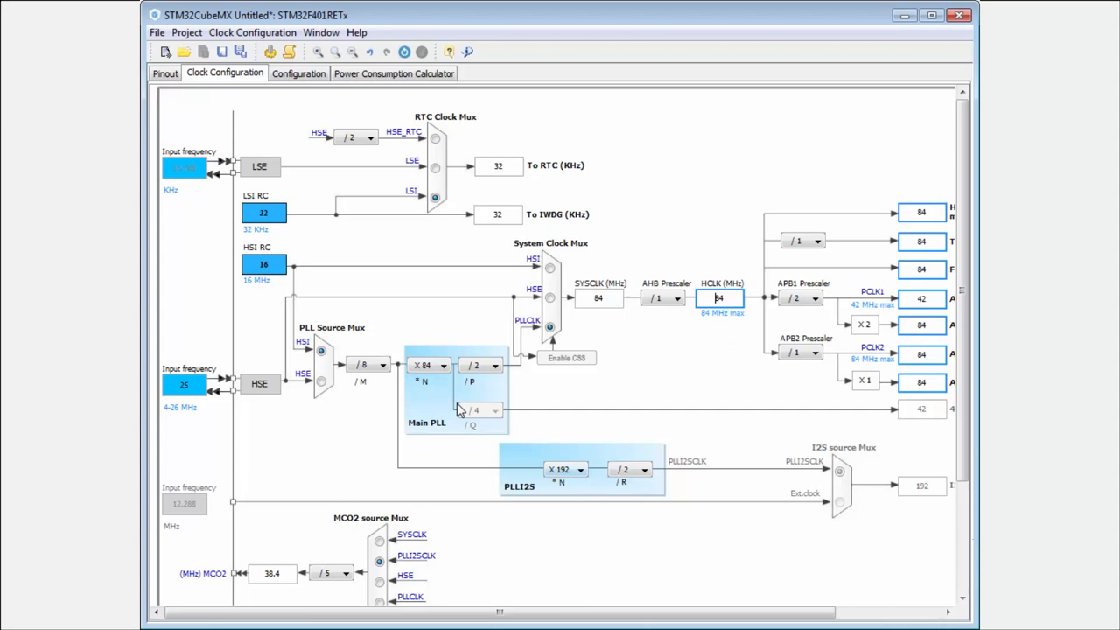
mouse_move(494, 420)
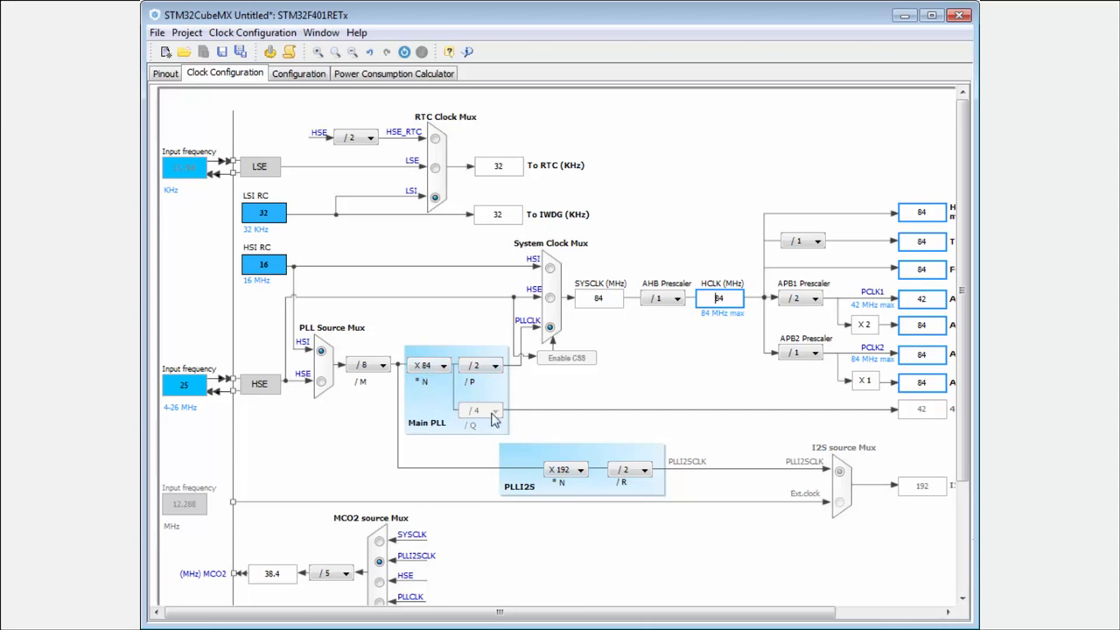
mouse_move(428, 417)
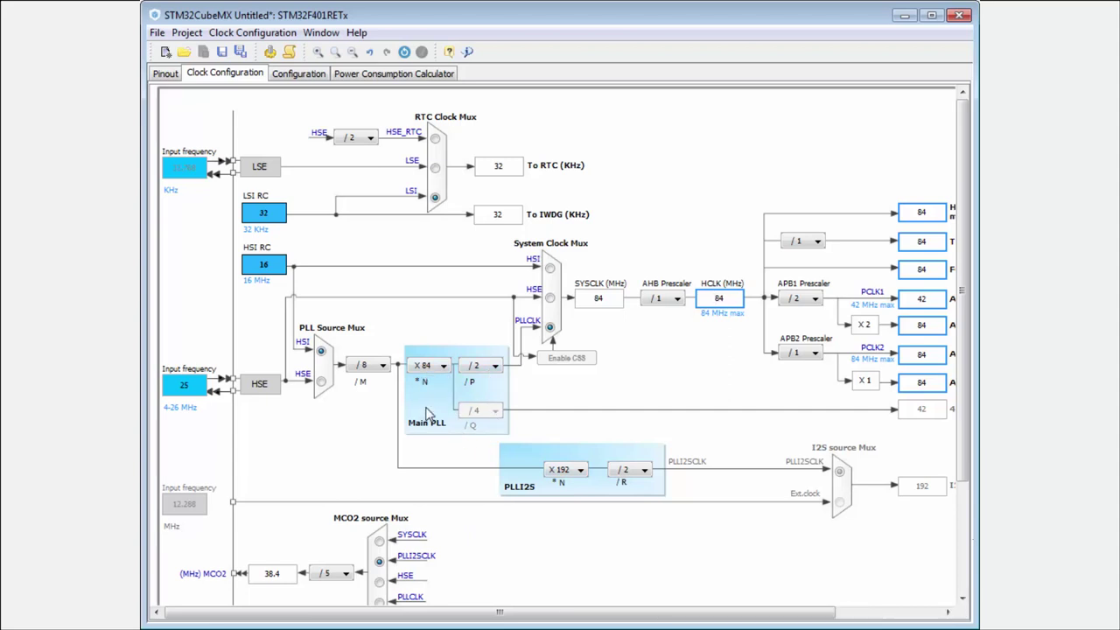
mouse_move(301, 389)
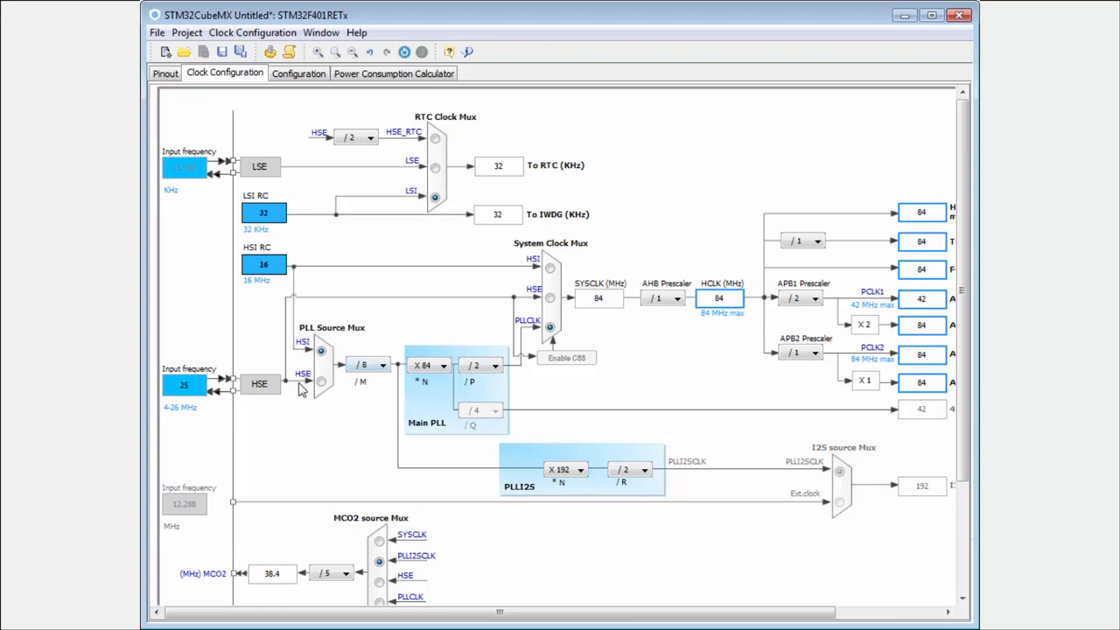
mouse_move(336, 362)
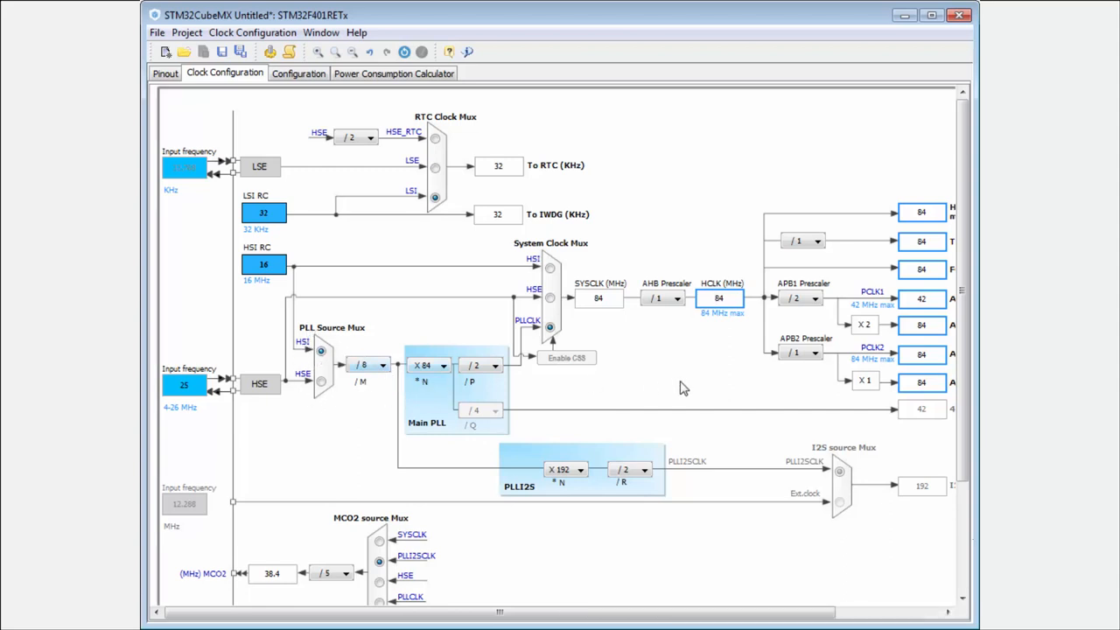
mouse_move(914, 490)
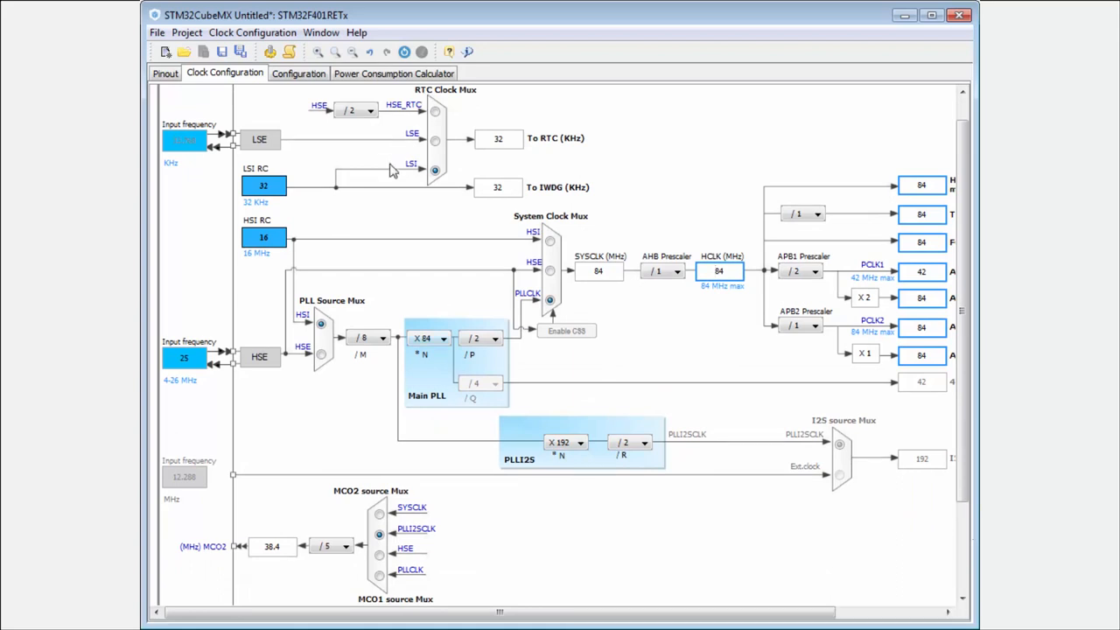
mouse_move(395, 266)
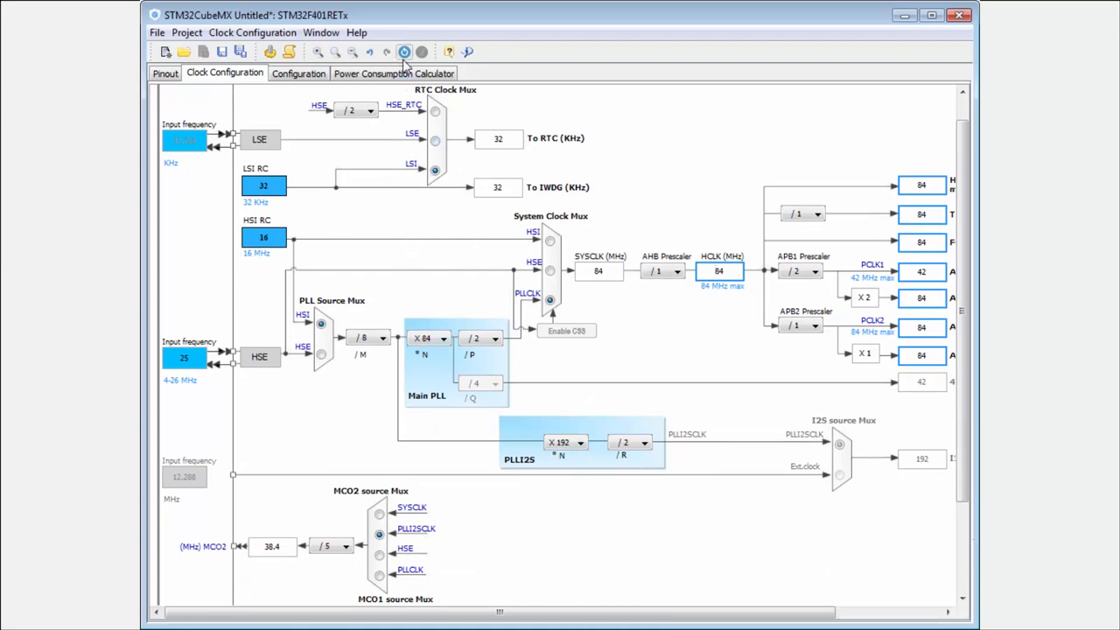
mouse_move(404, 53)
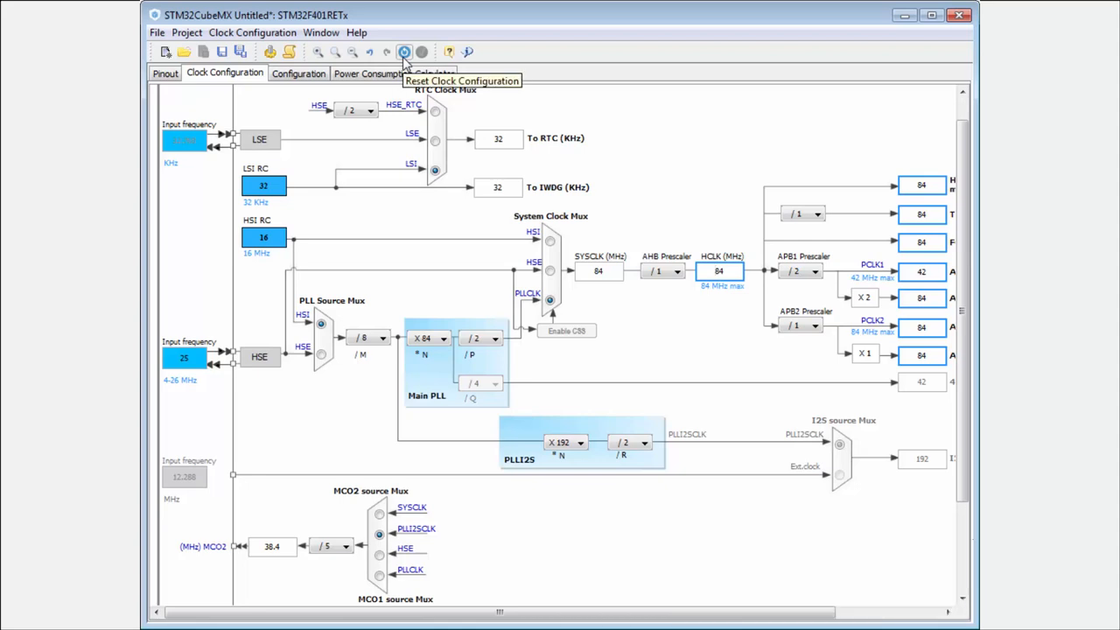
left_click(403, 52)
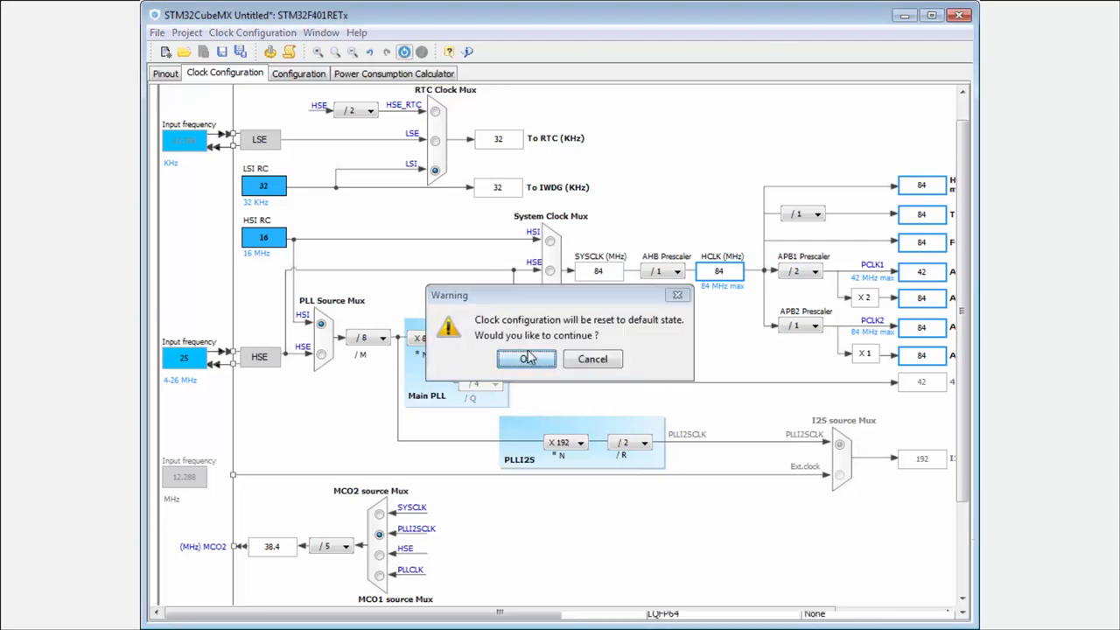
left_click(525, 359)
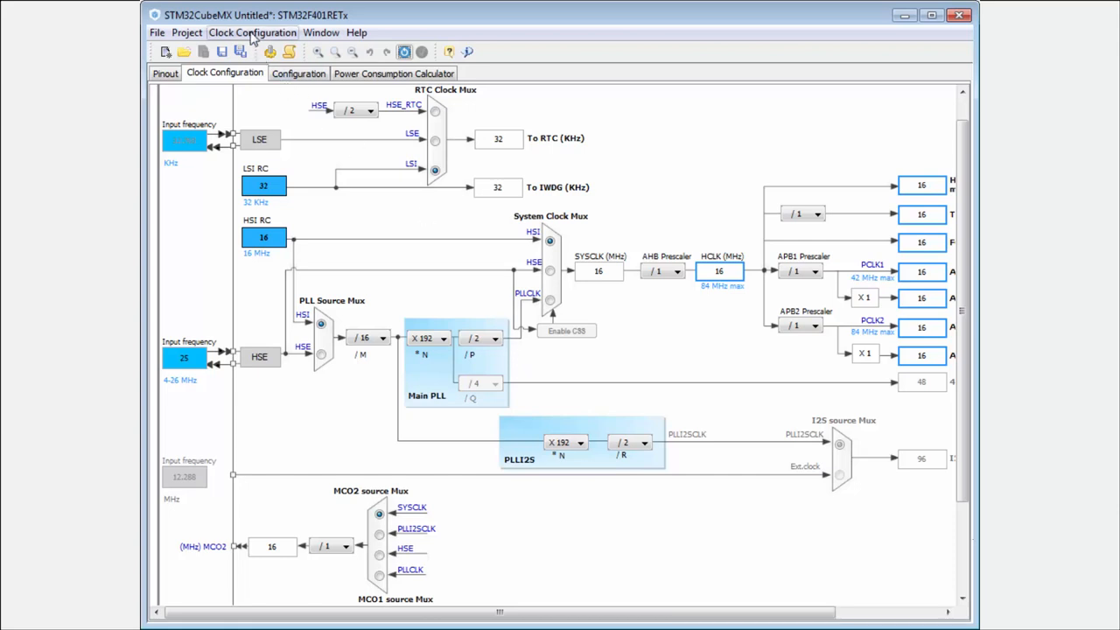
left_click(252, 31)
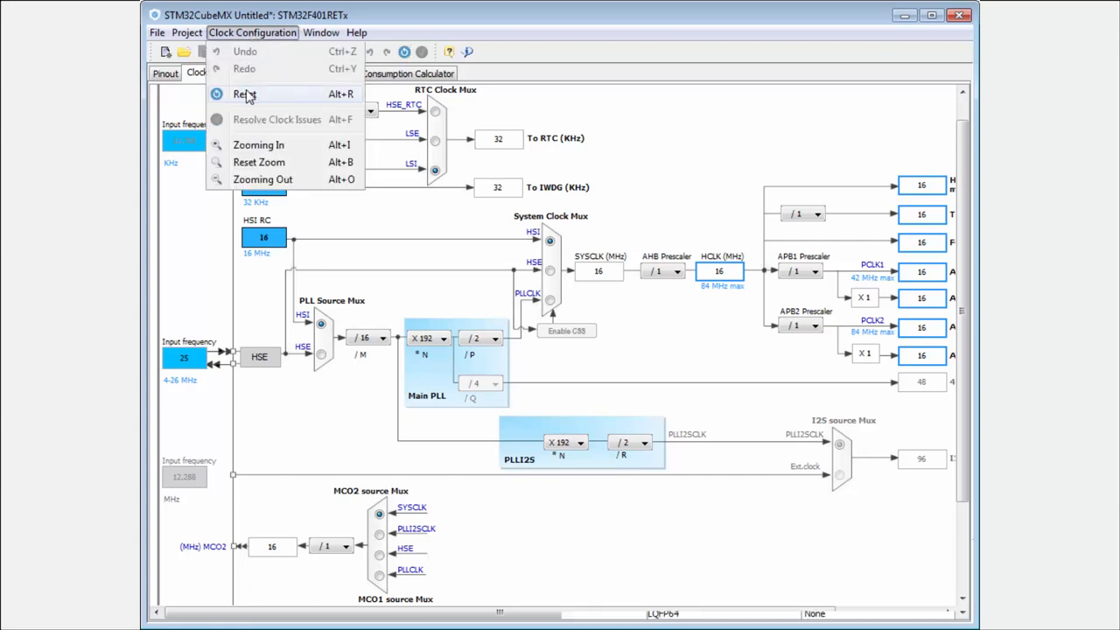
mouse_move(277, 119)
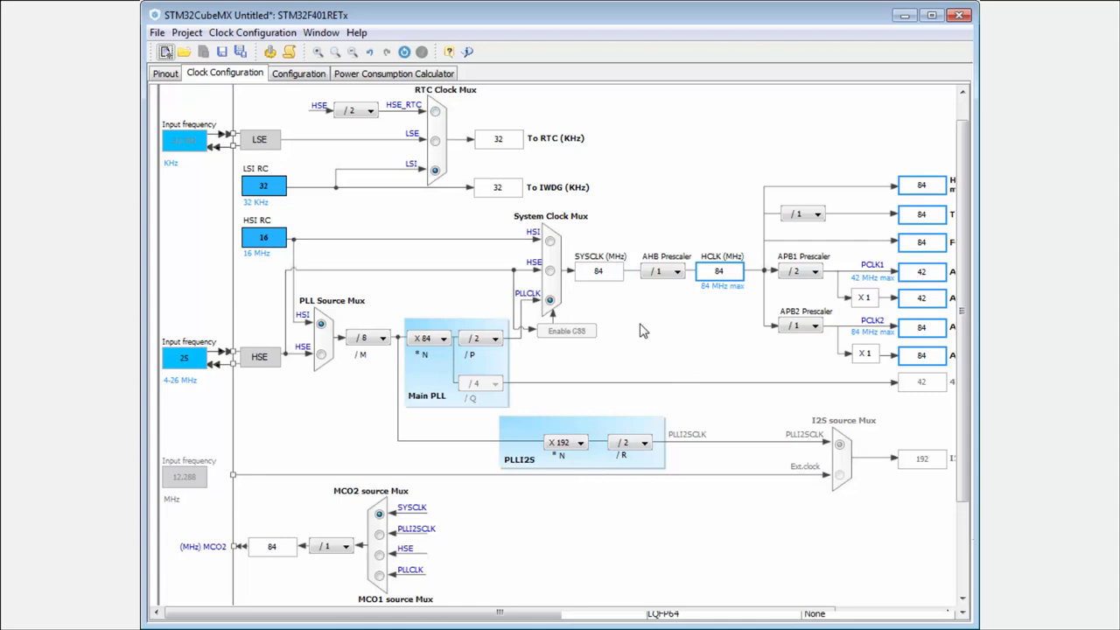
mouse_move(690, 336)
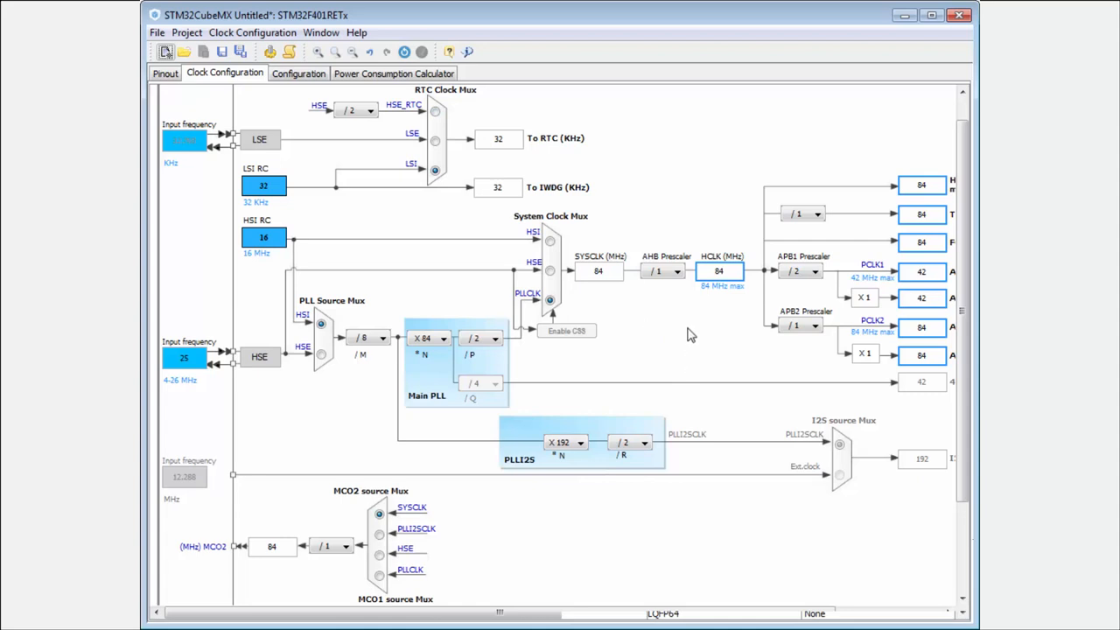
mouse_move(606, 346)
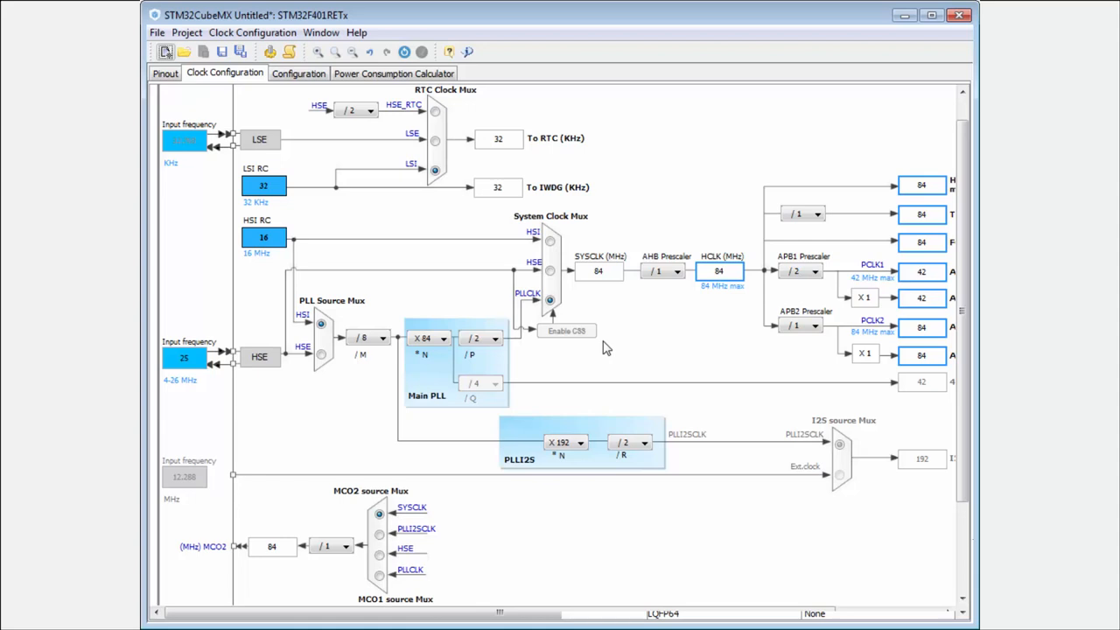
mouse_move(628, 327)
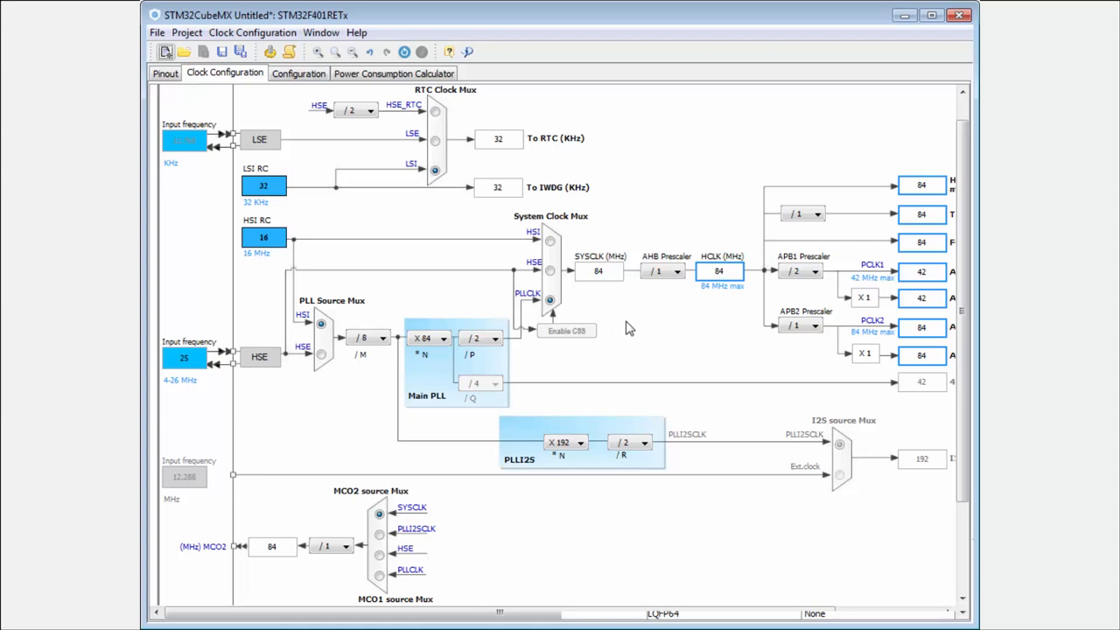
mouse_move(832, 318)
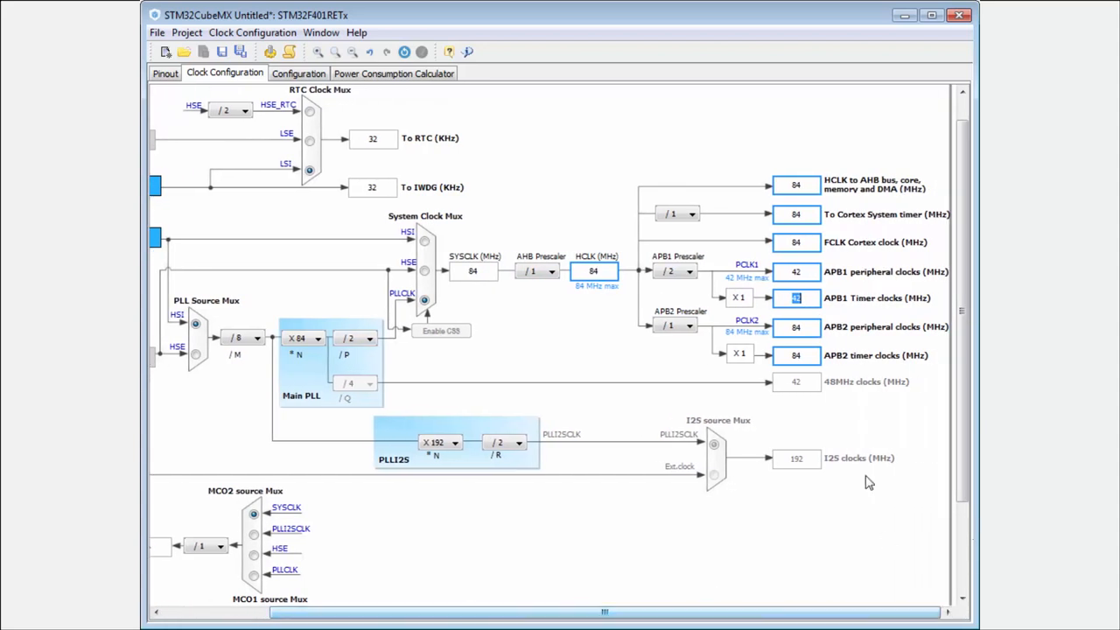
mouse_move(797, 298)
type("20")
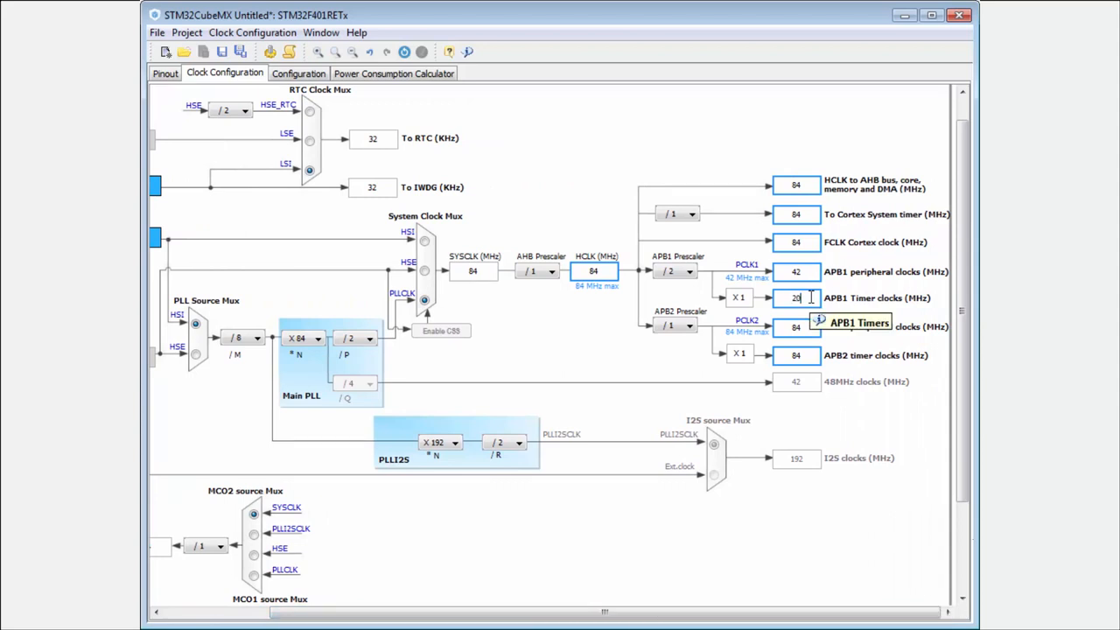
mouse_move(809, 311)
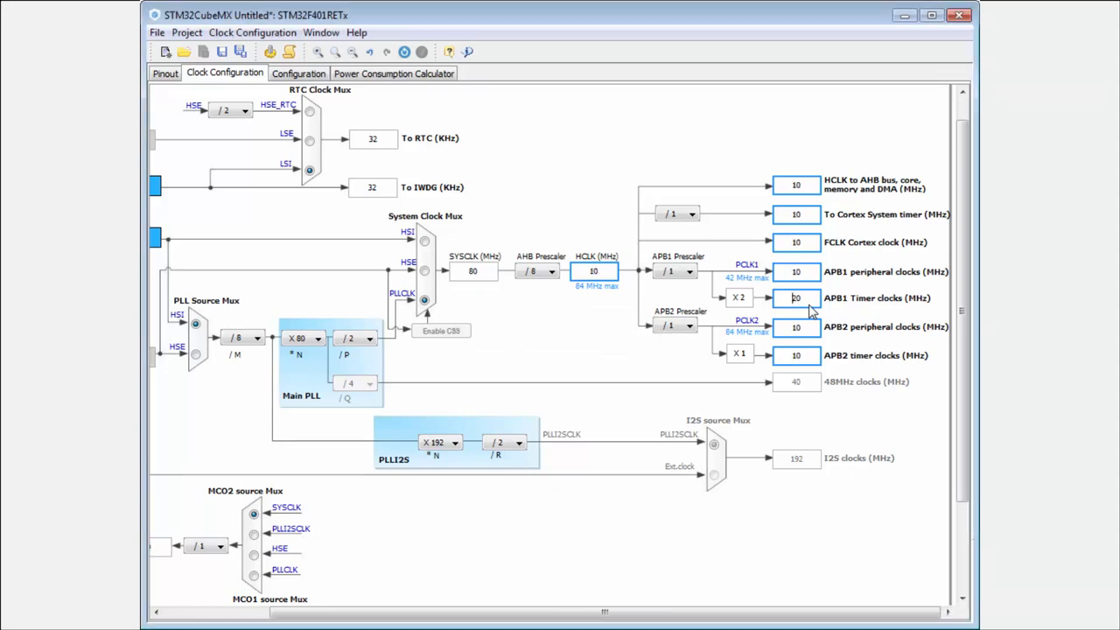
mouse_move(628, 283)
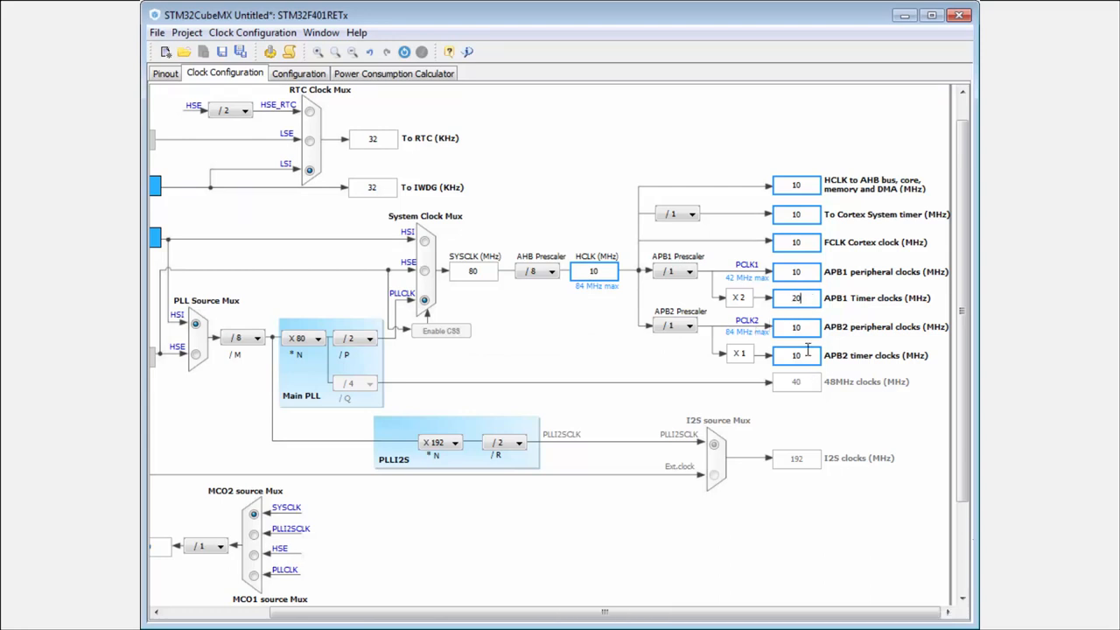
mouse_move(796, 355)
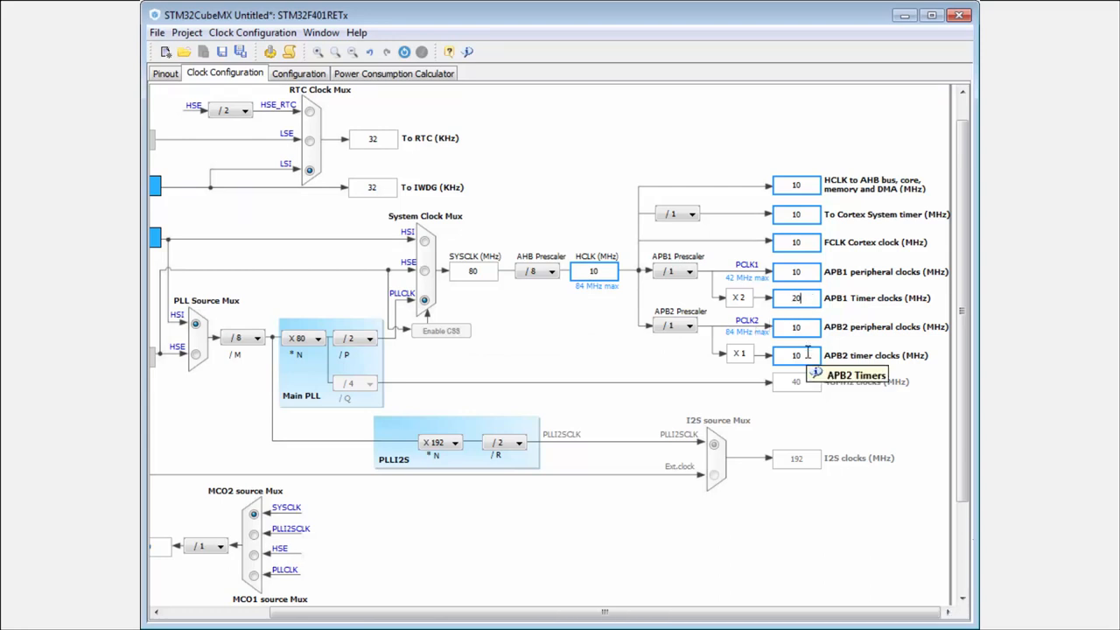
mouse_move(593, 272)
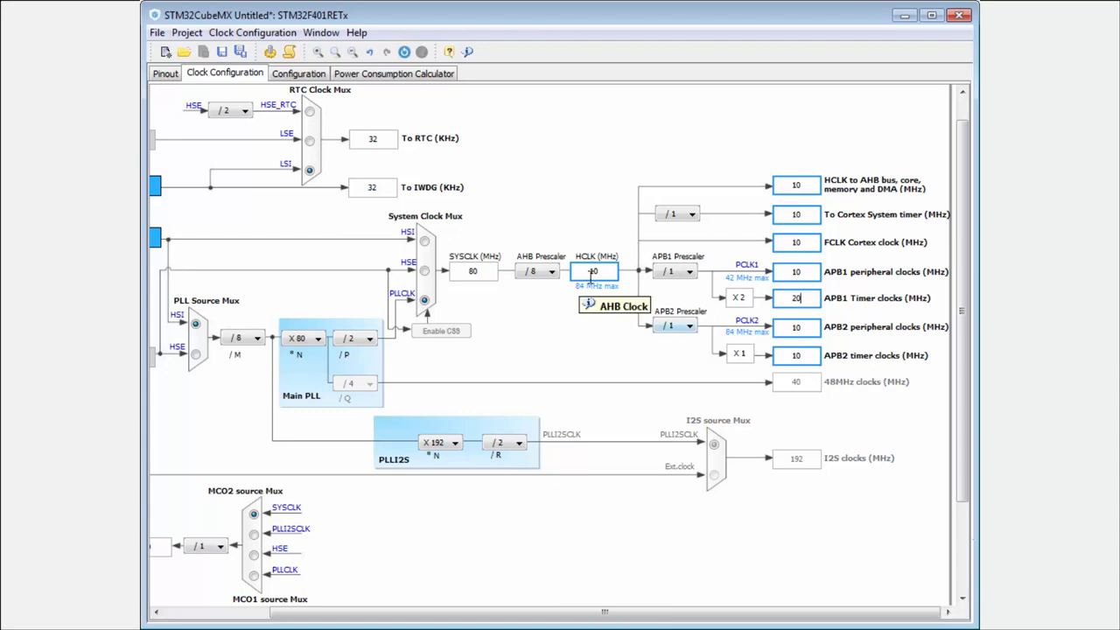
mouse_move(808, 297)
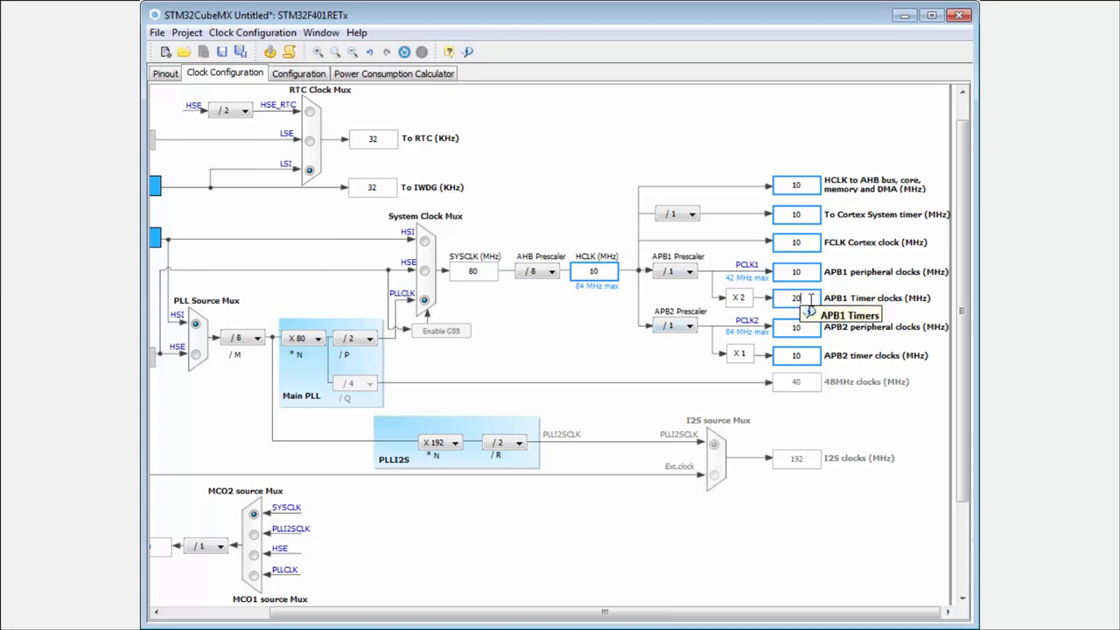
Lock the 20 MHz APB1 timer clock value so the solver cannot change it.
right_click(796, 297)
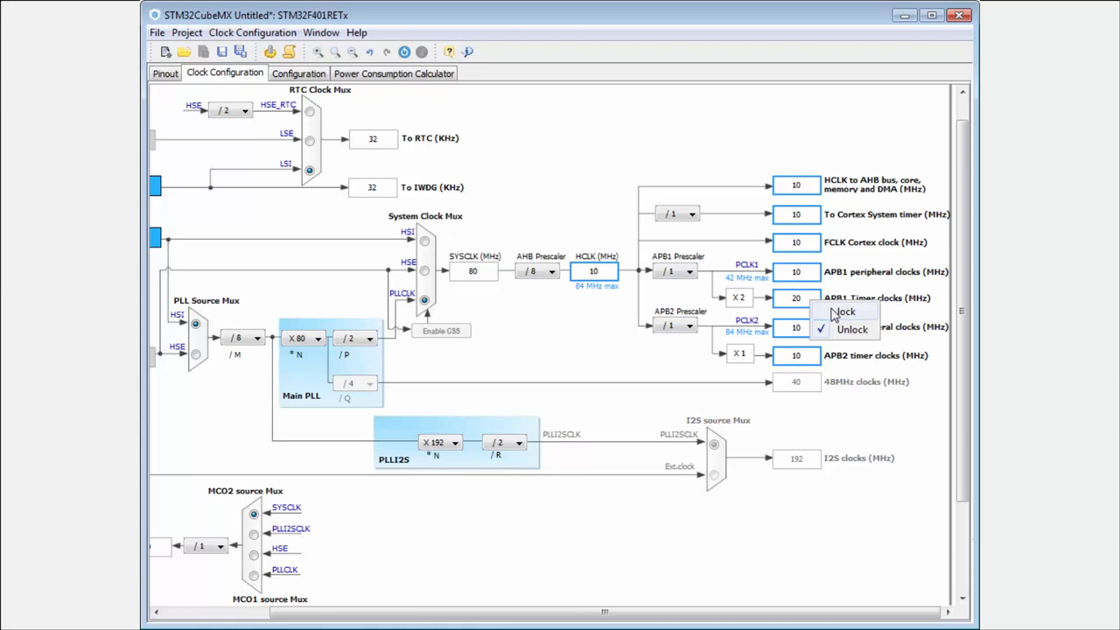
left_click(844, 312)
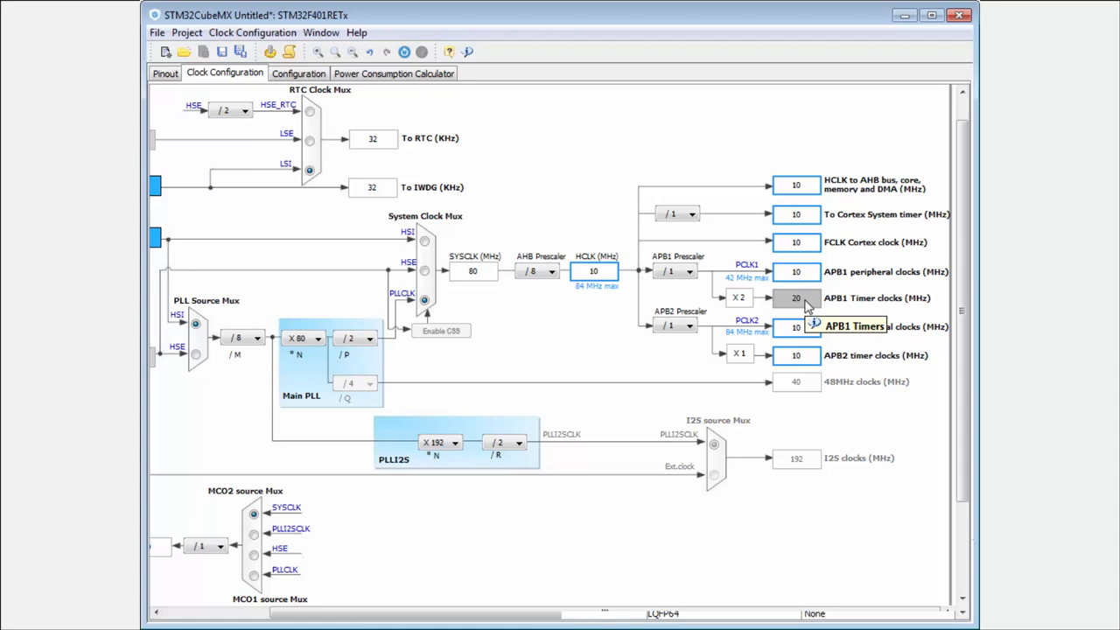
mouse_move(795, 315)
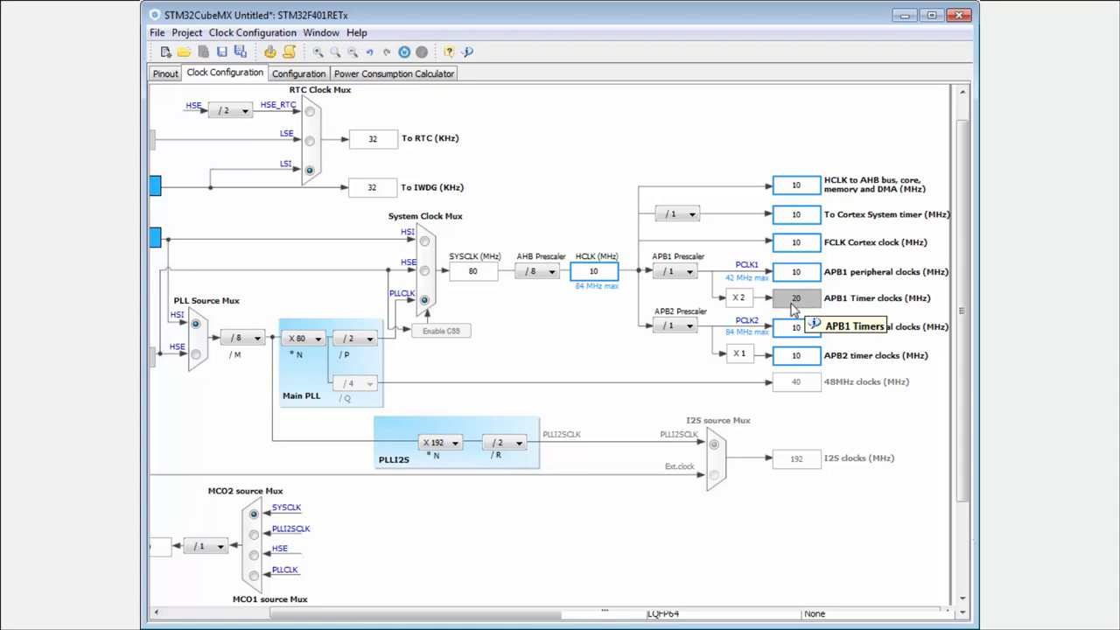
mouse_move(791, 331)
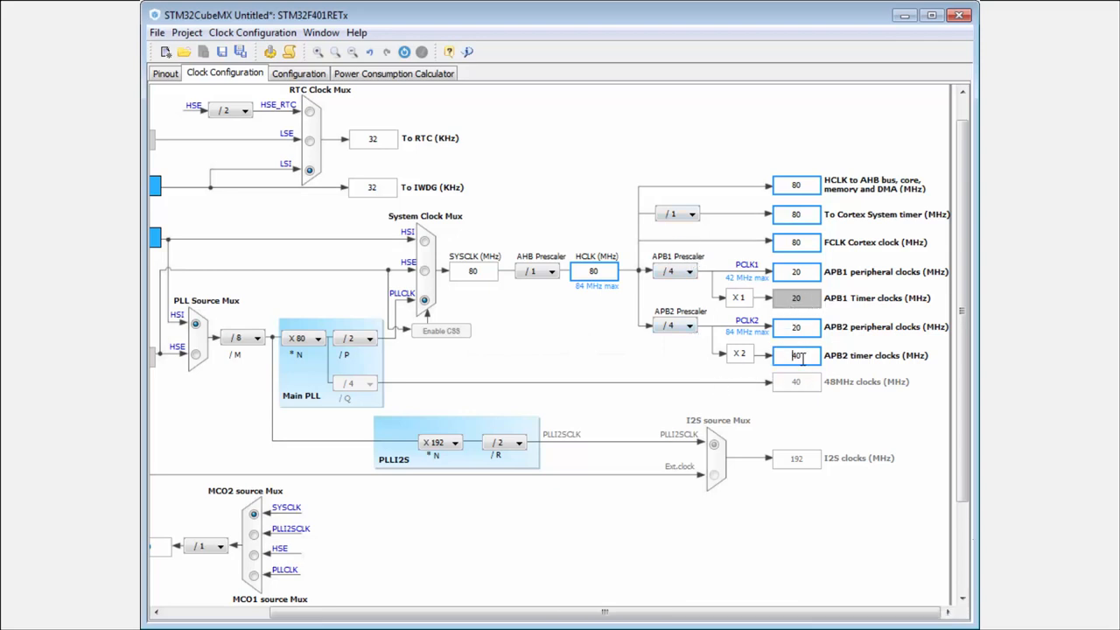
mouse_move(797, 382)
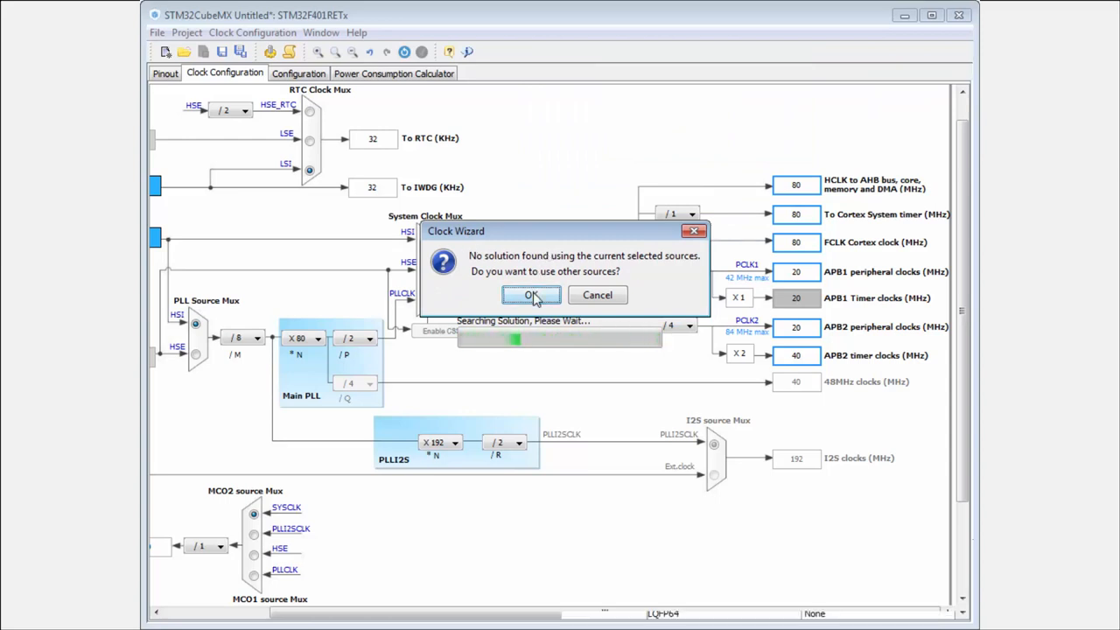
Confirm the Clock Wizard search with other sources, yielding APB1 prescaler /8 with the timer still at 20 MHz.
left_click(532, 294)
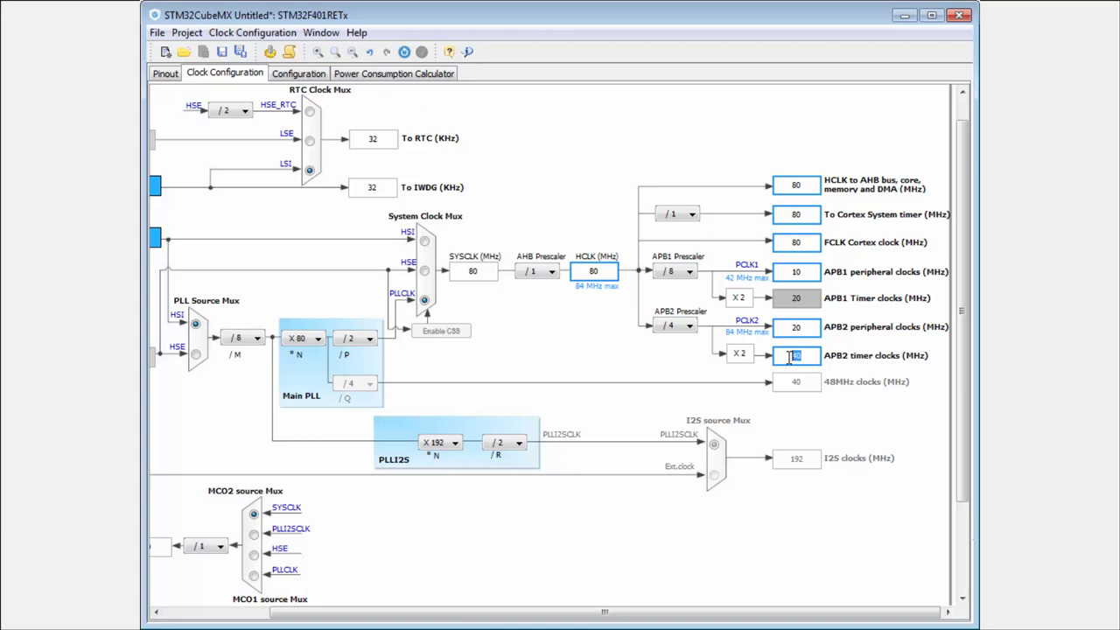
mouse_move(791, 289)
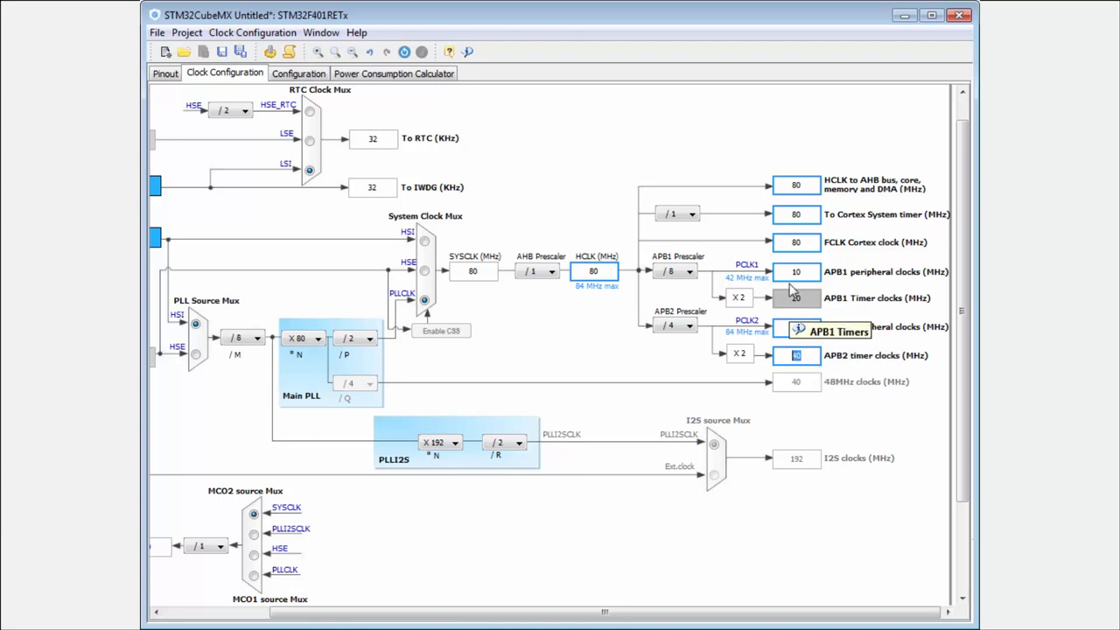
mouse_move(796, 355)
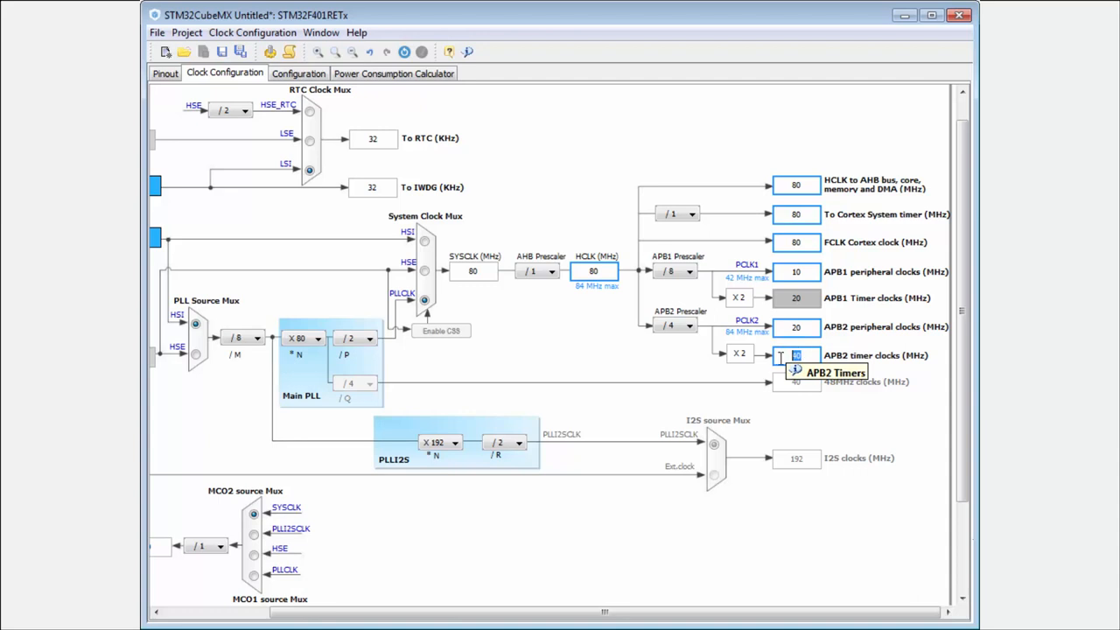
mouse_move(797, 298)
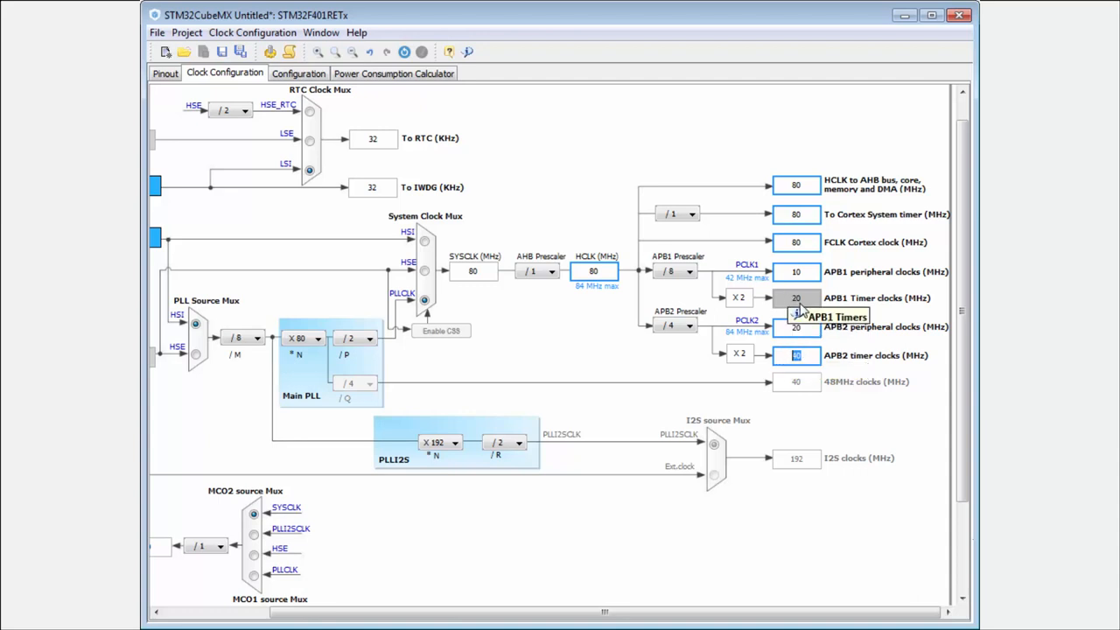
mouse_move(891, 542)
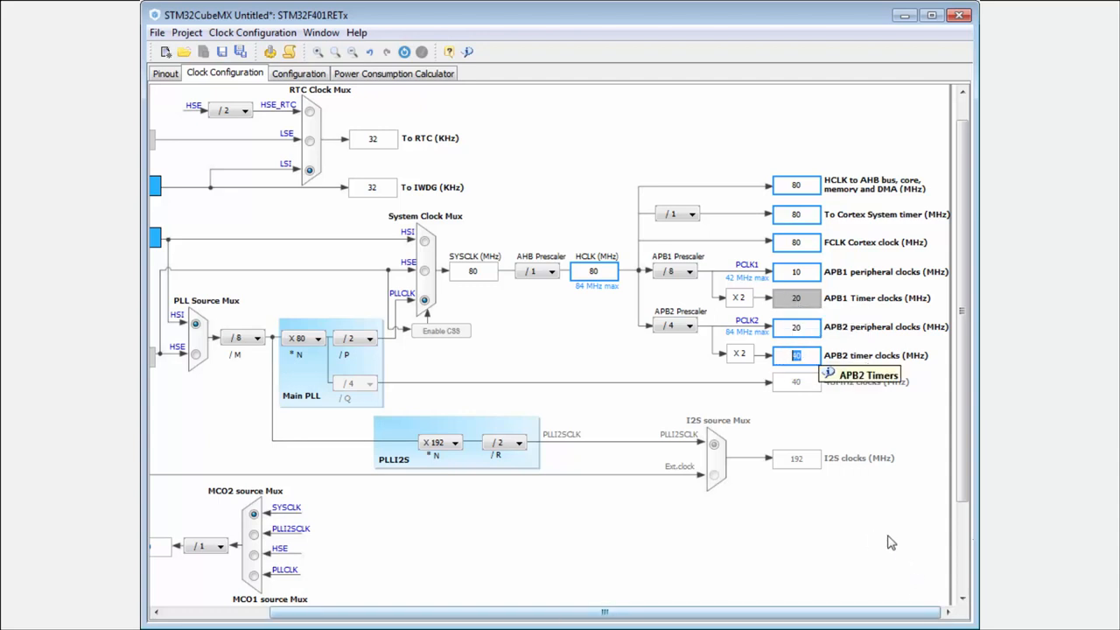